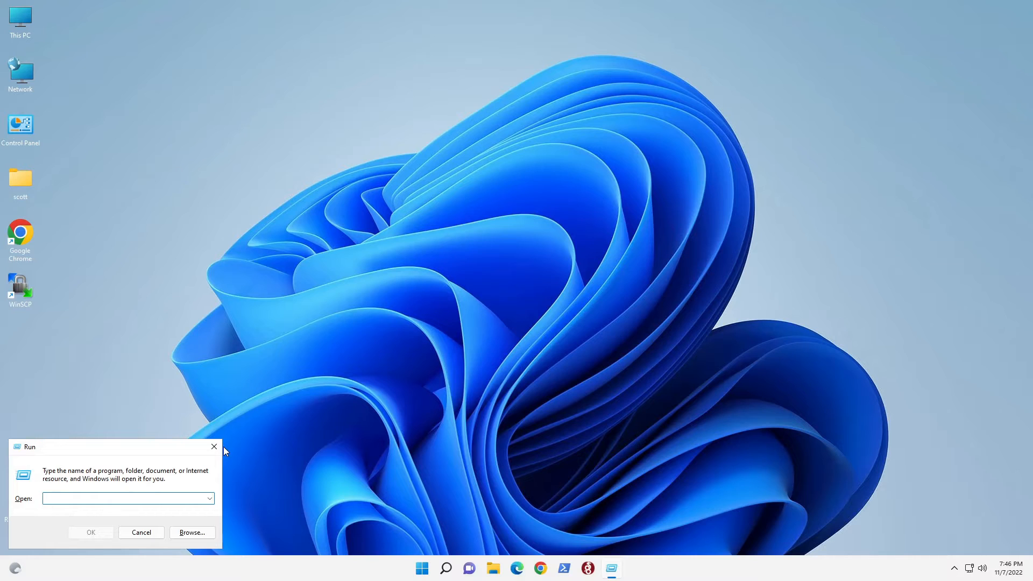
Step: Launch powershell from the Run box as administrator, approving the User Account Control prompt
text(powershell)
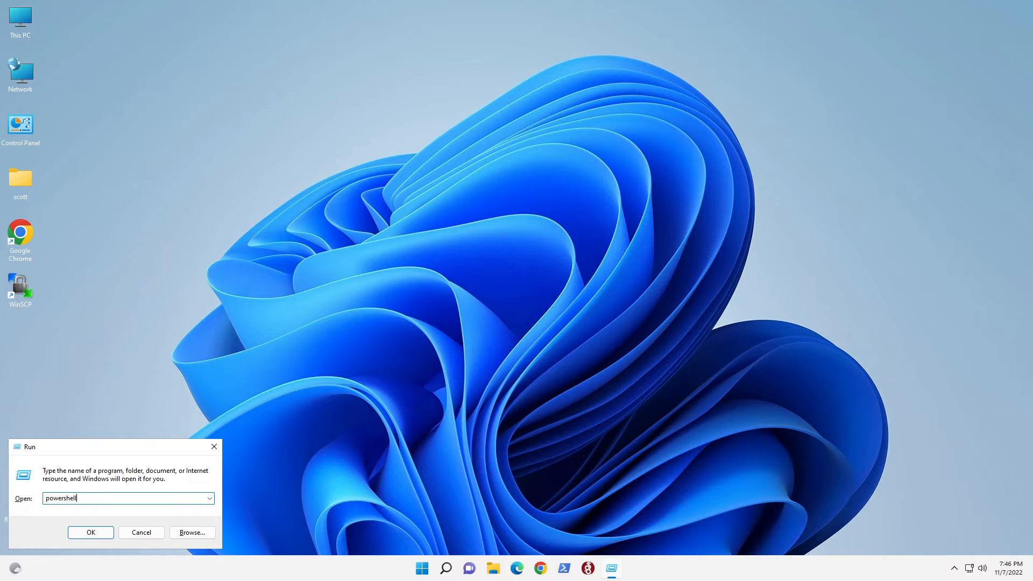
mouse_move(126, 524)
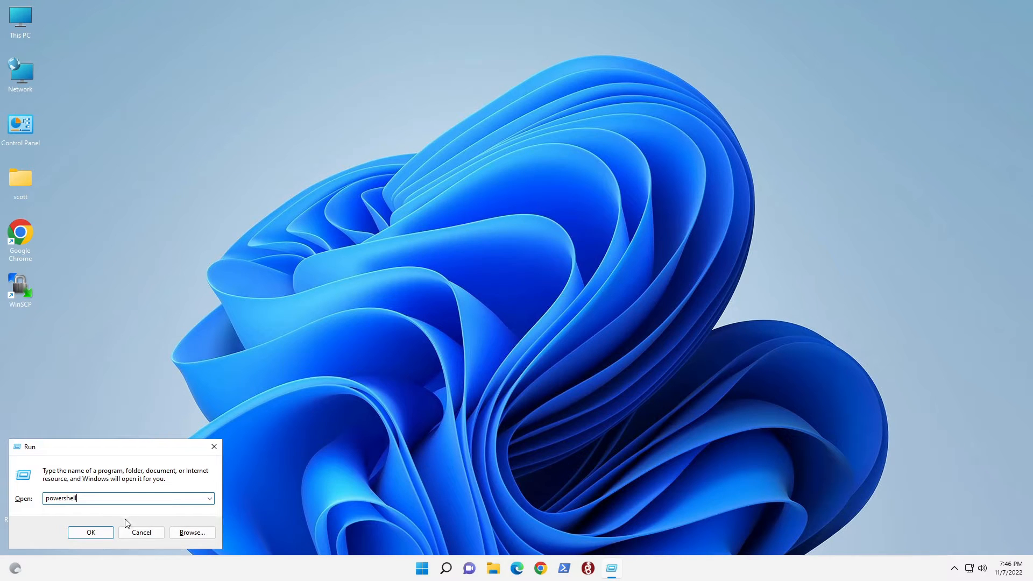
click(90, 532)
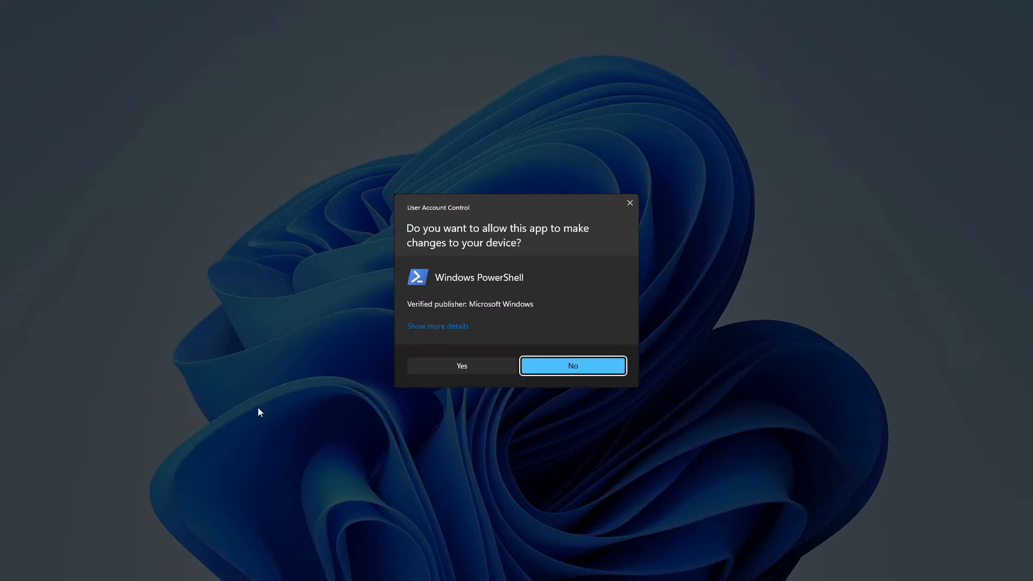
mouse_move(440, 313)
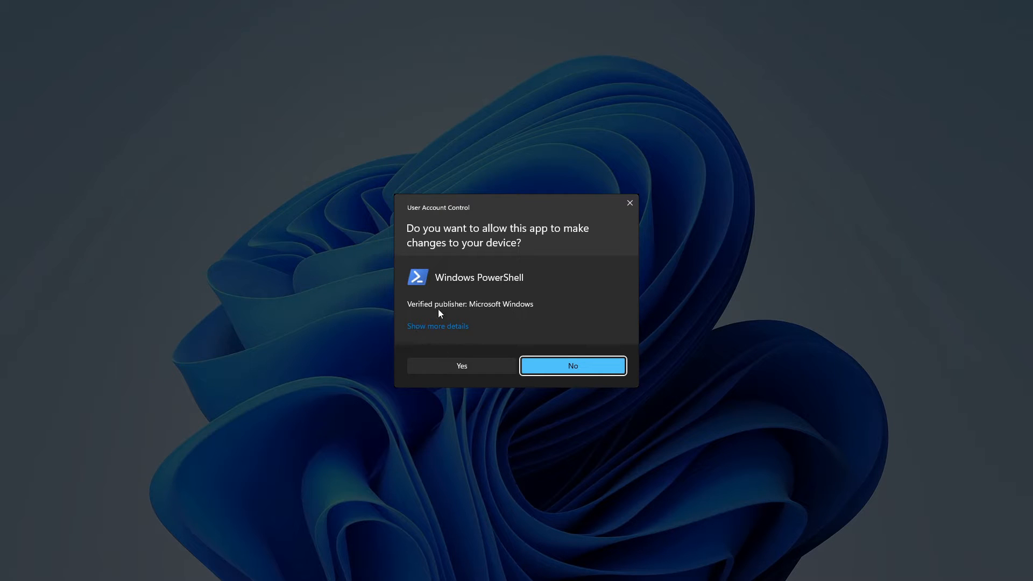
mouse_move(443, 369)
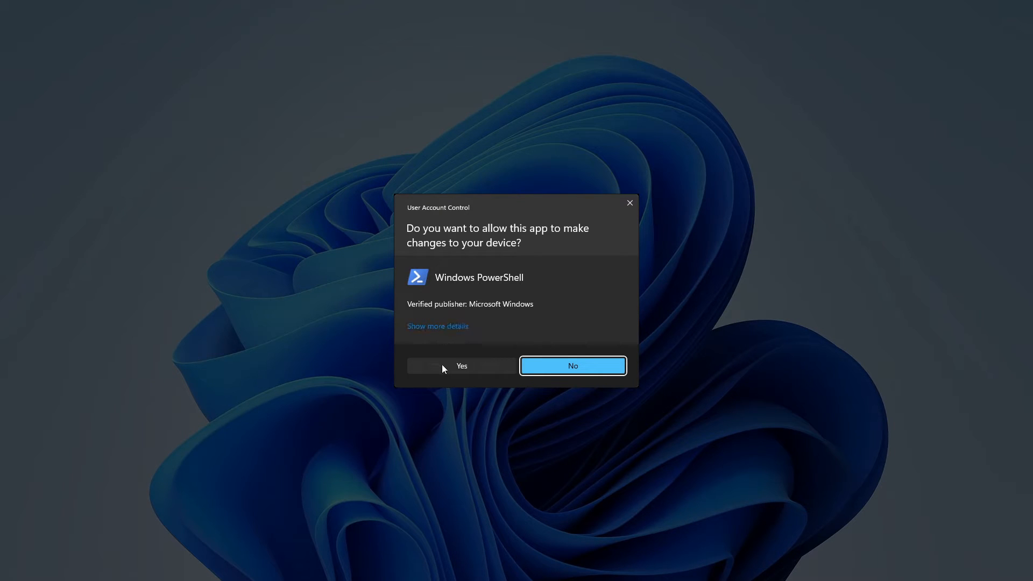
click(461, 366)
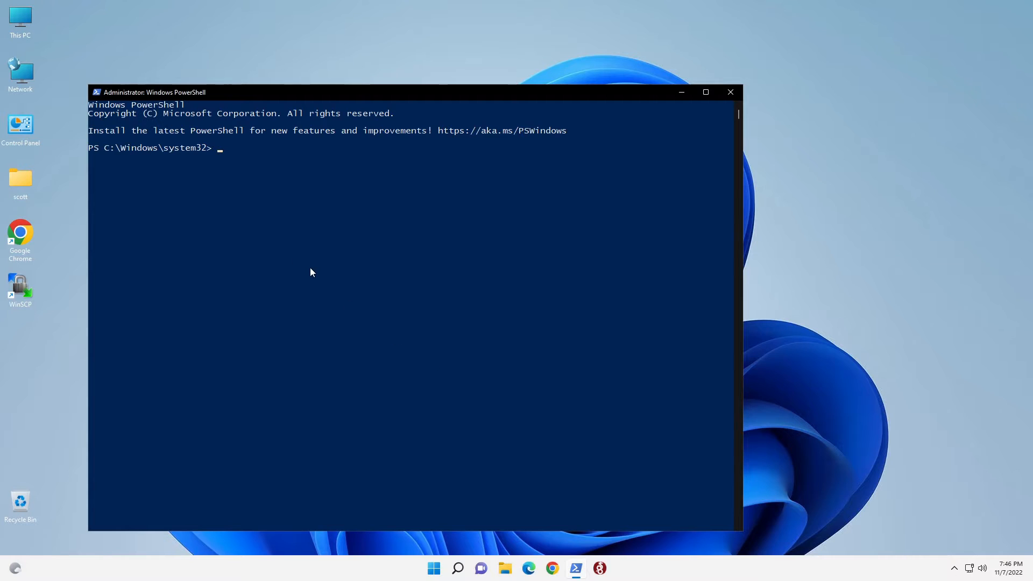
mouse_move(141, 103)
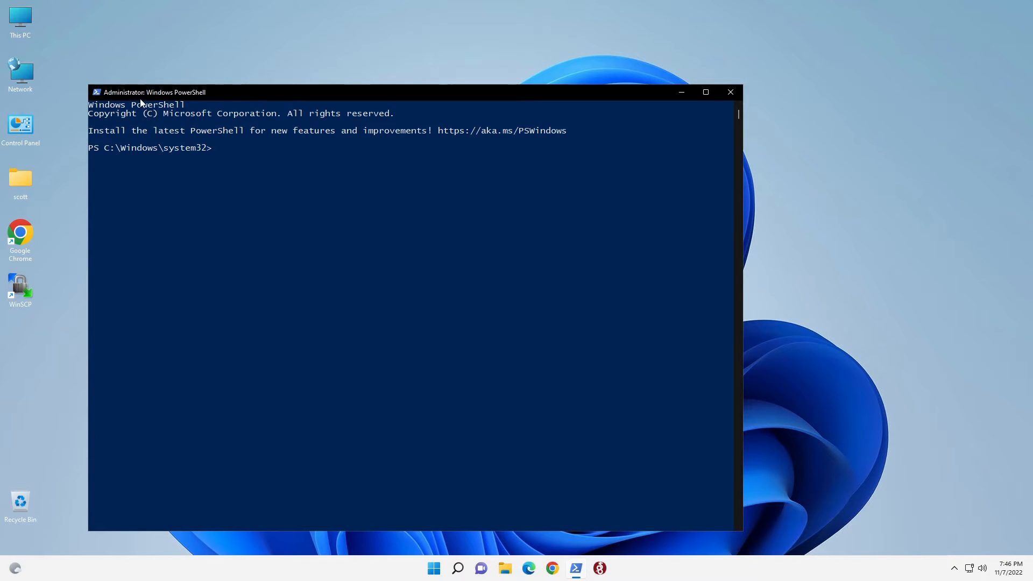
mouse_move(299, 205)
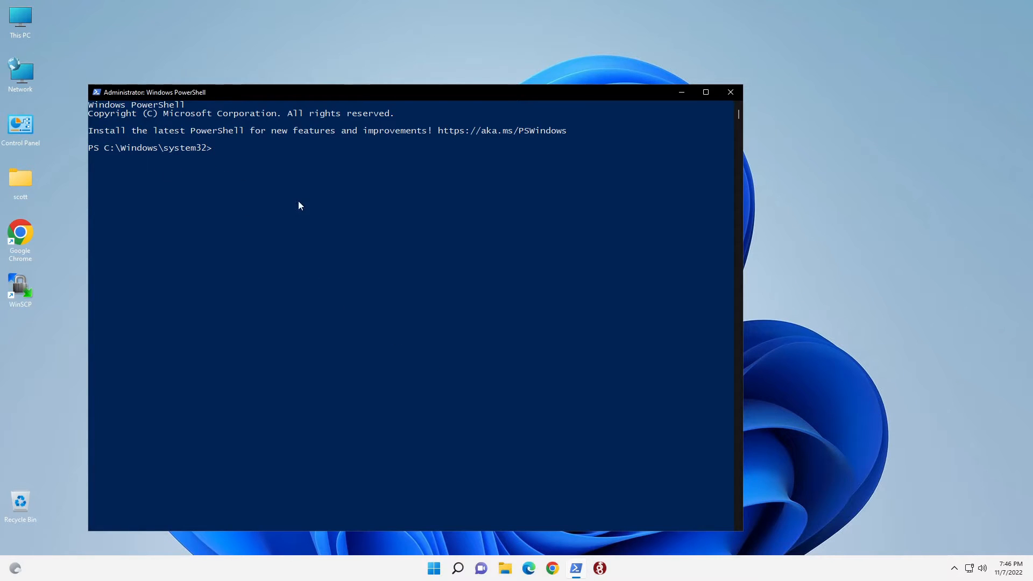
mouse_move(185, 135)
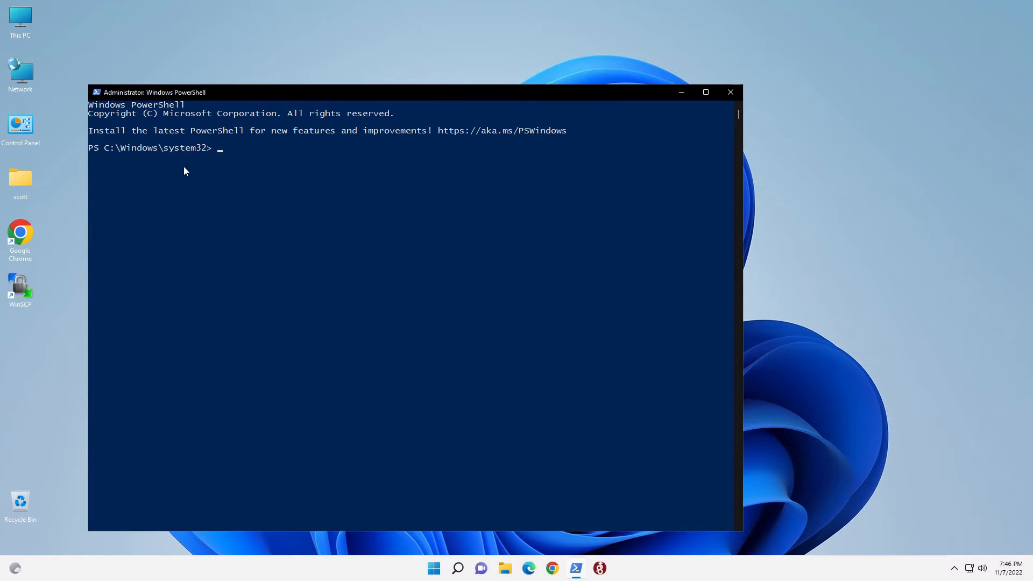
Step: Run get-netadapter, showing Ethernet Instance 0 (Red Hat VirtIO) up at 10 Gbps
text(get)
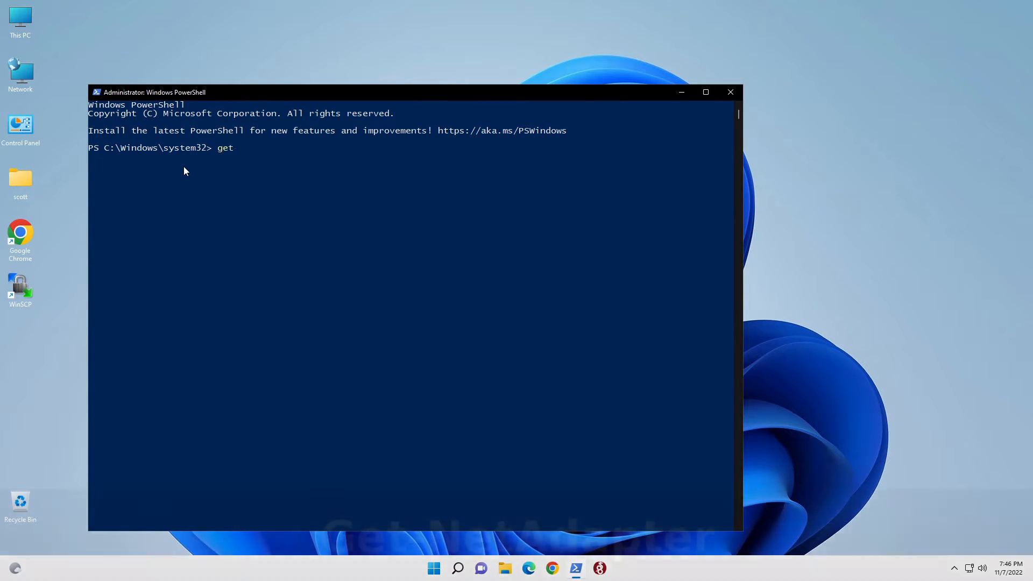
text(-)
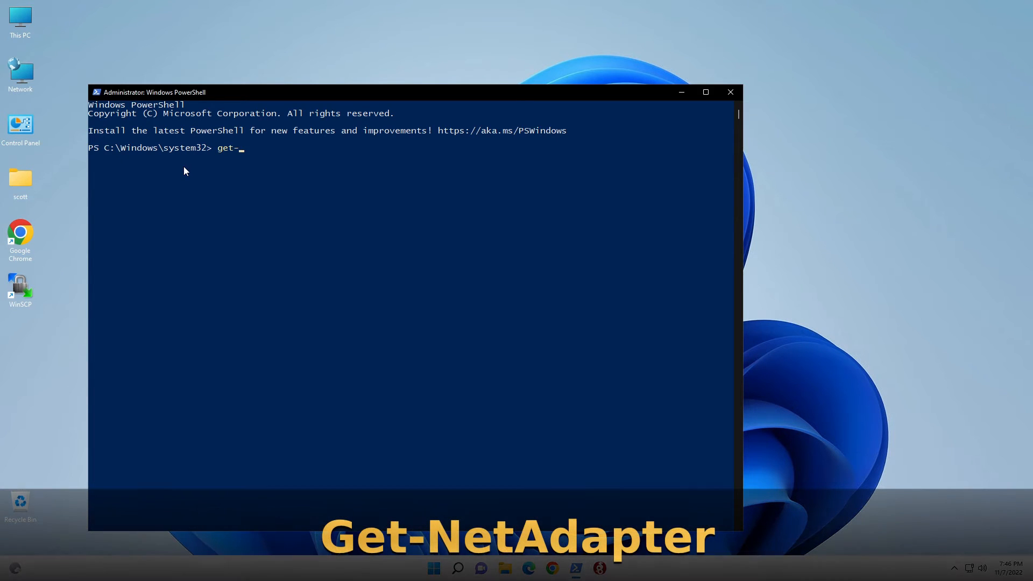
text(netap)
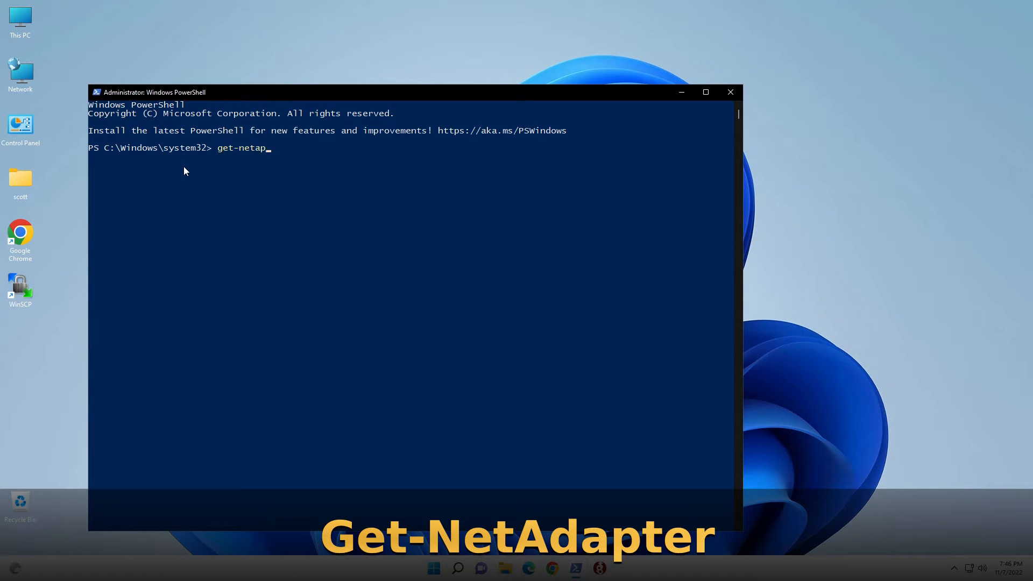
text(dapter)
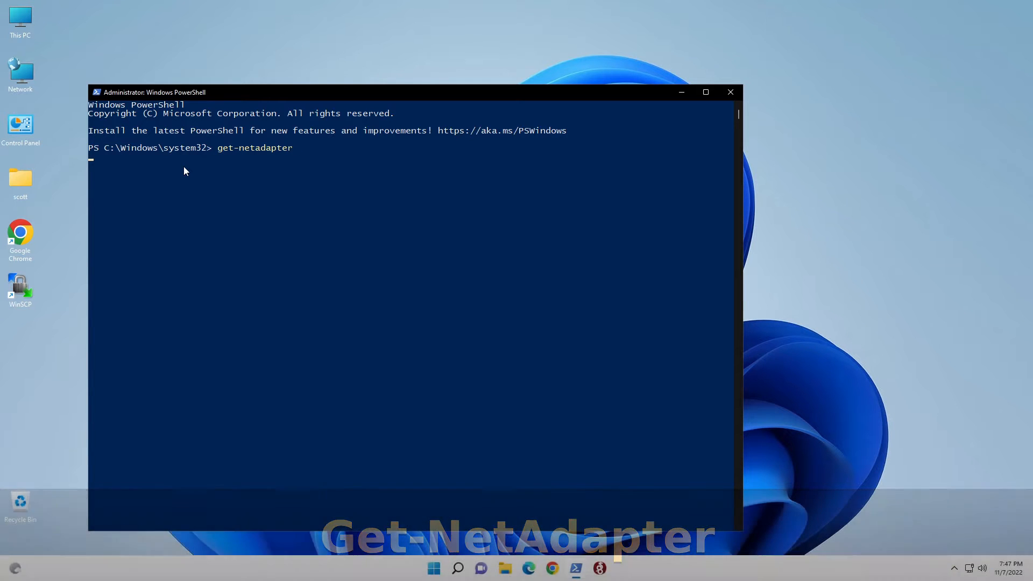
key(Return)
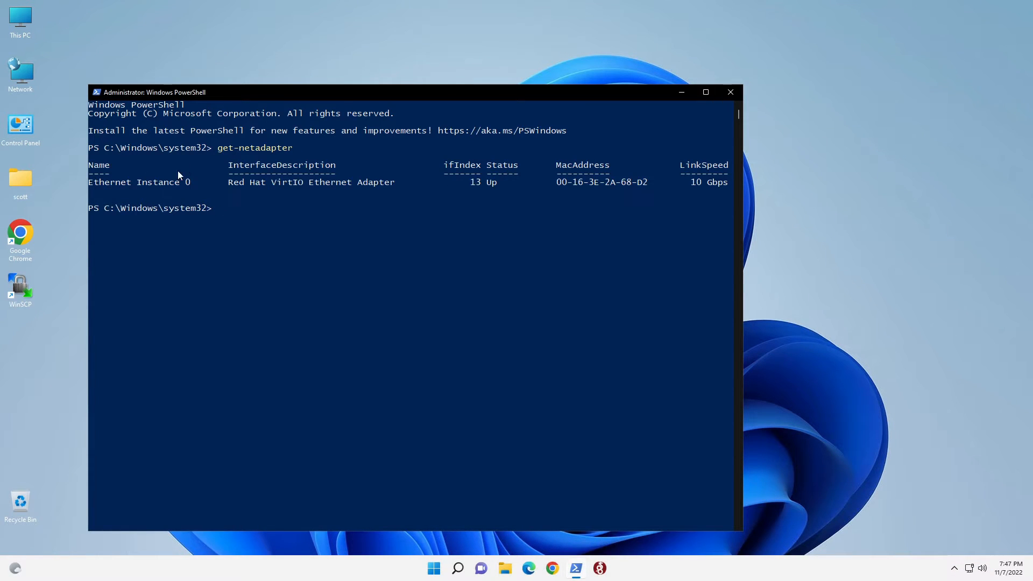
mouse_move(152, 202)
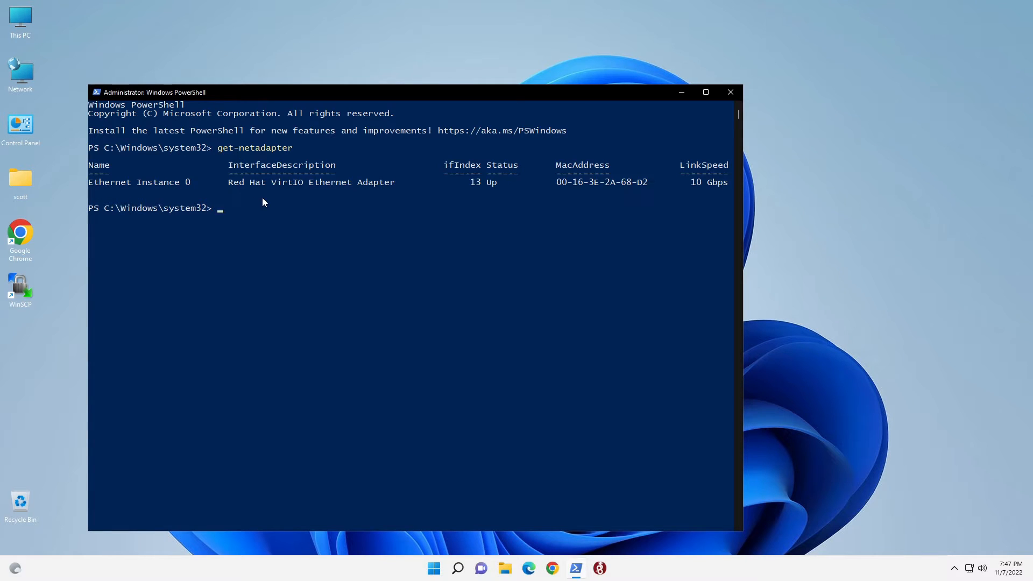
mouse_move(304, 204)
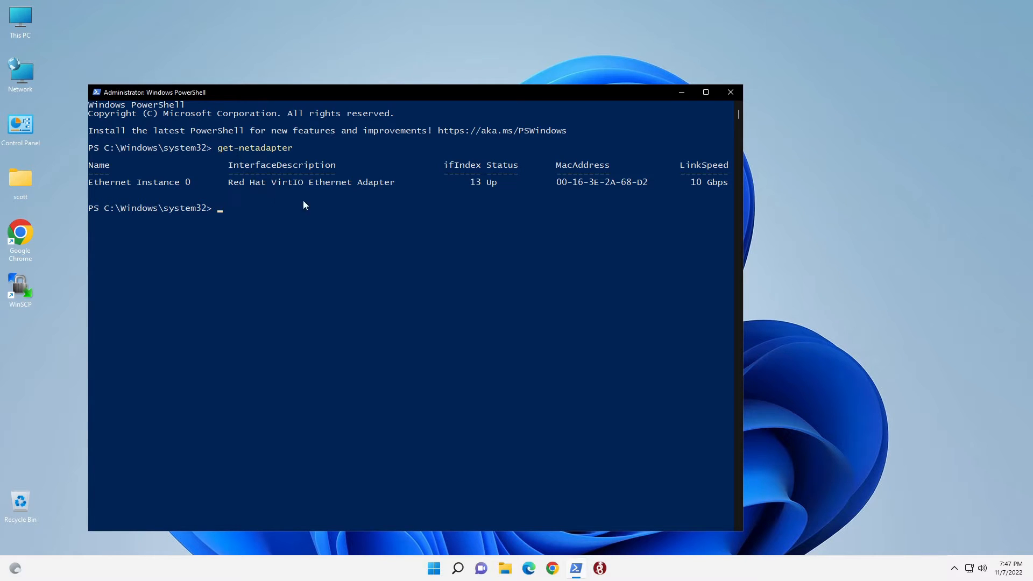
mouse_move(384, 202)
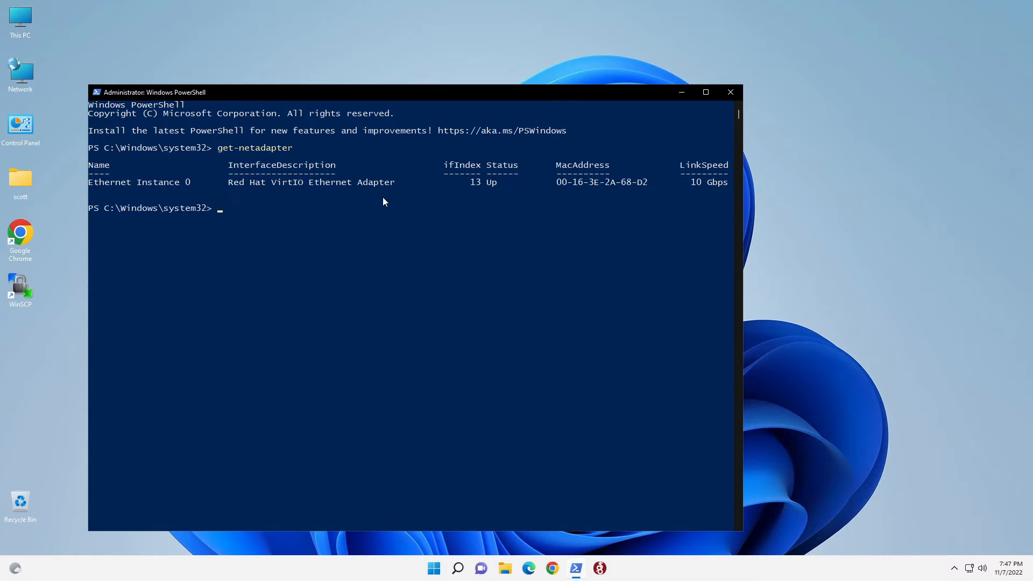
mouse_move(737, 322)
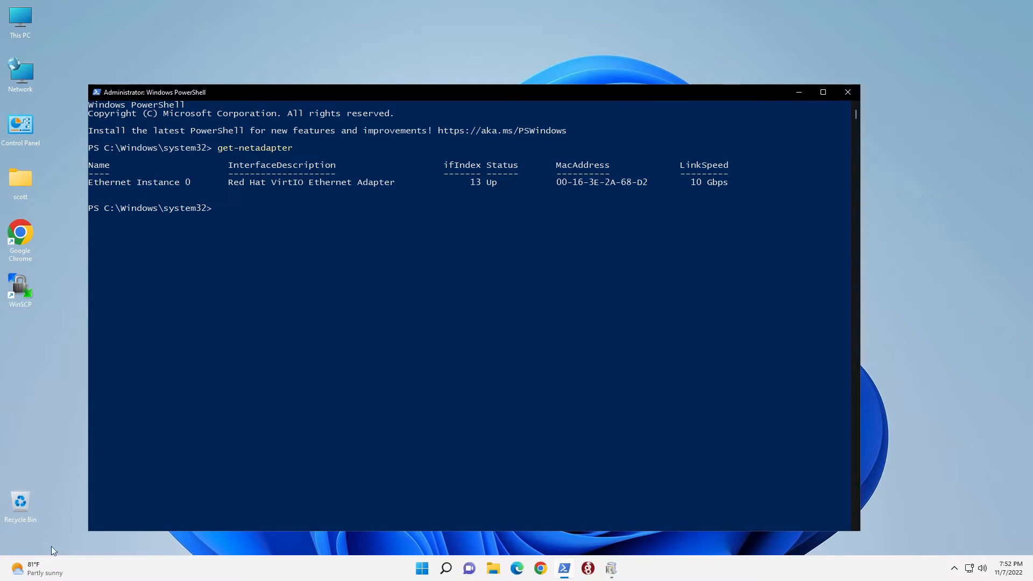
mouse_move(388, 575)
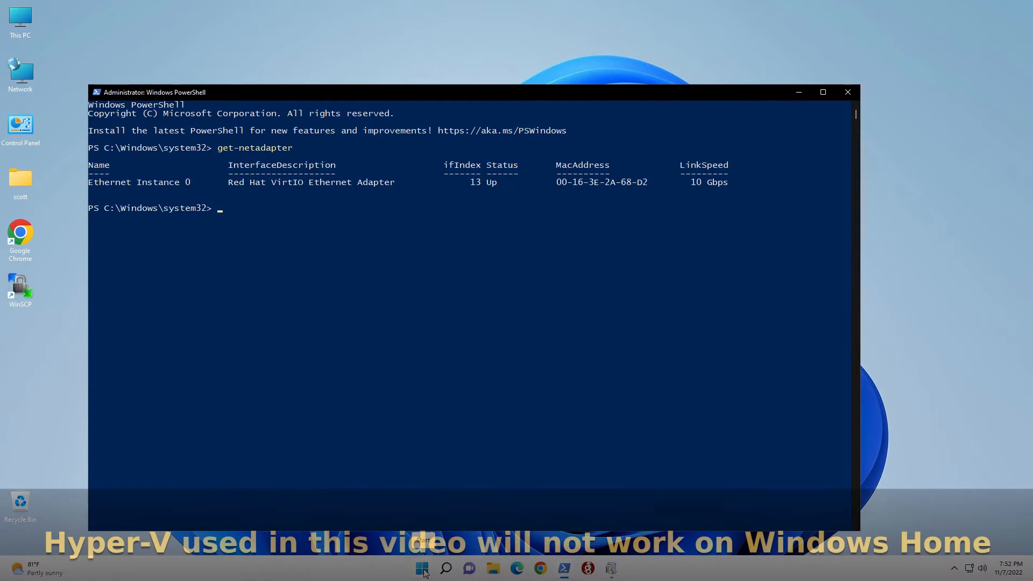
Step: Search the Start menu for 'Turn Windows features on or off' and open it
click(421, 568)
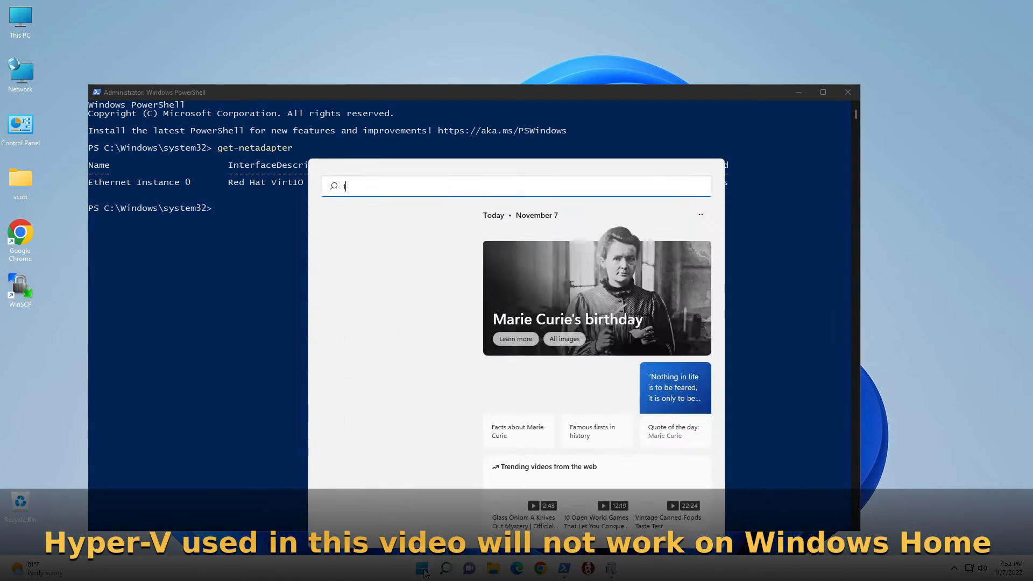
text(eatures)
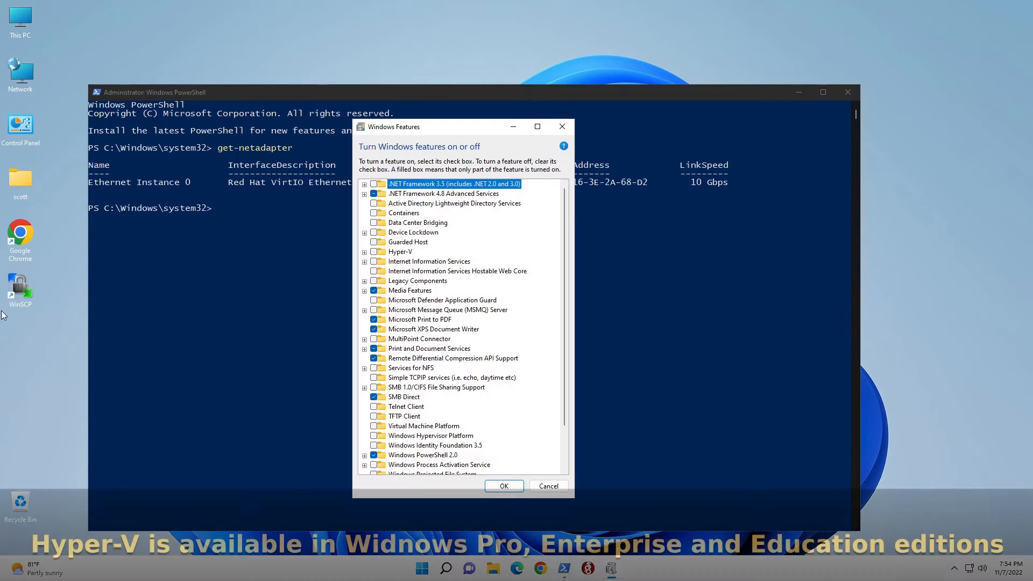
mouse_move(200, 431)
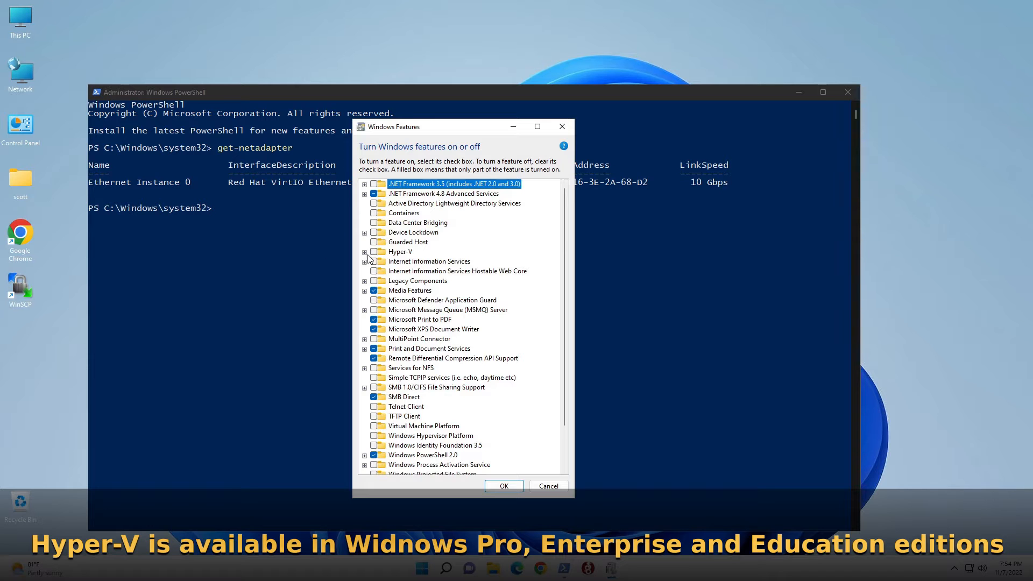
Step: Expand the Hyper-V group and tick Hyper-V Services and Hyper-V Module for Windows PowerShell
click(364, 252)
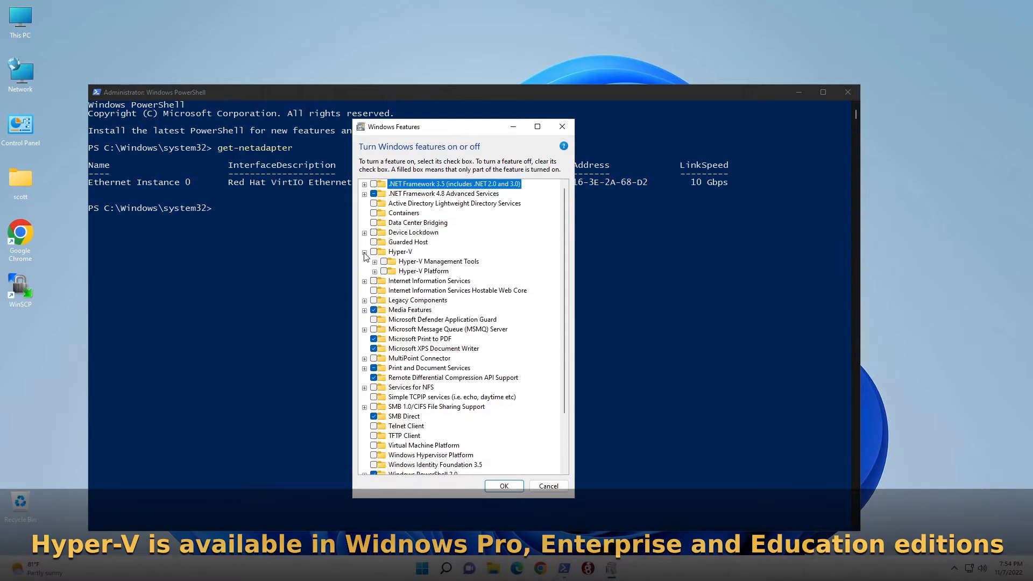
click(363, 252)
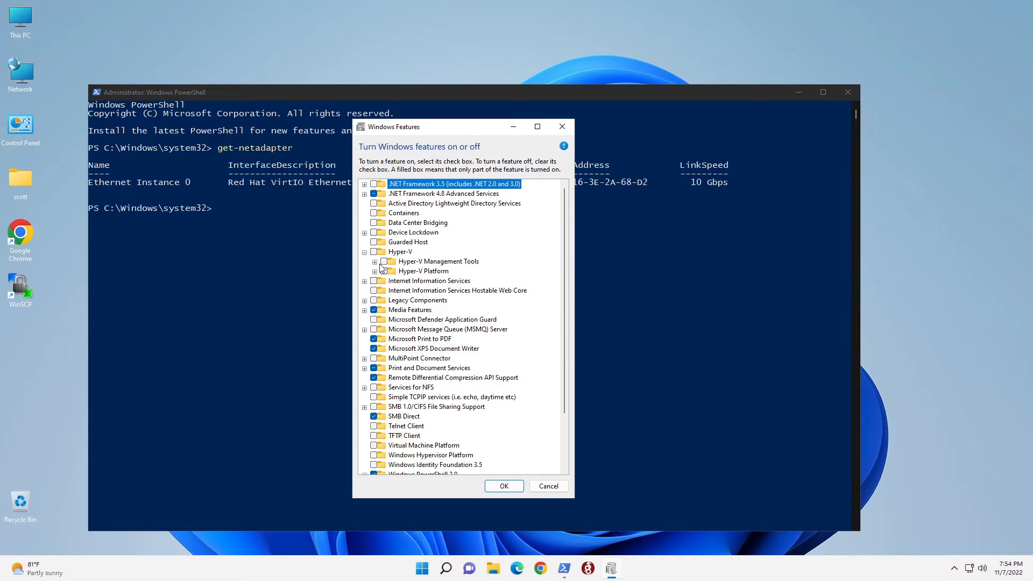
click(375, 262)
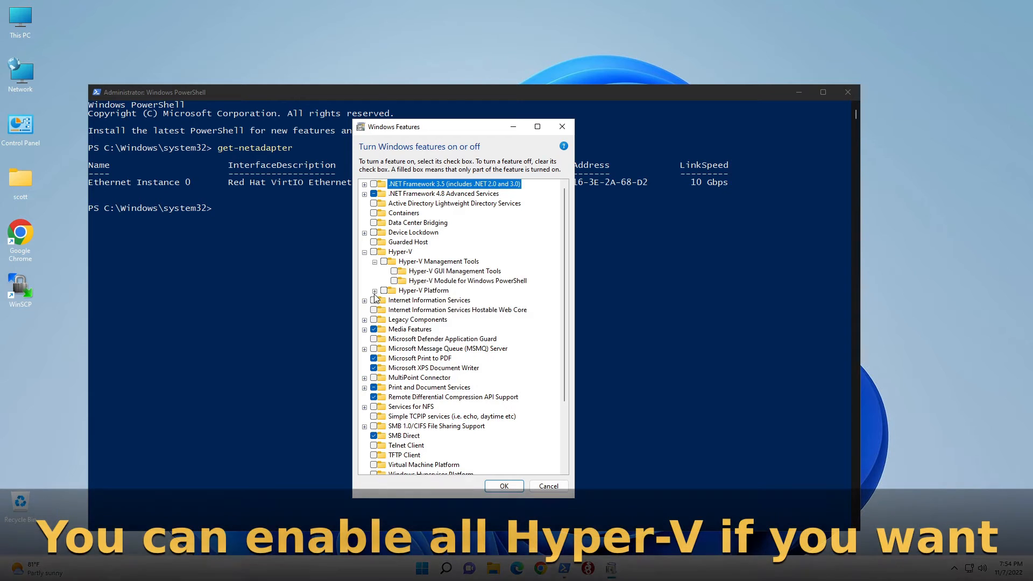
click(374, 291)
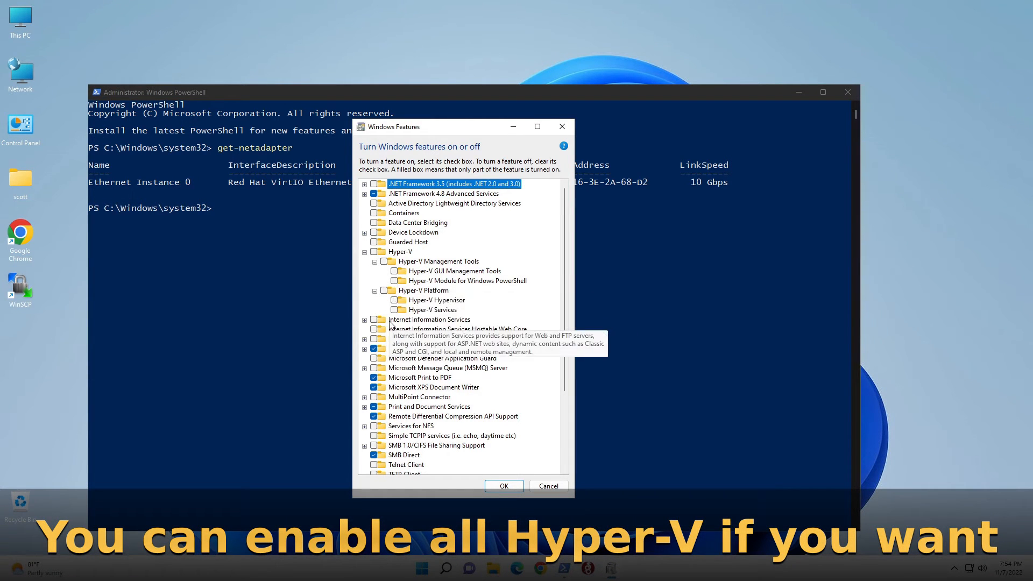
mouse_move(388, 311)
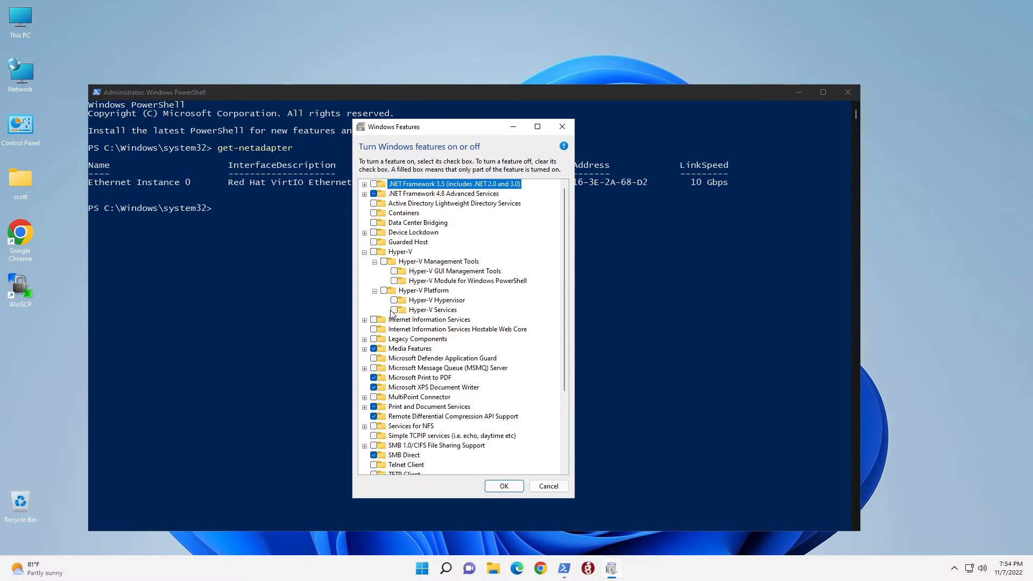
click(432, 310)
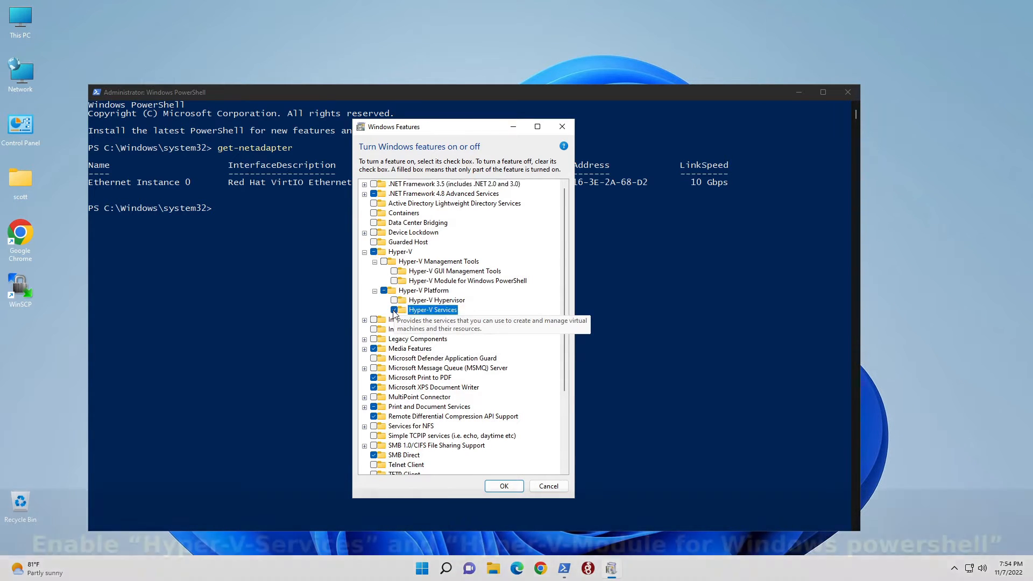
click(396, 310)
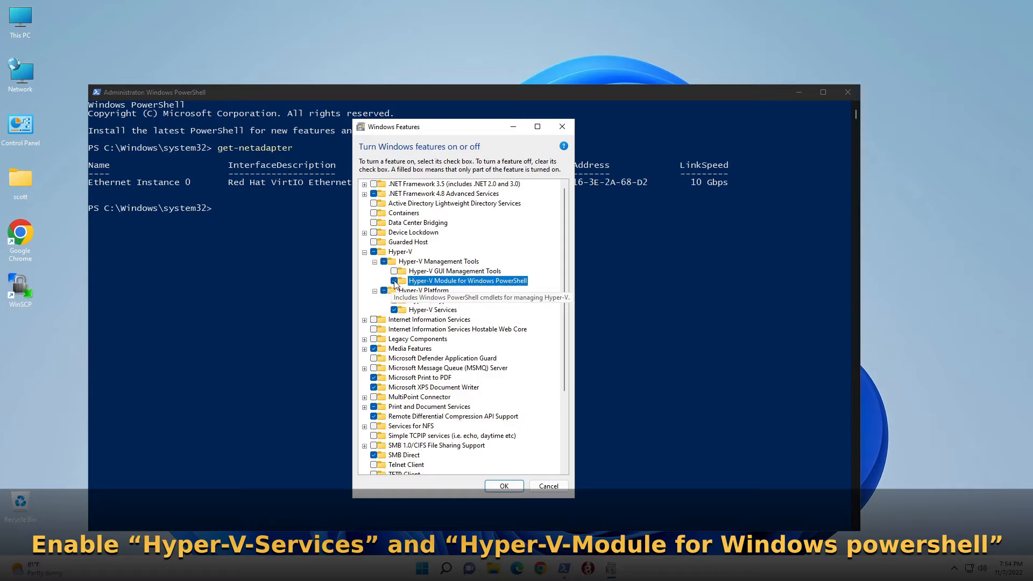
click(394, 281)
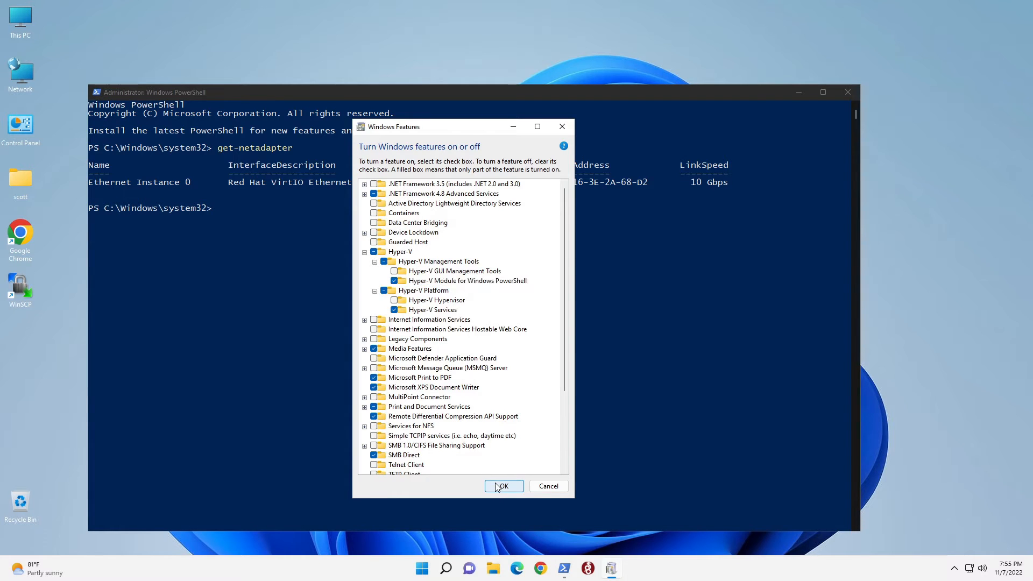
Step: Confirm the Hyper-V feature changes and restart the PC now
click(502, 486)
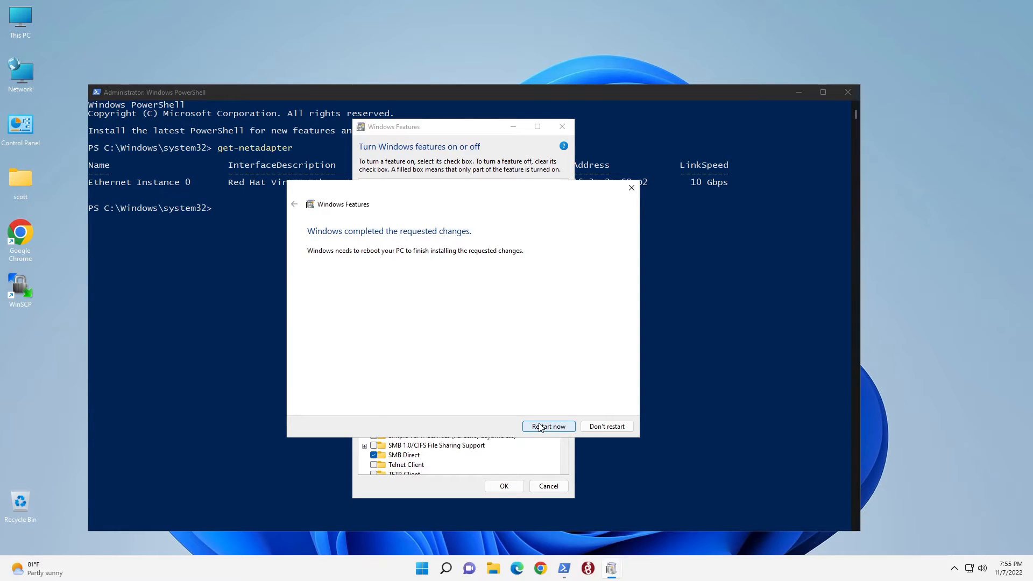
click(548, 426)
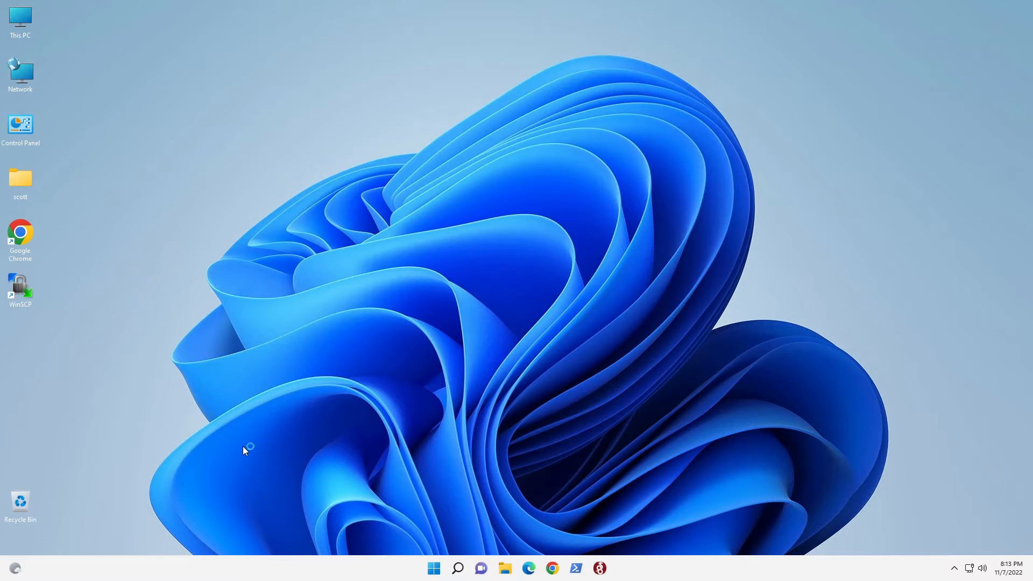
mouse_move(244, 450)
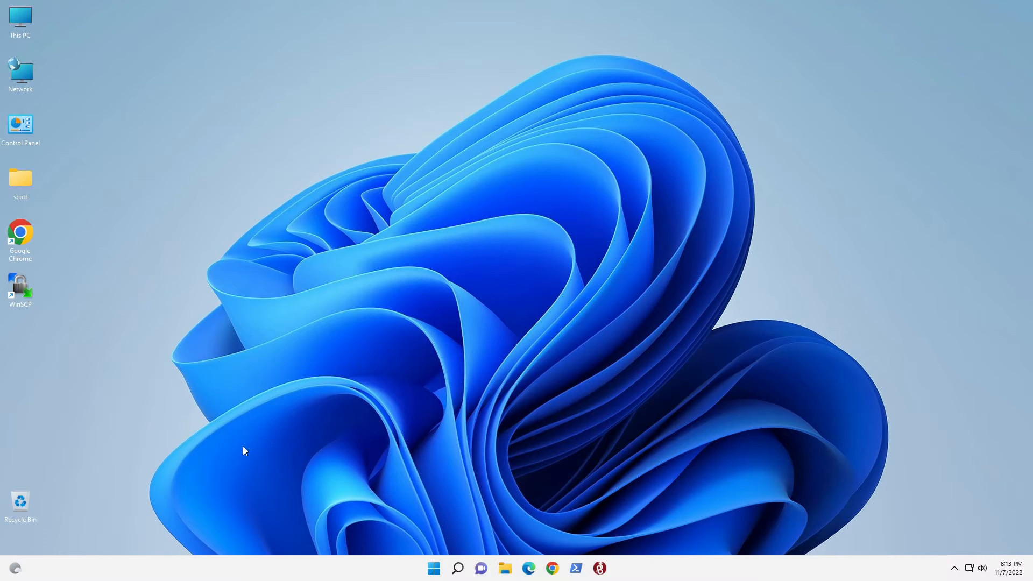
Step: After the restart, relaunch powershell via Win+R as administrator
key(Win+r)
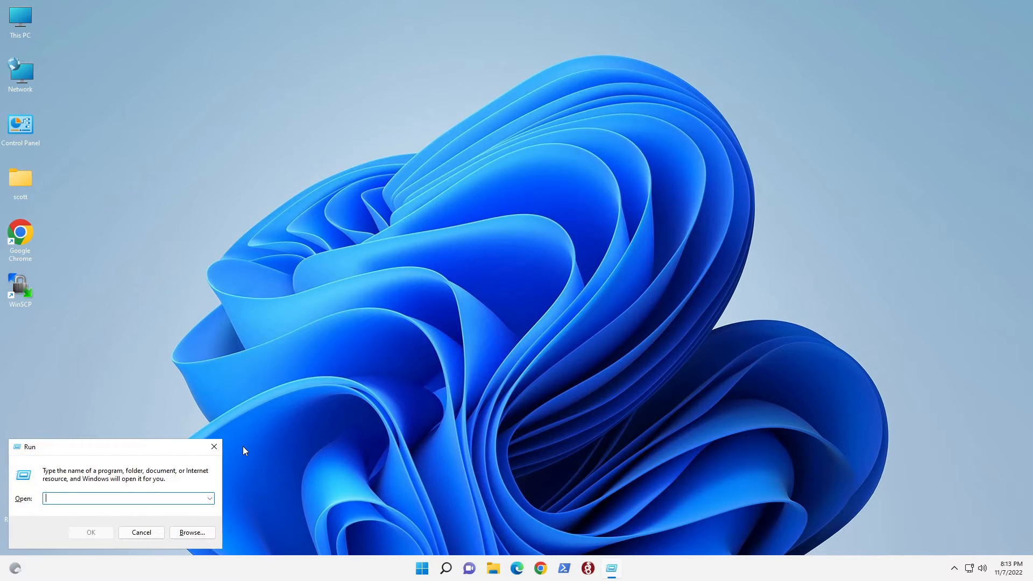
text(pow)
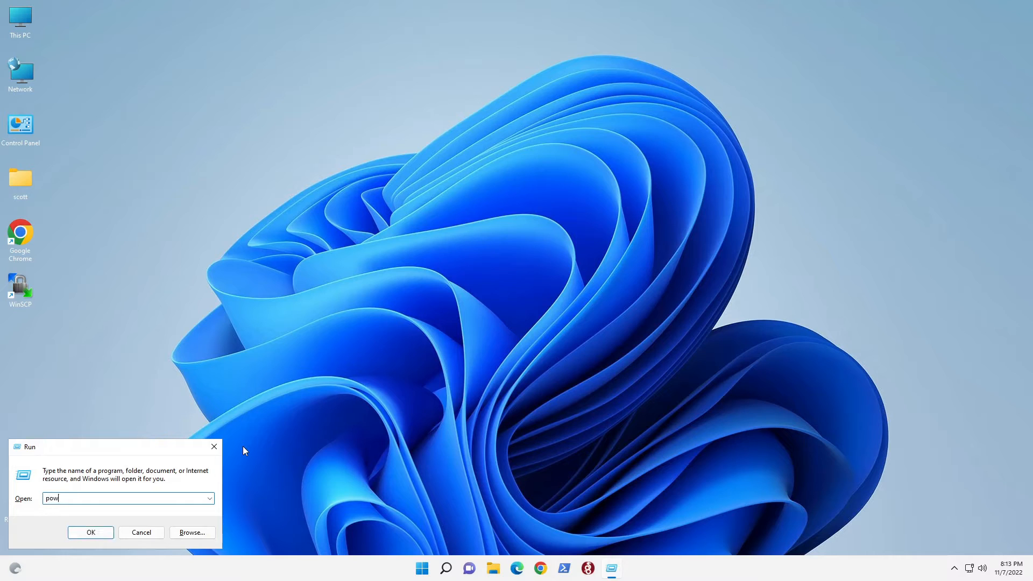
text(ershell)
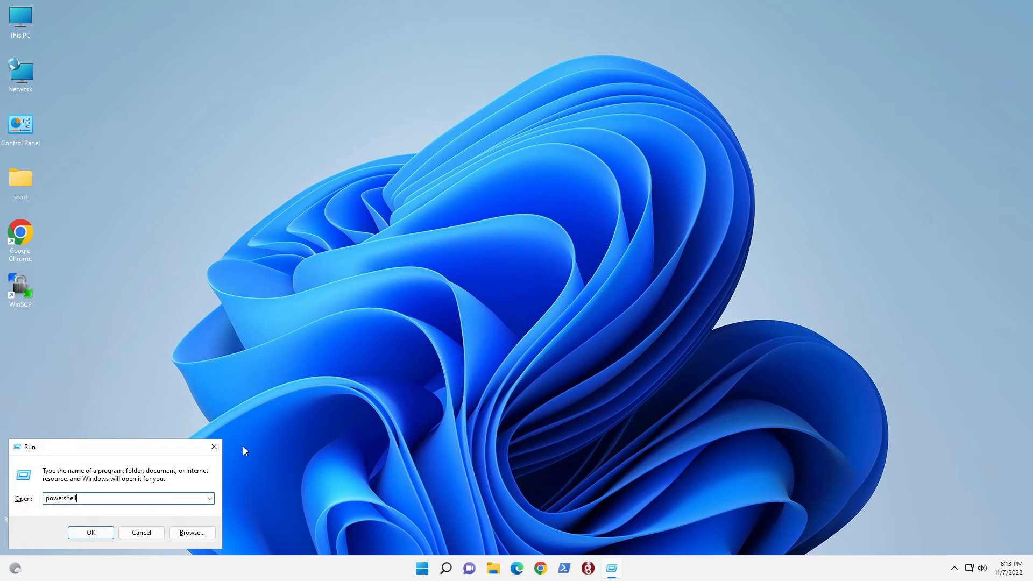
mouse_move(239, 464)
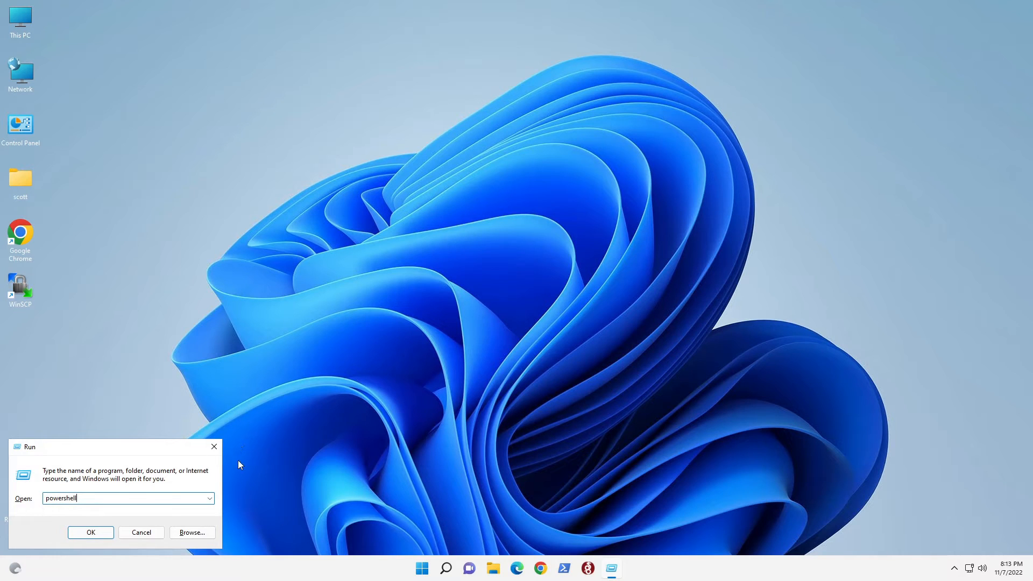
click(90, 532)
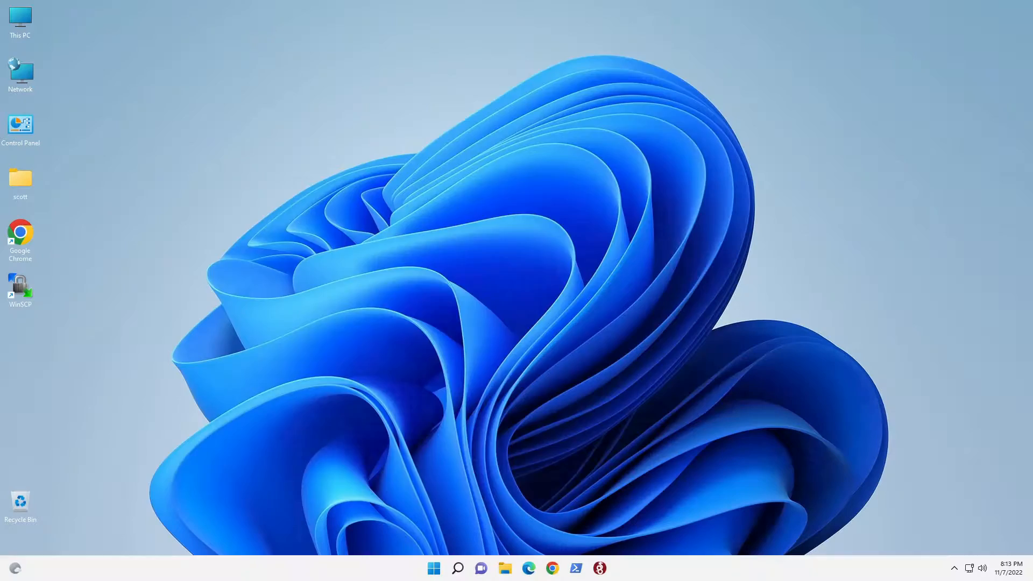
click(575, 568)
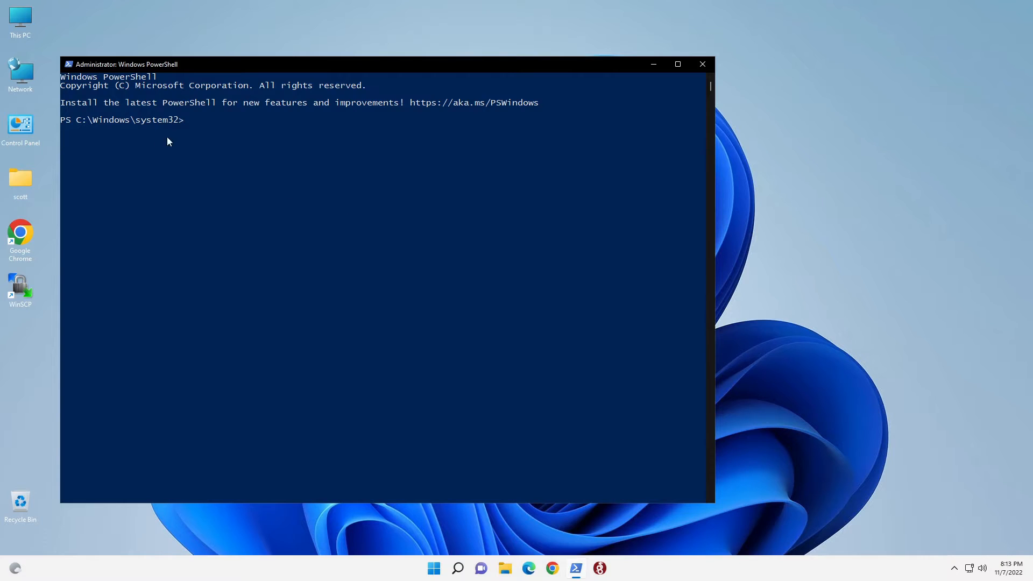
mouse_move(10, 187)
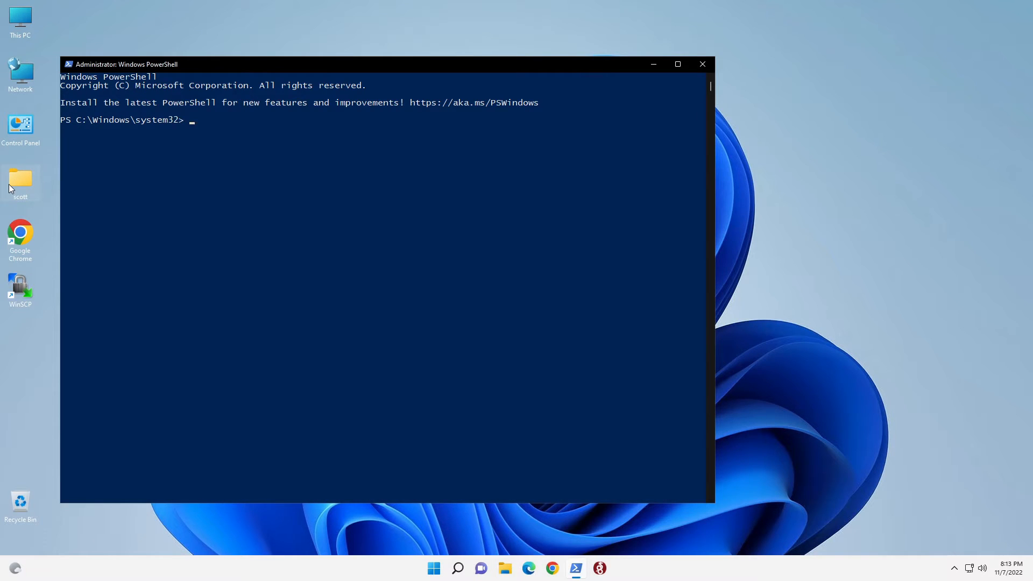
Step: Rerun Get-NetAdapter to confirm the new Hyper-V Virtual Ethernet Adapter, then clear the console
click(173, 165)
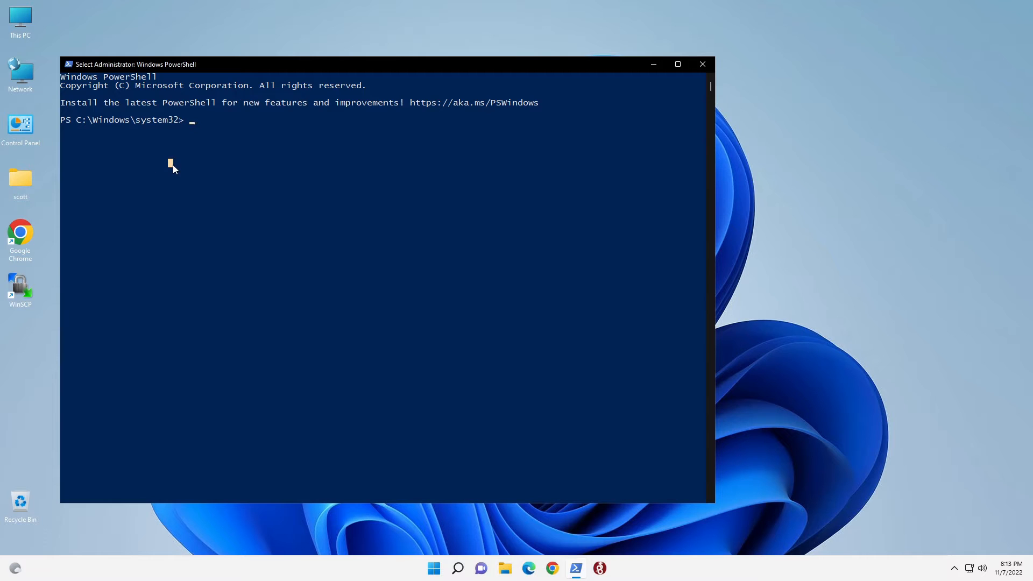
text(Get-NetAdapter)
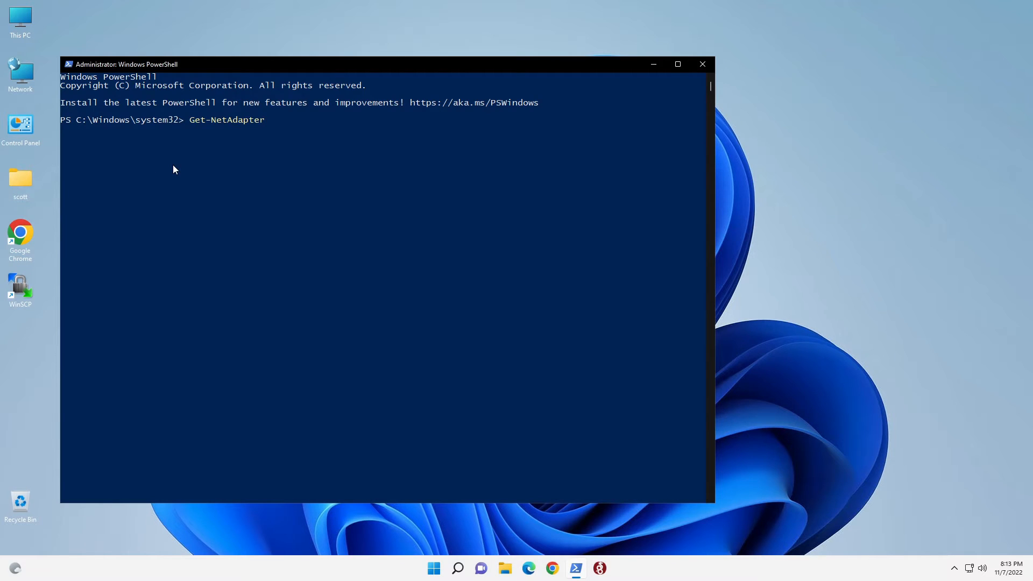
key(Return)
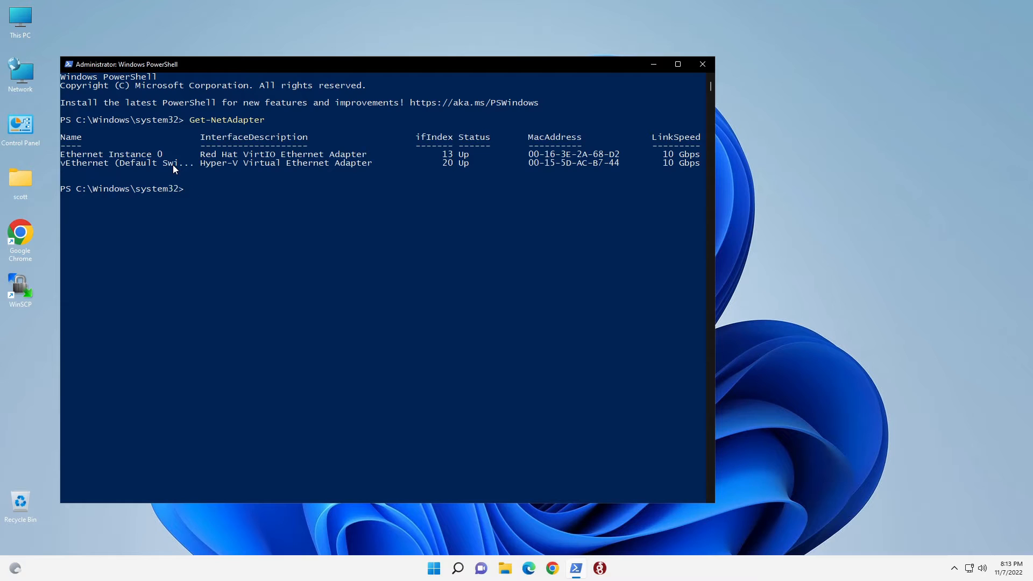
mouse_move(103, 185)
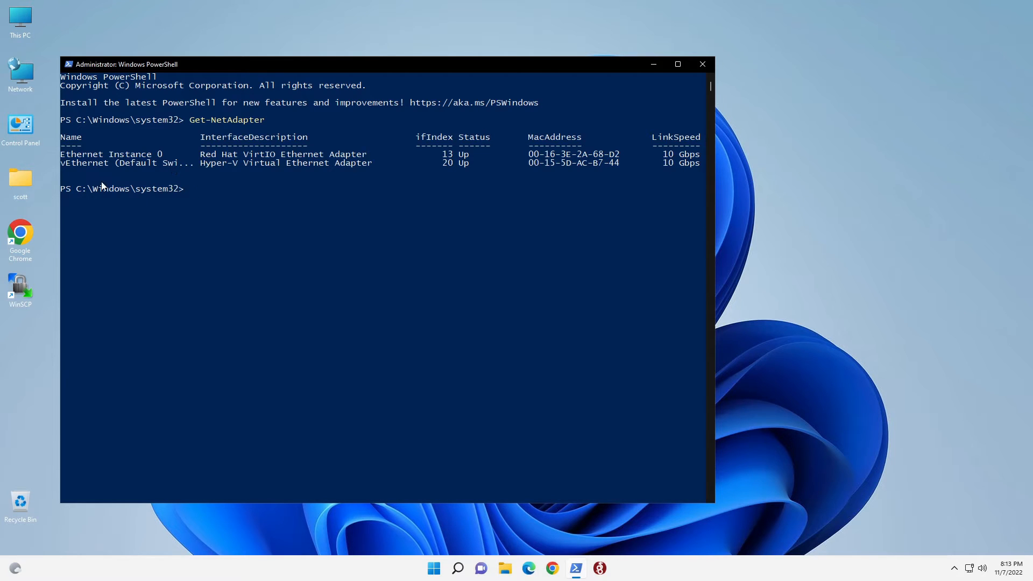
mouse_move(84, 172)
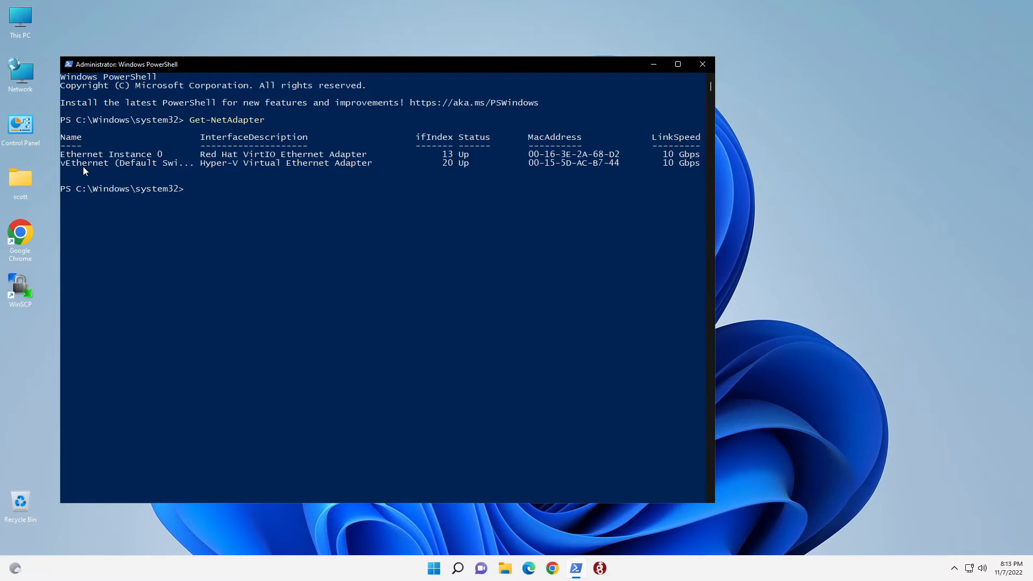
mouse_move(173, 199)
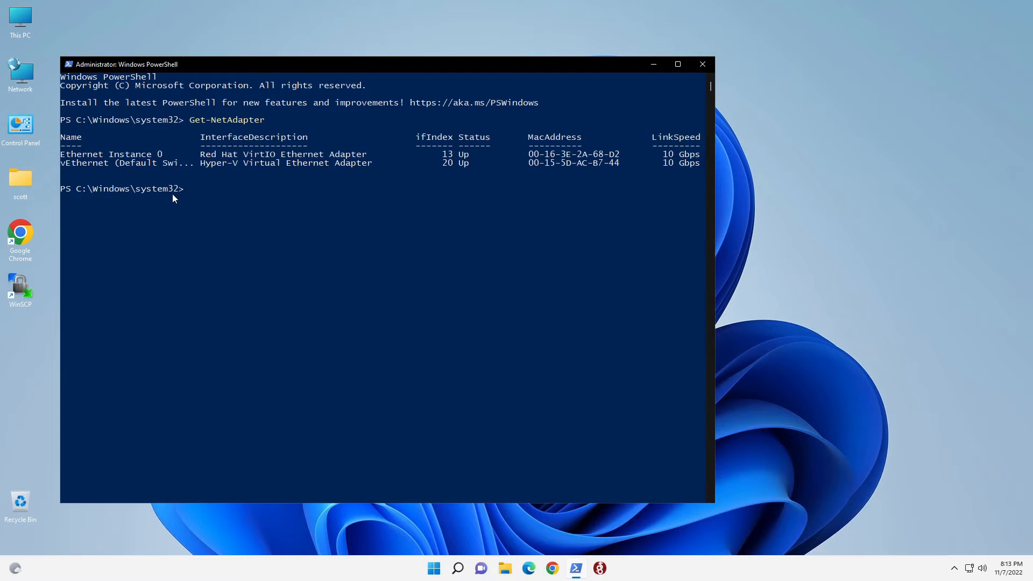
mouse_move(108, 159)
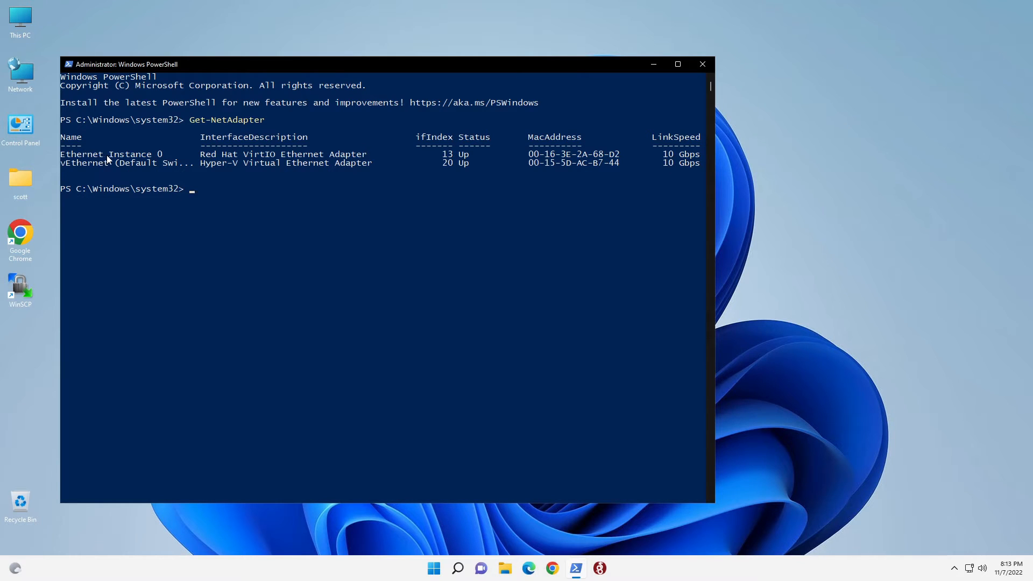
mouse_move(256, 234)
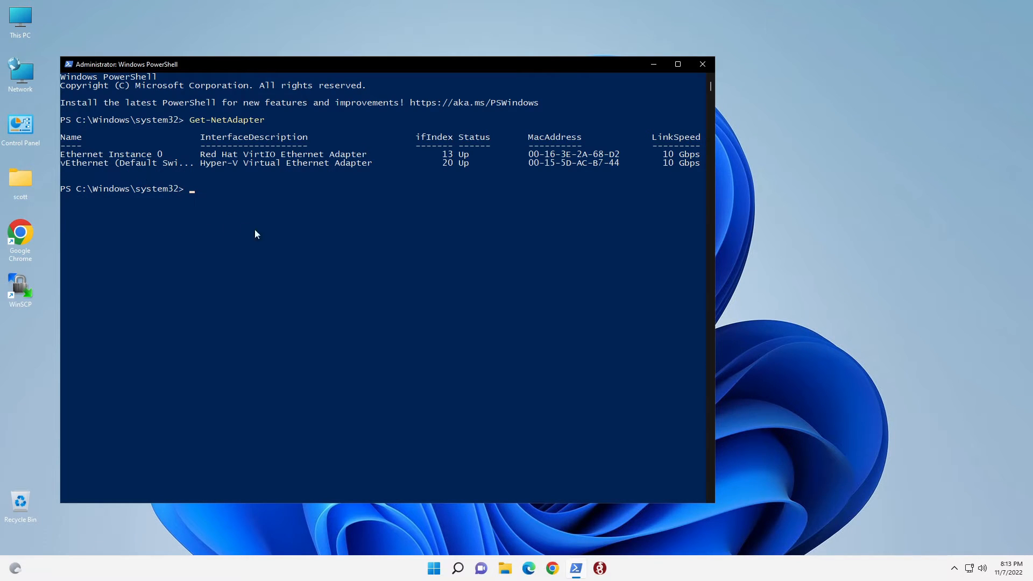
text(cle)
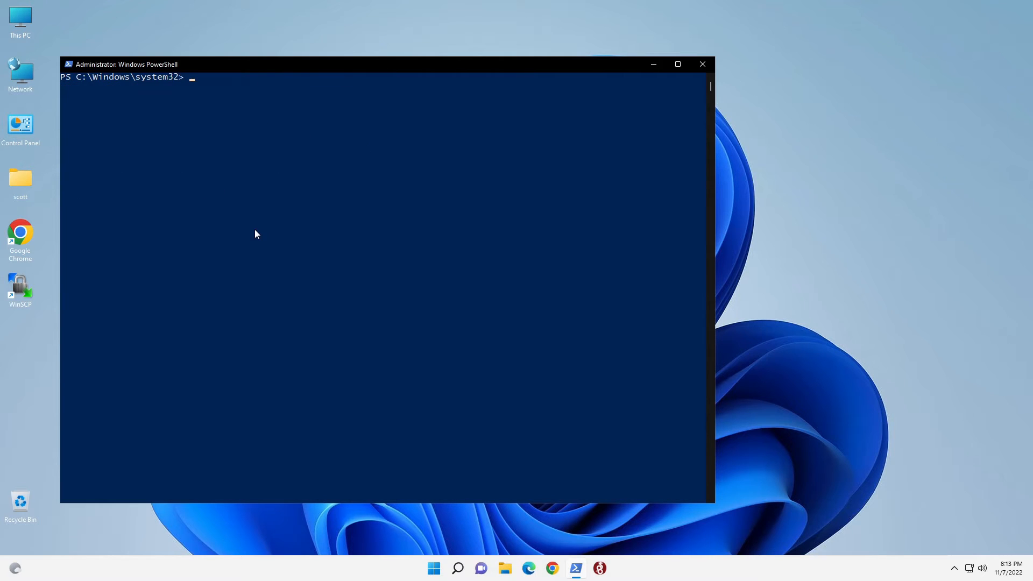
mouse_move(15, 258)
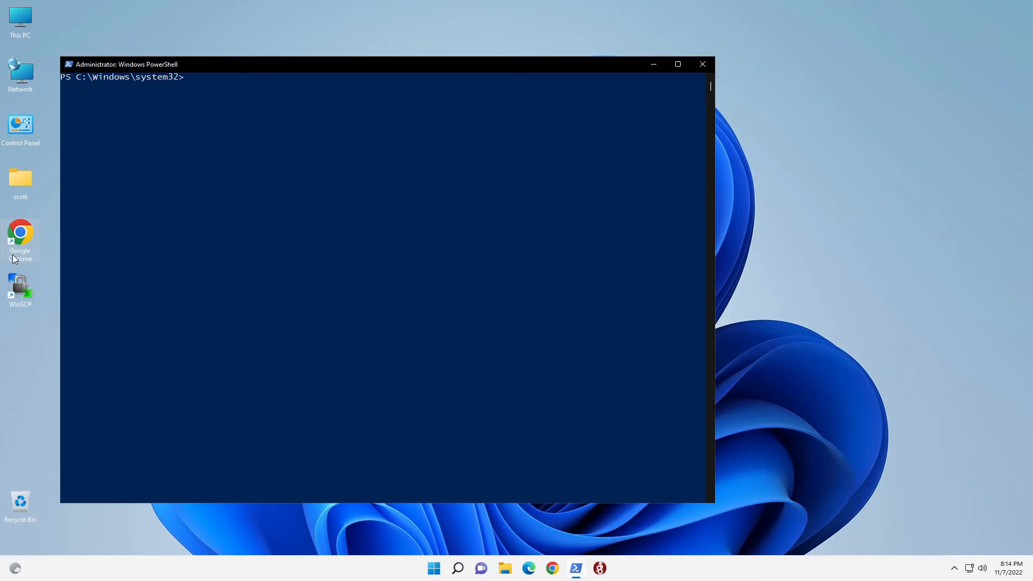
Step: Enter New-VMSwitch for VLAN-vSwitch on "Ethernet Instance 0" with -AllowManagementOS $true
text(New-VMSwitch -name VLAN-vSwitch -NetAdapterName "Ethernet Instance 0" -AllowManagementOS $true)
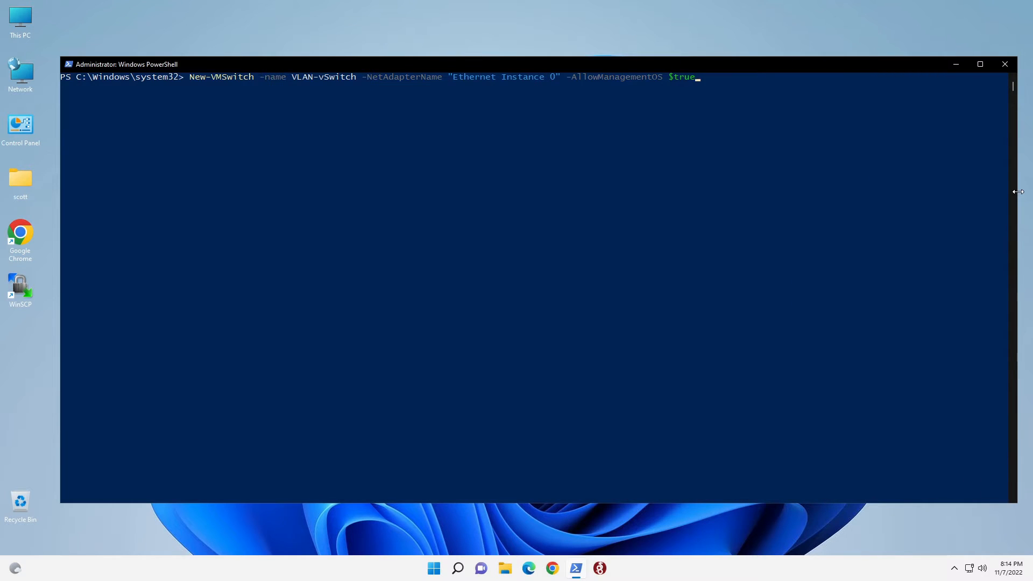
mouse_move(235, 83)
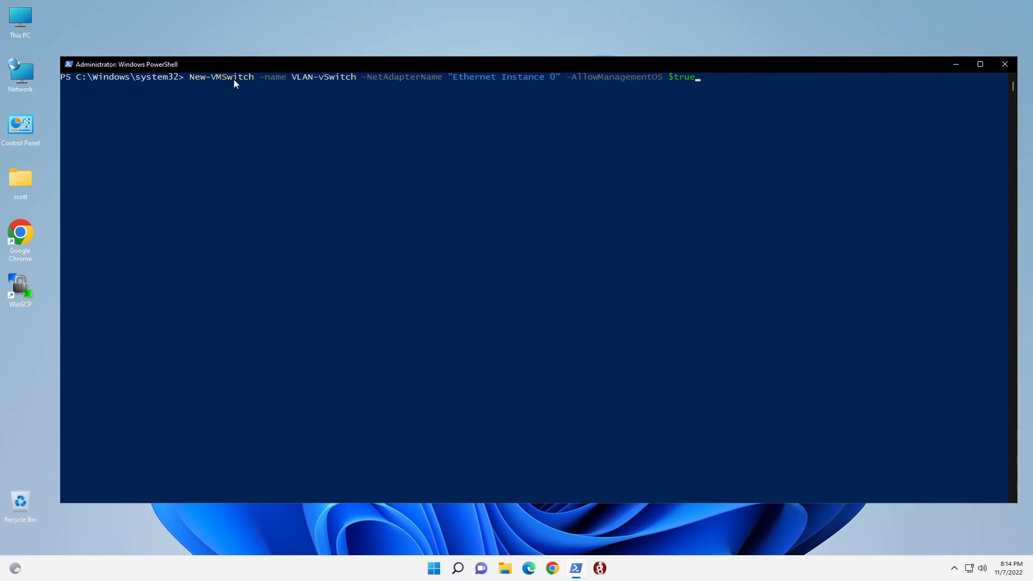
mouse_move(314, 88)
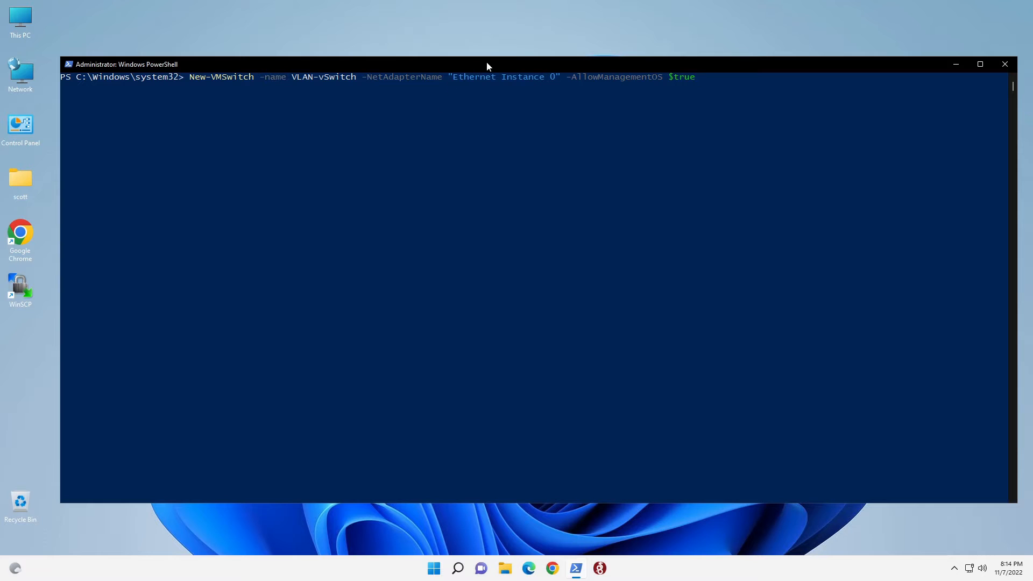
mouse_move(478, 84)
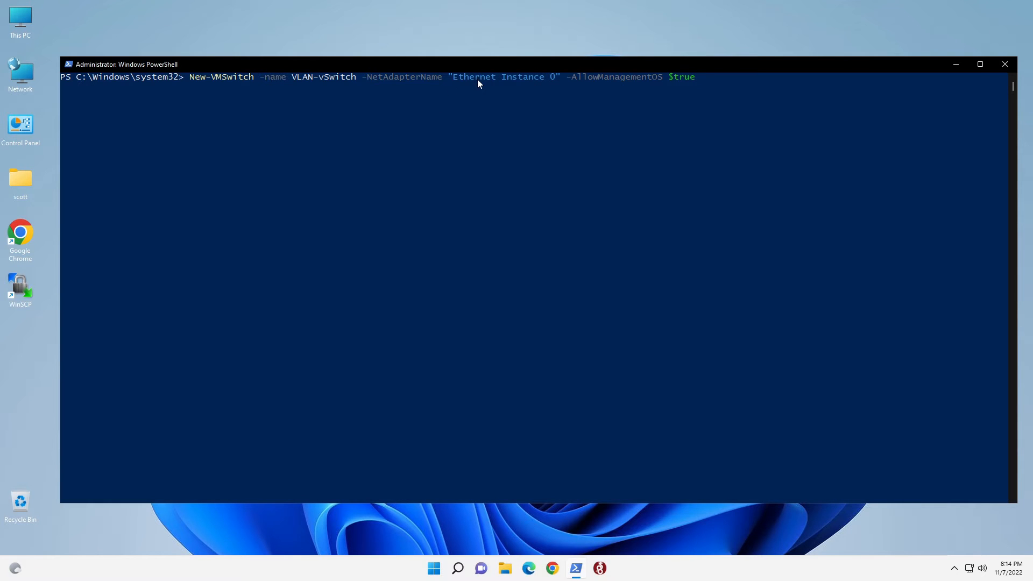
mouse_move(611, 86)
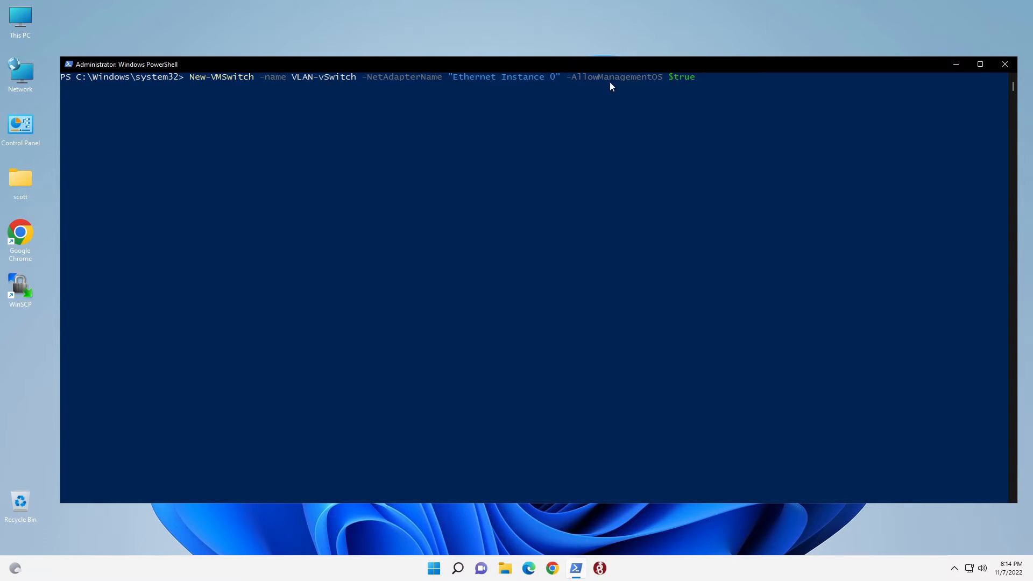
mouse_move(682, 120)
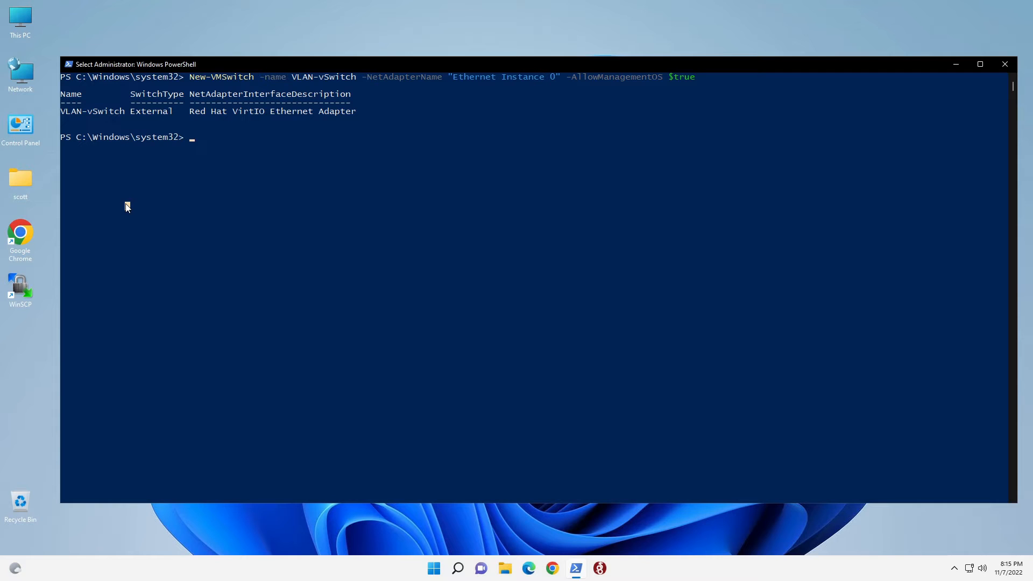
Step: Run Remove-VMNetworkAdapter -ManagementOS -Name VLAN-vSwitch to delete the default host adapter
text(Remove-VMNetworkAdapter -ManagementOS -Name VLAN-vSwitch)
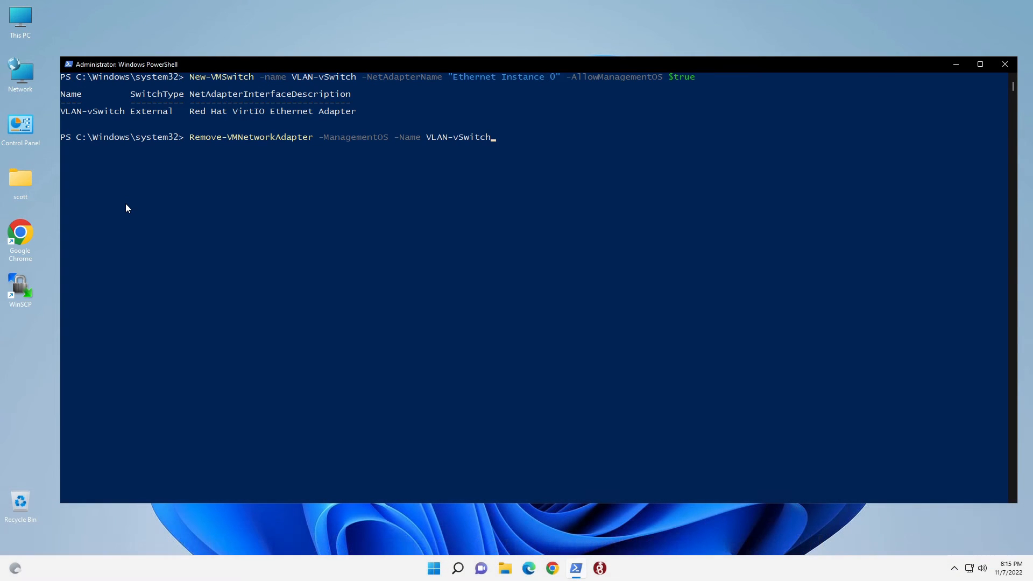
key(Return)
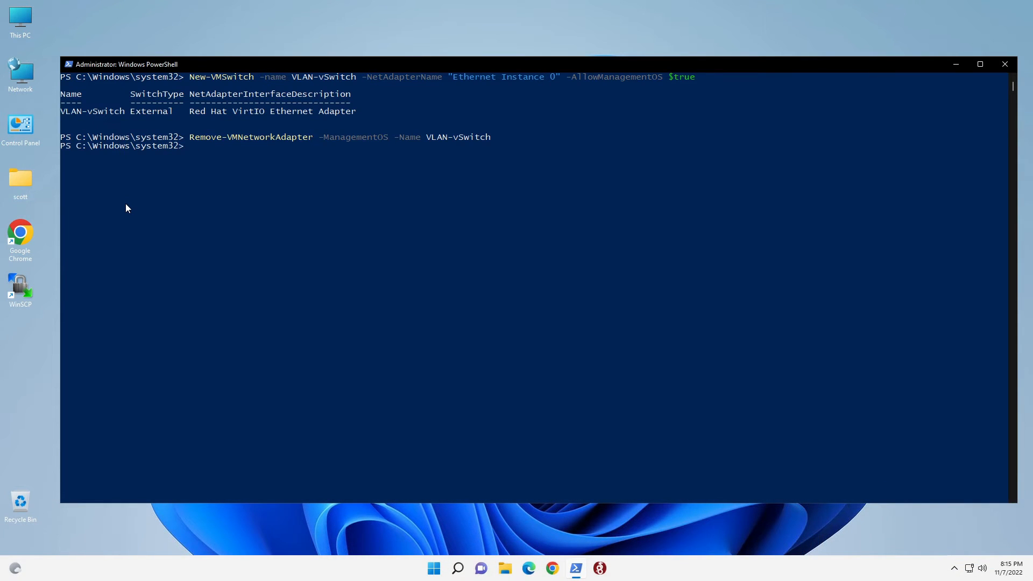
mouse_move(4, 227)
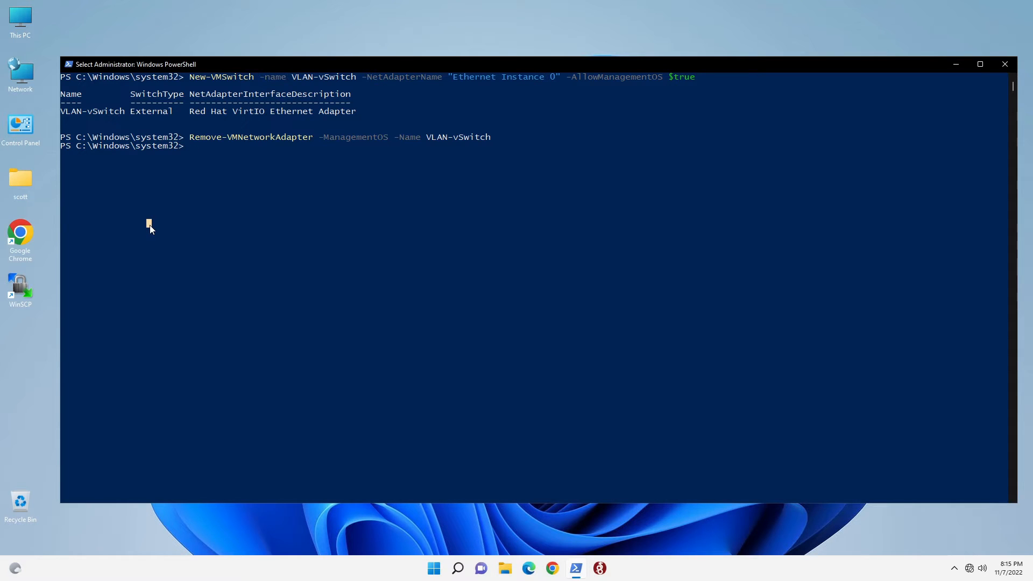
Step: Add host adapter VLAN100 on VLAN-vSwitch, piped to Set-VMNetworkAdapterVlan -Access -VlanId 100
text(Add-VMNetworkAdapter -ManagementOS -Name "VLAN100" -SwitchName "VLAN-vSwitch" -Passthru | Set-VMNetworkAdapterVlan -Access -VlanId 100)
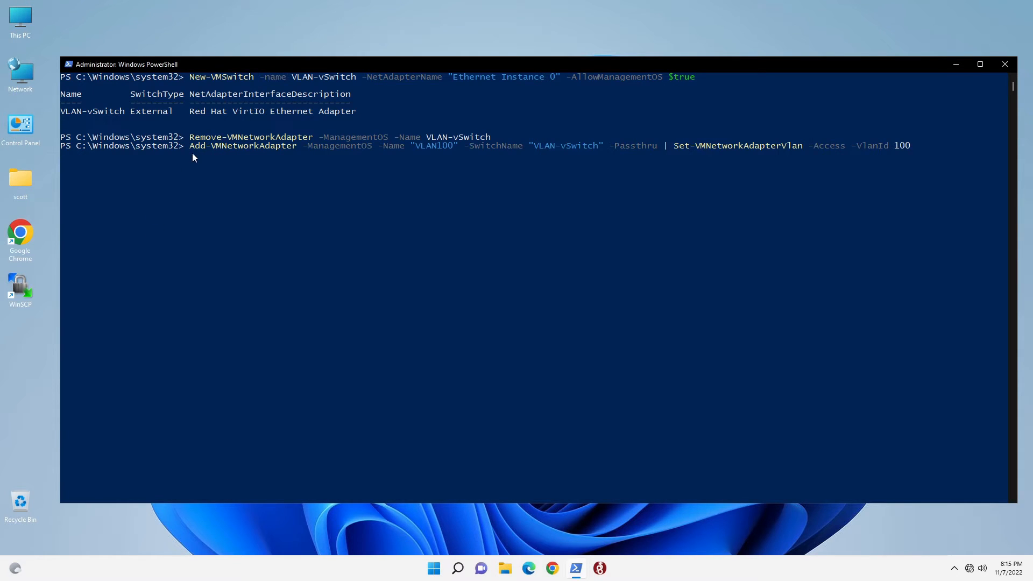
mouse_move(251, 161)
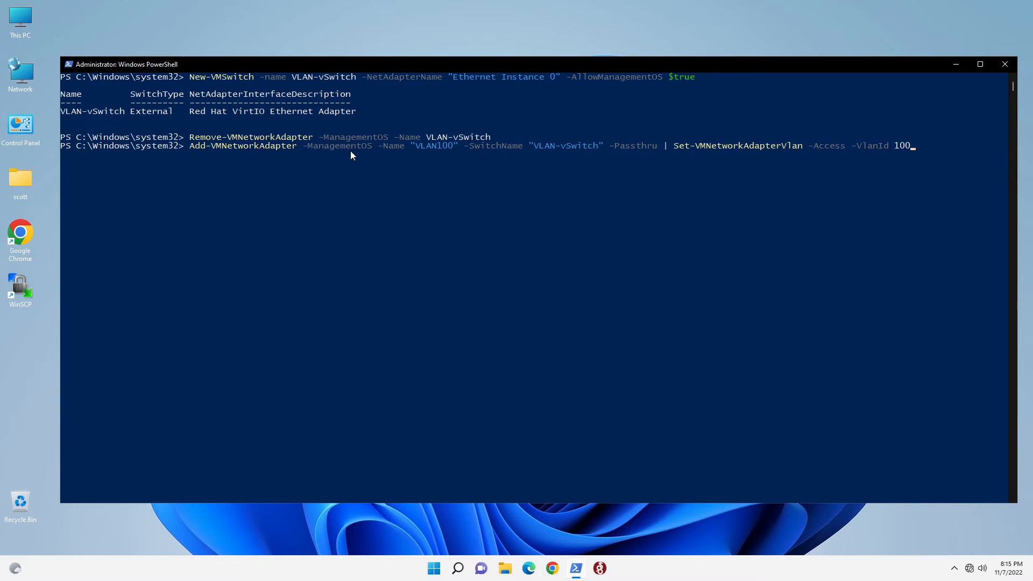
mouse_move(410, 159)
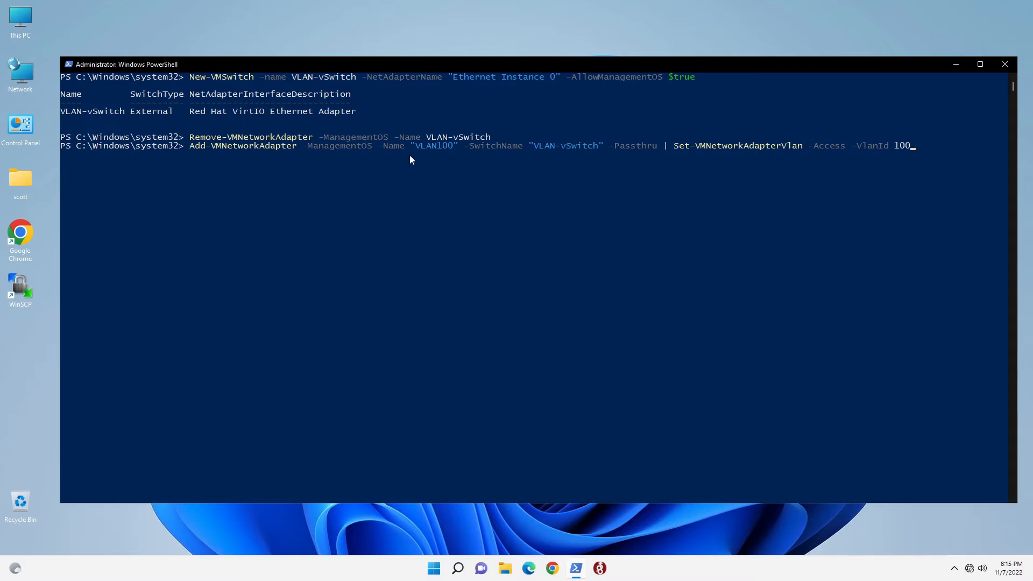
mouse_move(501, 162)
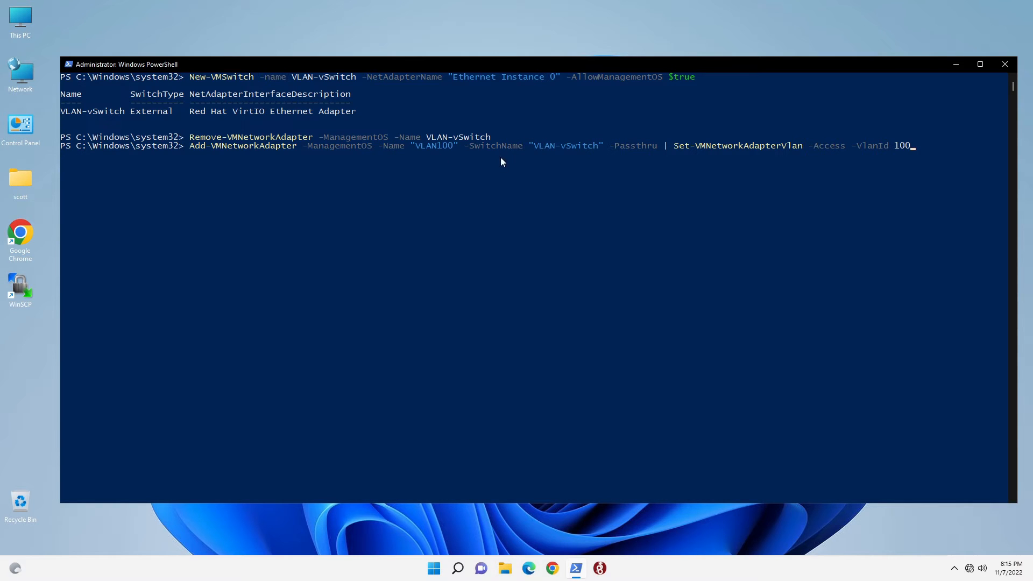
mouse_move(547, 158)
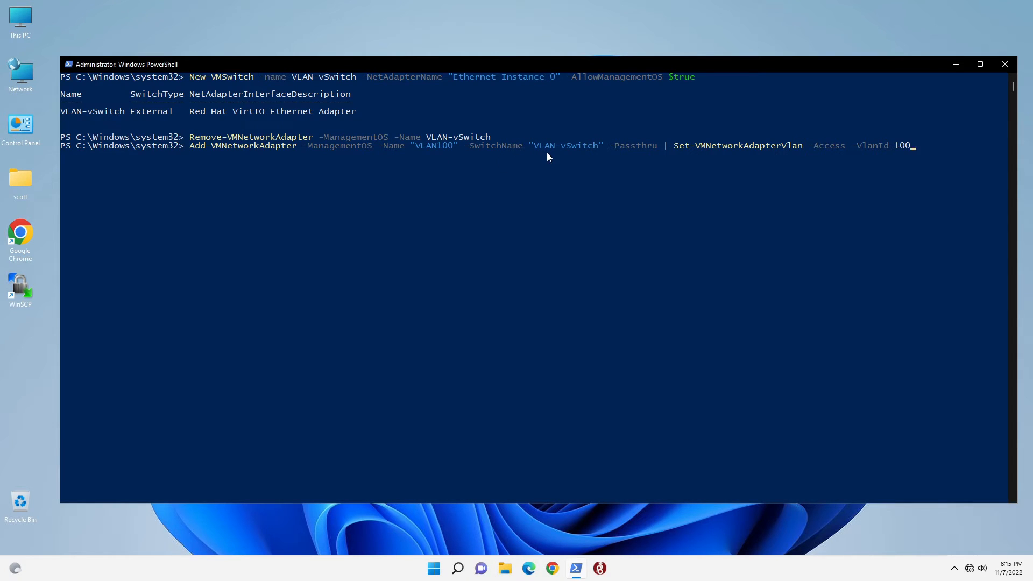
mouse_move(609, 167)
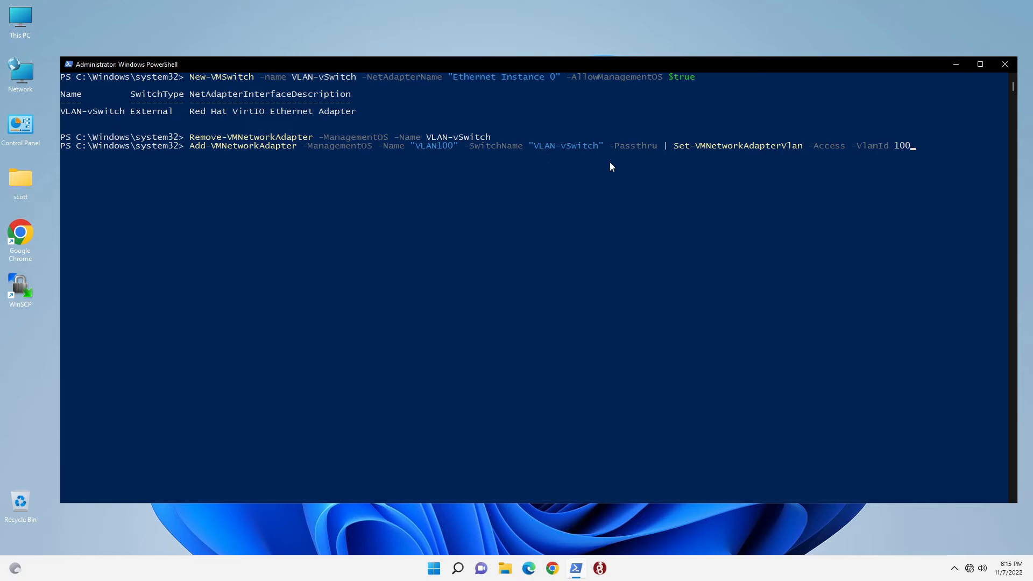
mouse_move(697, 162)
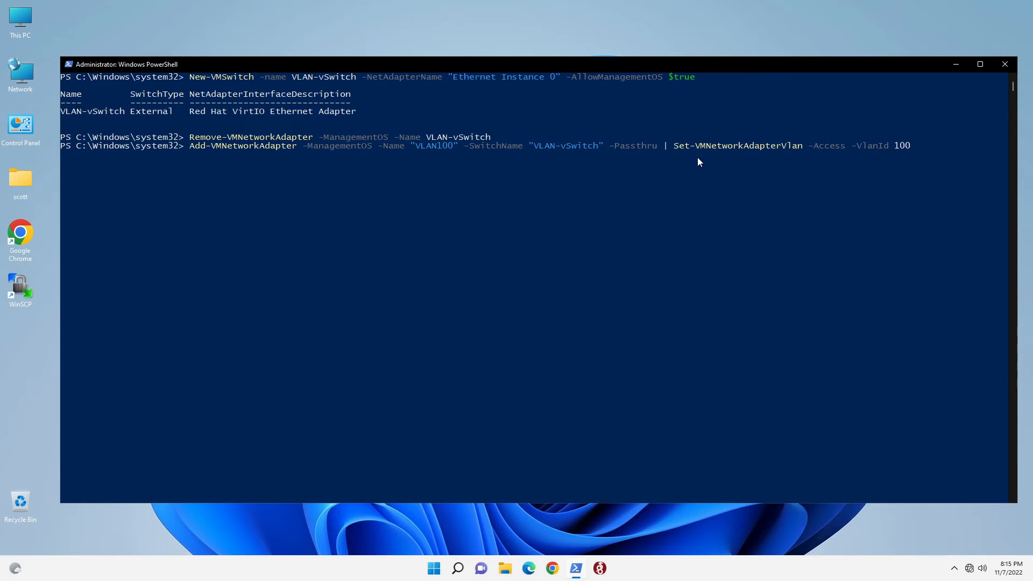
mouse_move(730, 153)
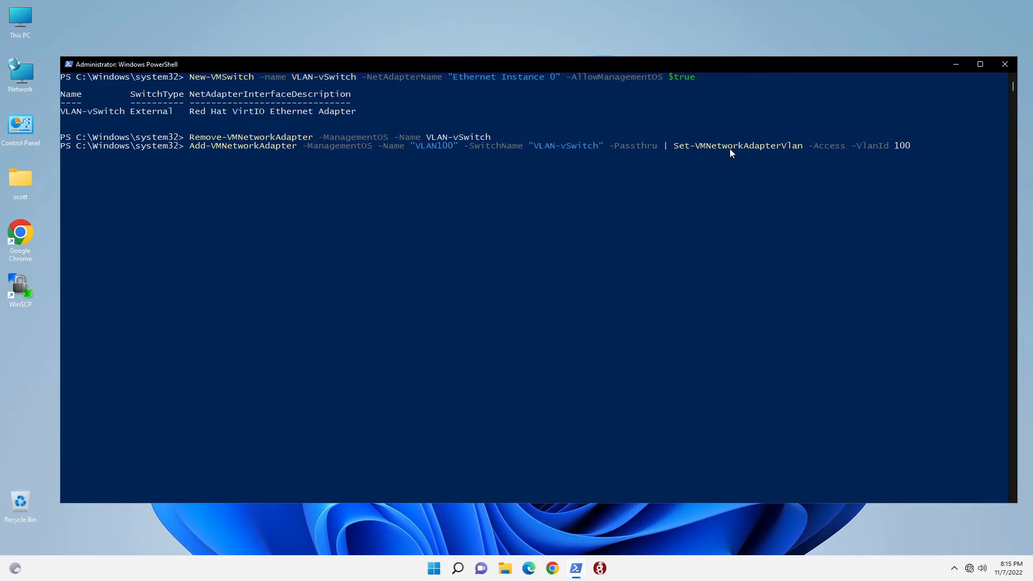
mouse_move(802, 158)
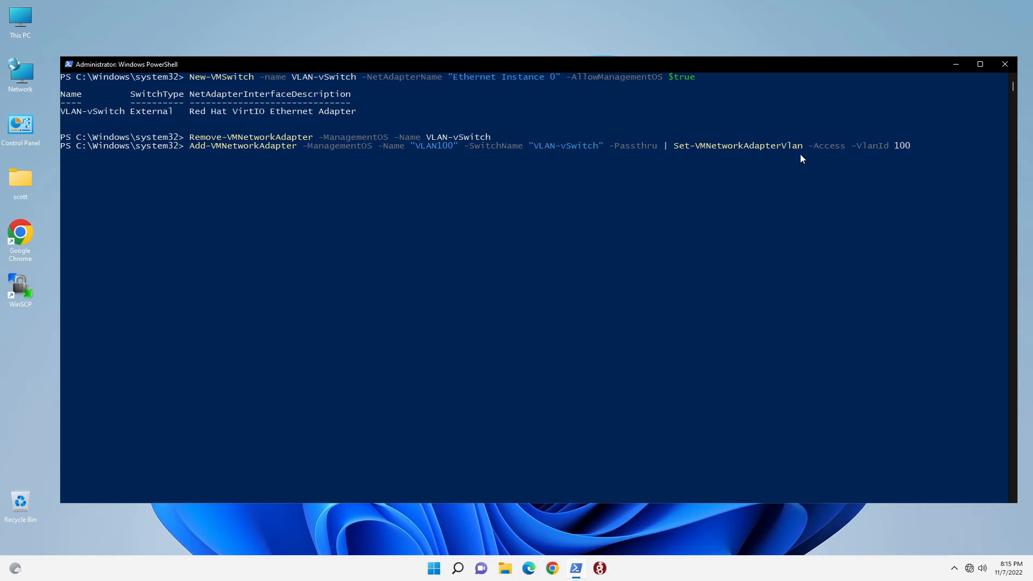
mouse_move(867, 150)
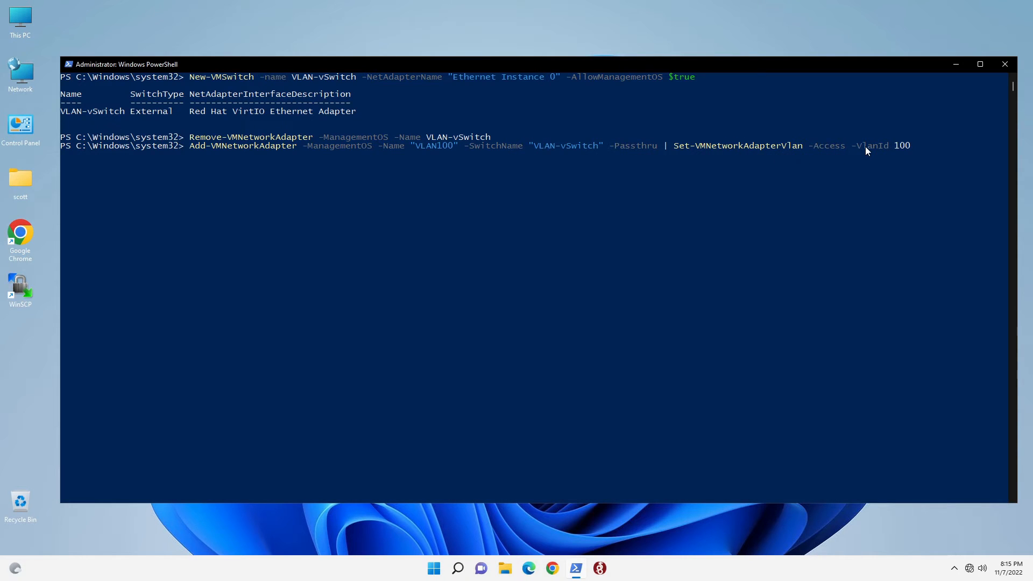
mouse_move(915, 164)
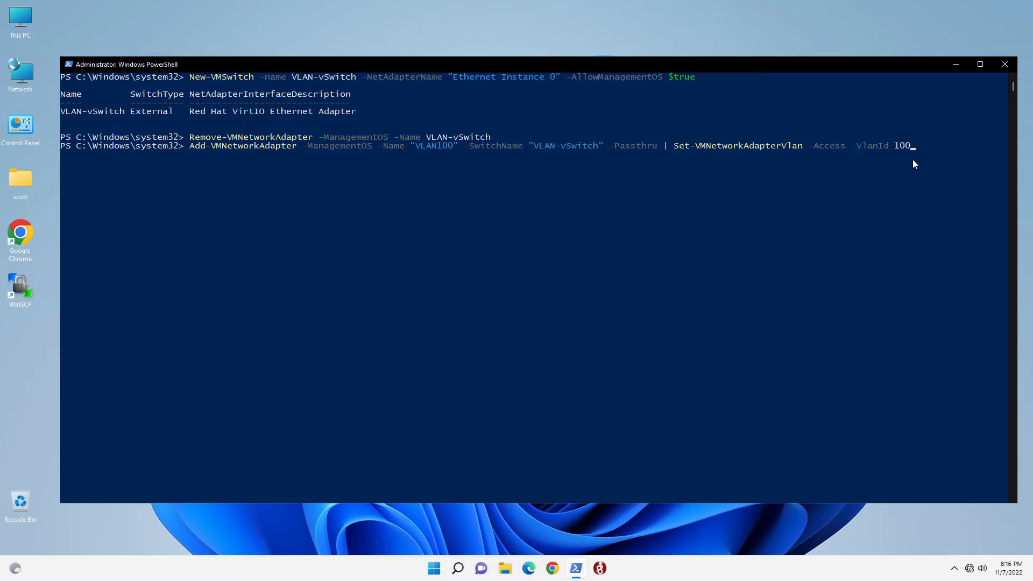
key(Return)
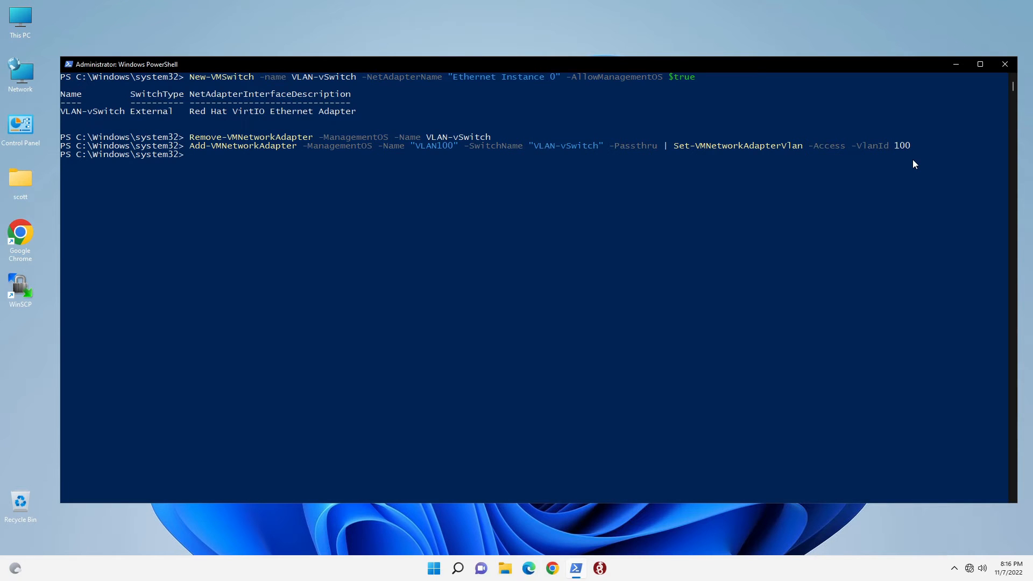
key(Return)
text(Get-NetAdapter)
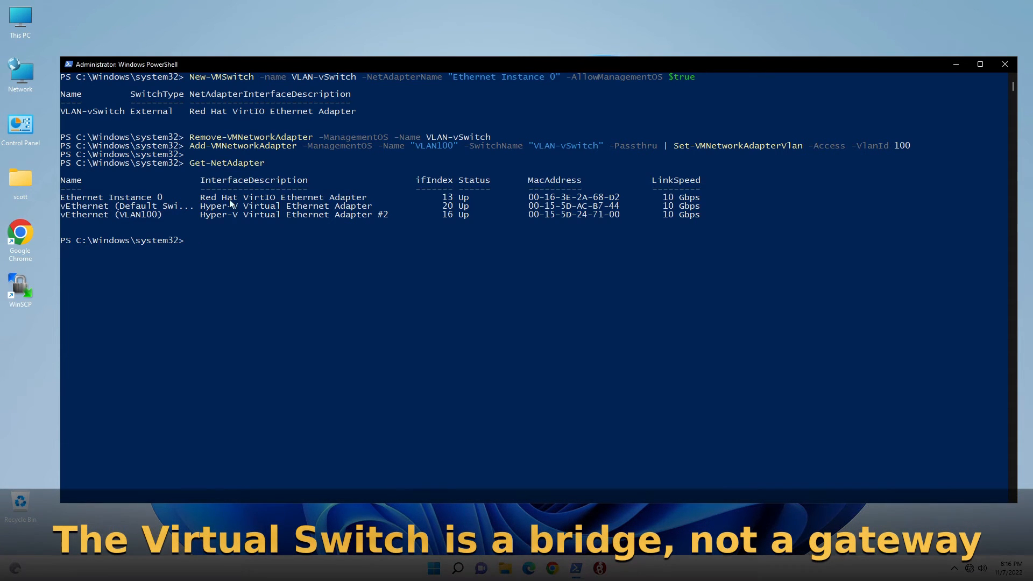
mouse_move(104, 215)
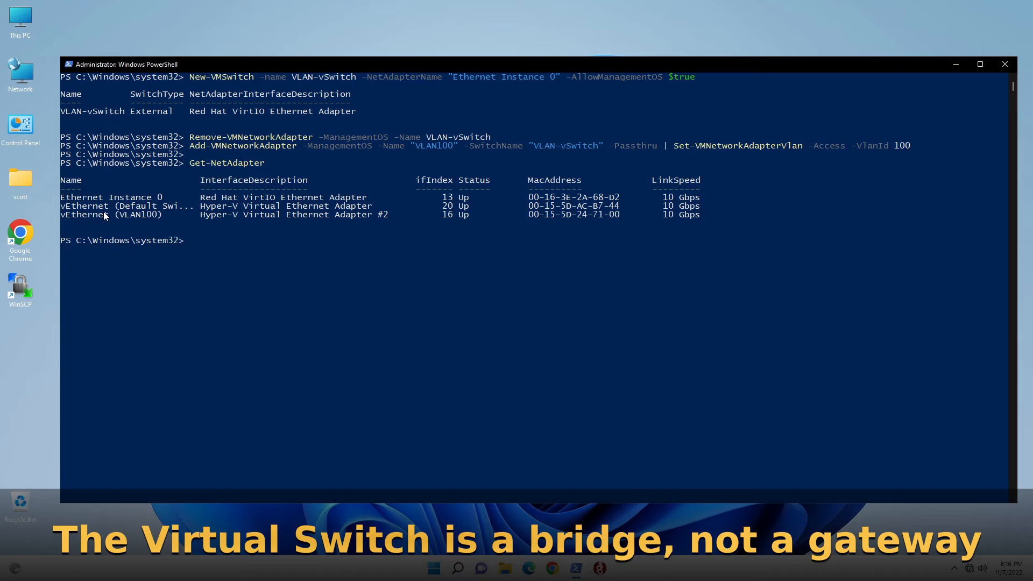
mouse_move(176, 215)
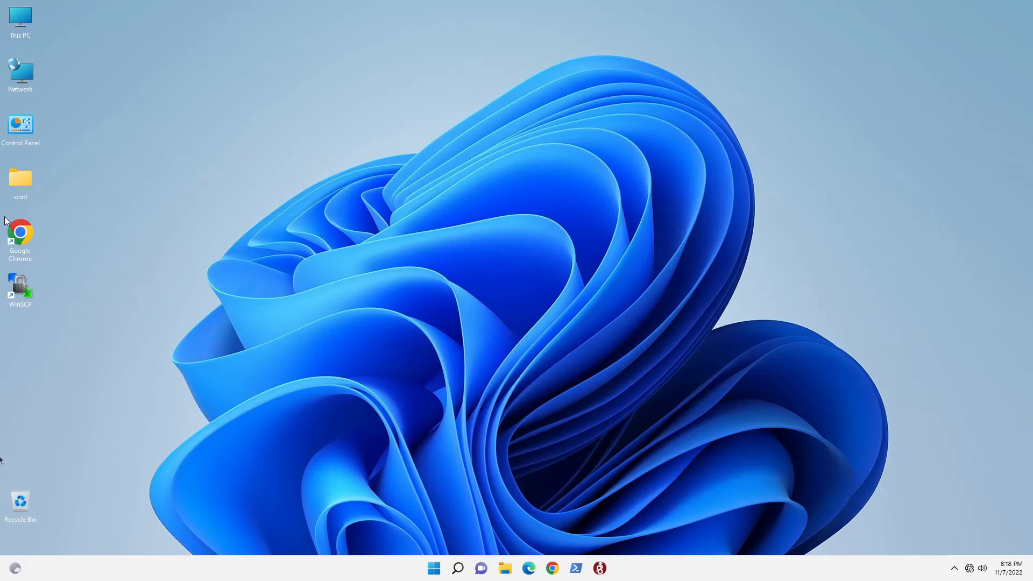
mouse_move(250, 393)
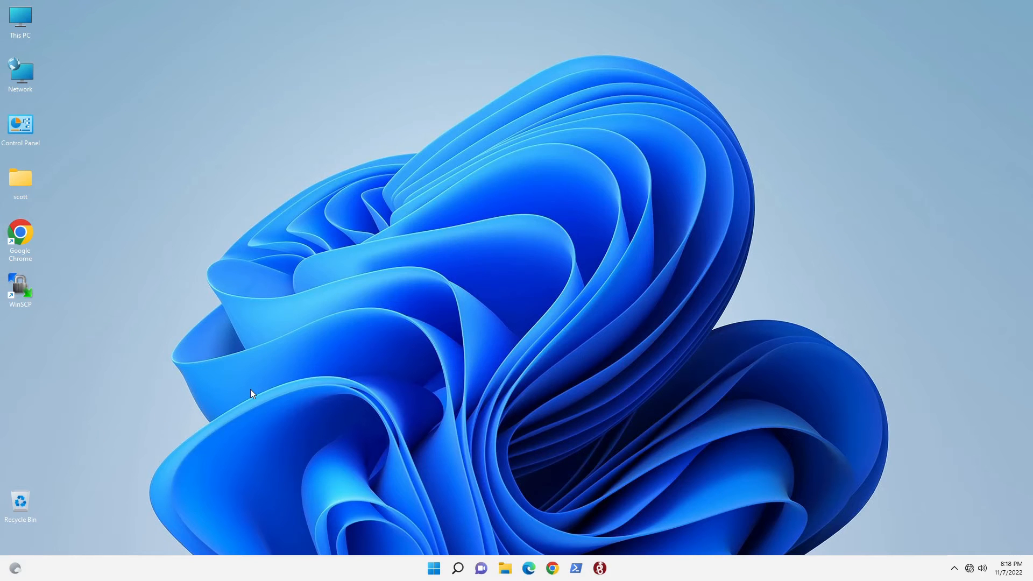
mouse_move(259, 399)
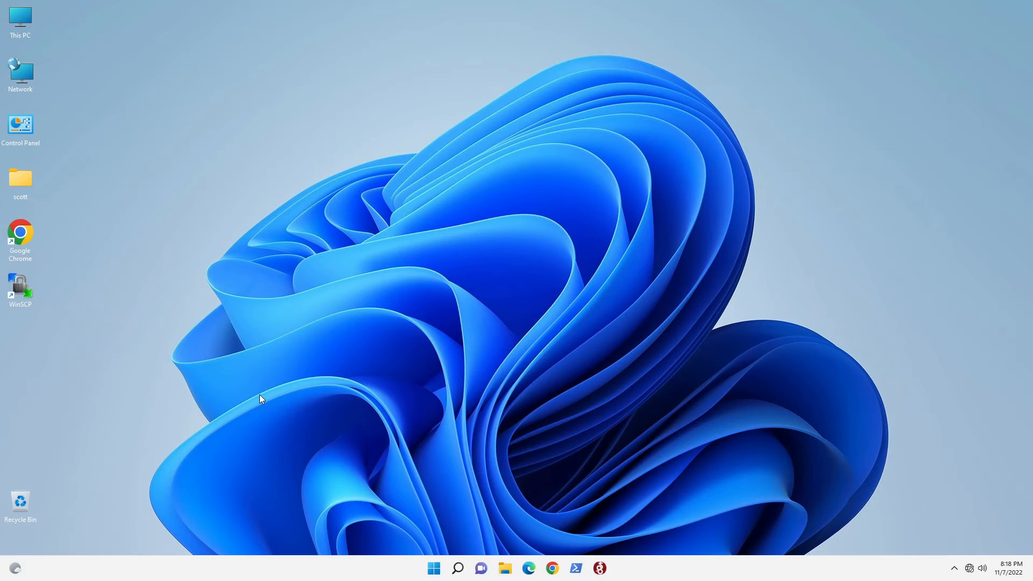
click(434, 568)
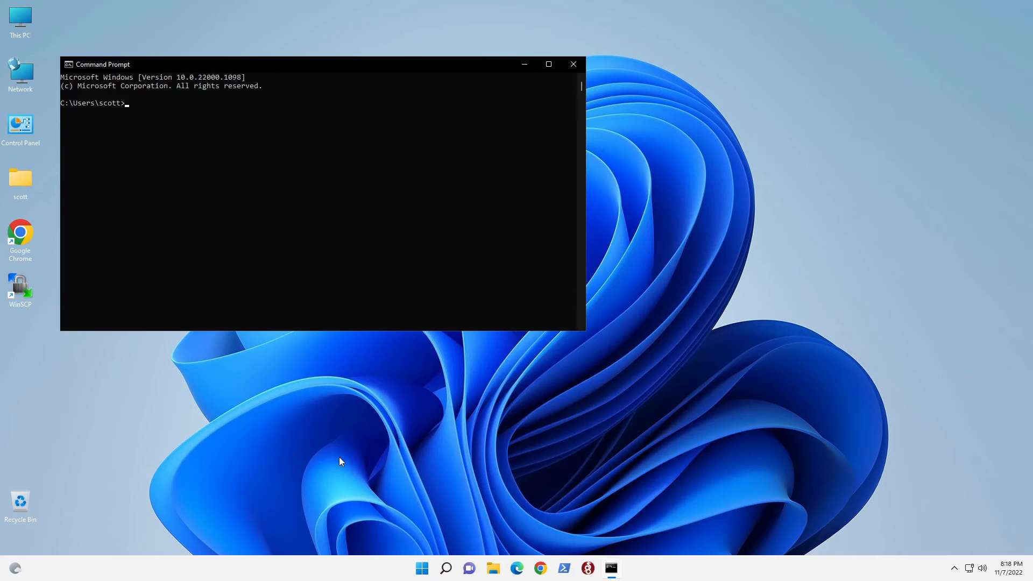
Step: Run ipconfig to show vEthernet (VLAN100) at 192.168.100.67 with gateway 192.168.100.1
text(ipconfig)
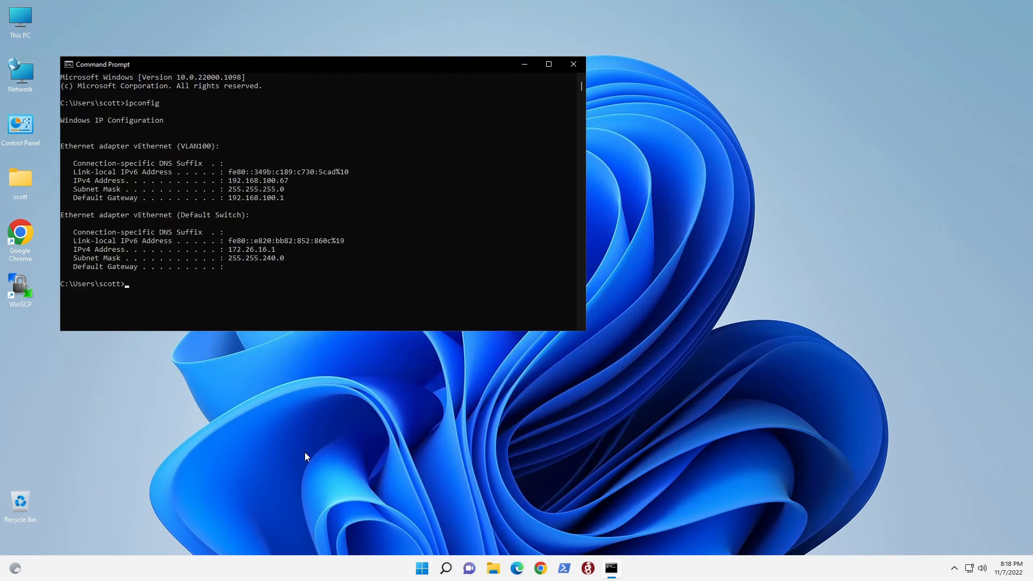
mouse_move(99, 249)
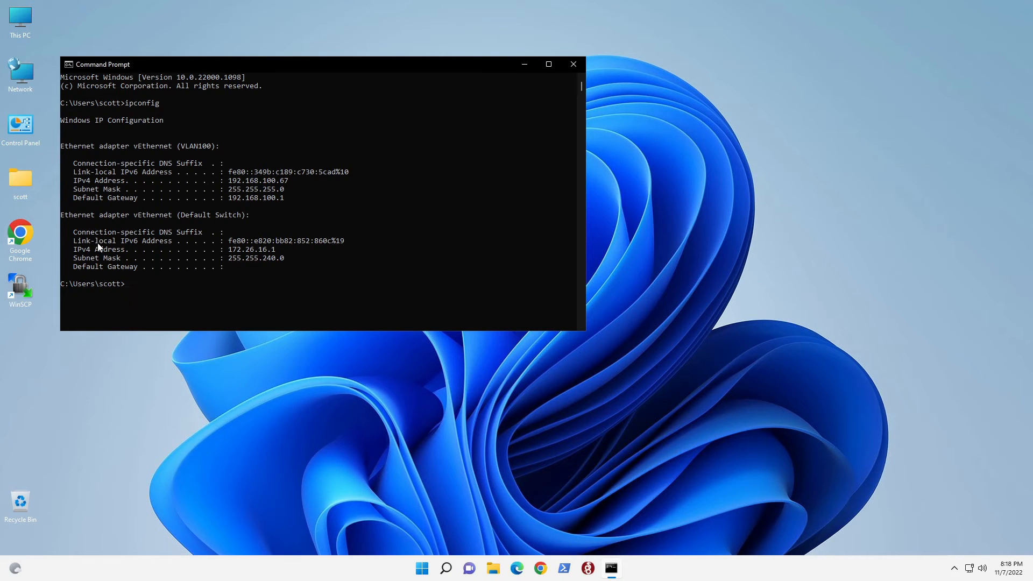
mouse_move(197, 203)
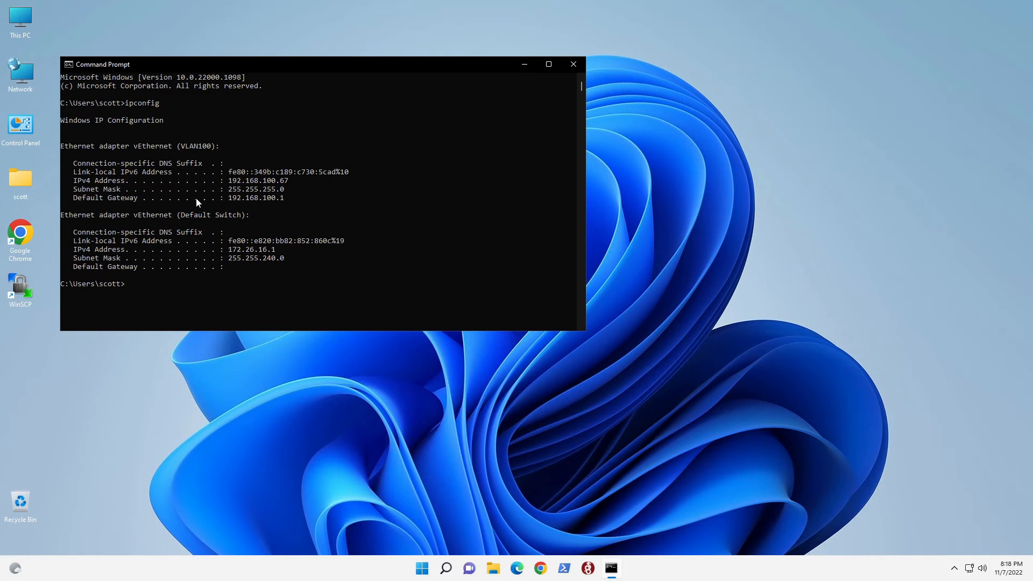
mouse_move(249, 191)
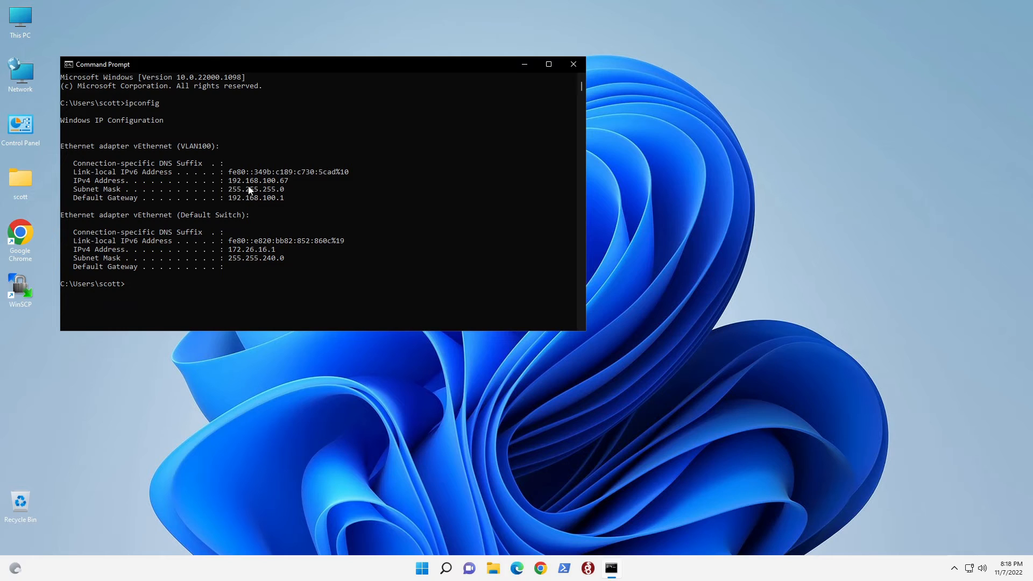
mouse_move(273, 191)
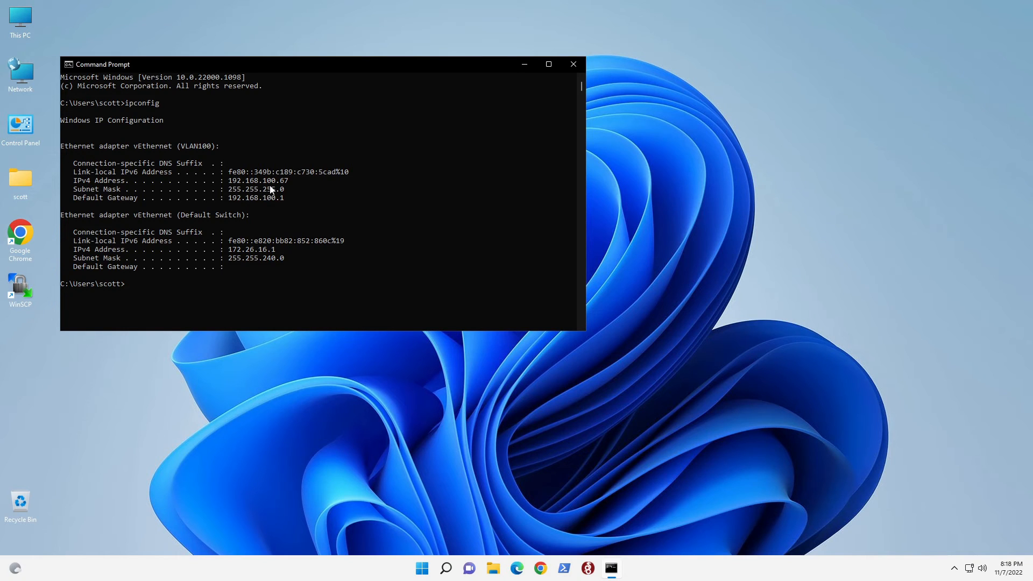
mouse_move(189, 158)
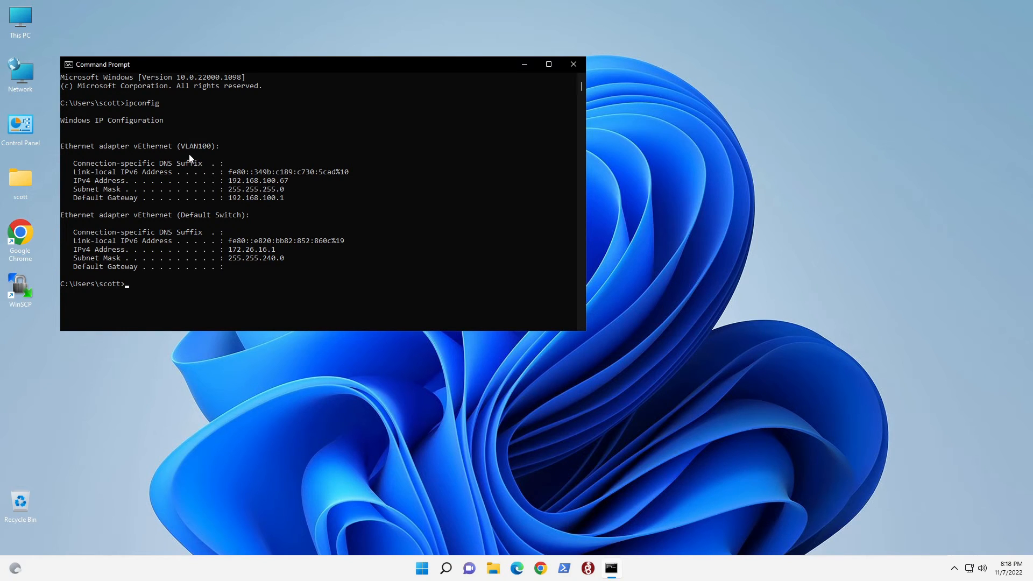
mouse_move(217, 179)
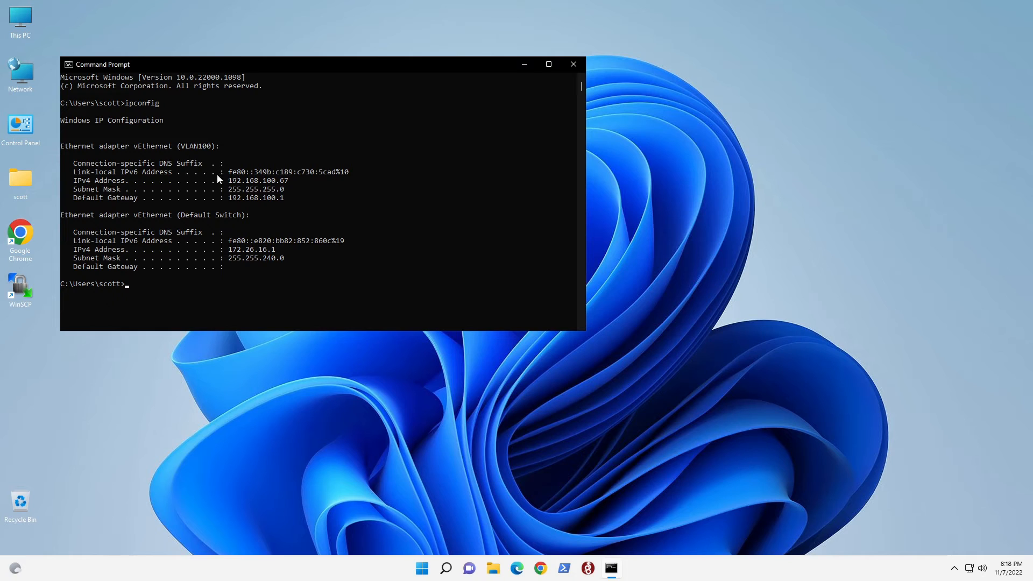
mouse_move(255, 334)
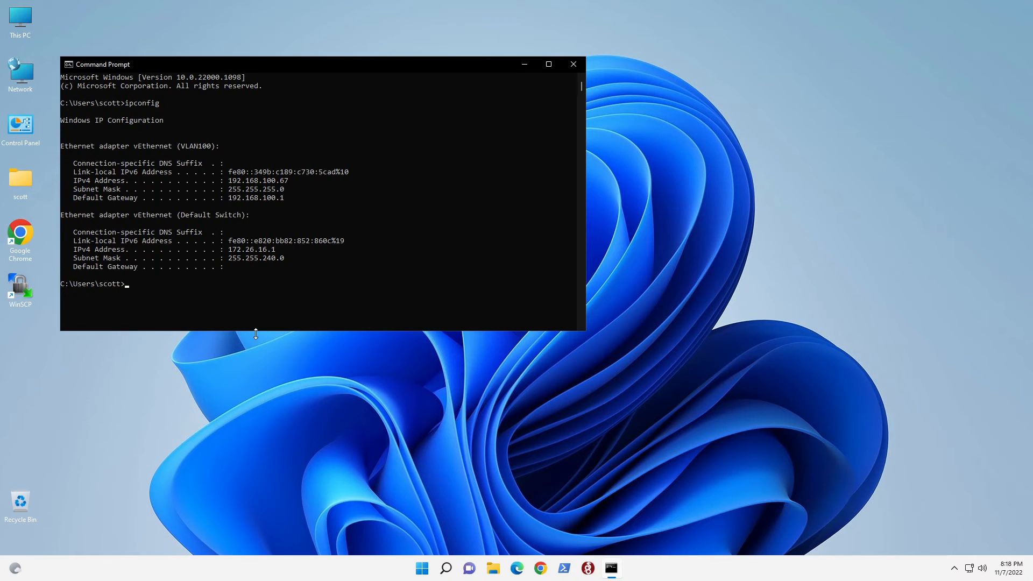
mouse_move(318, 462)
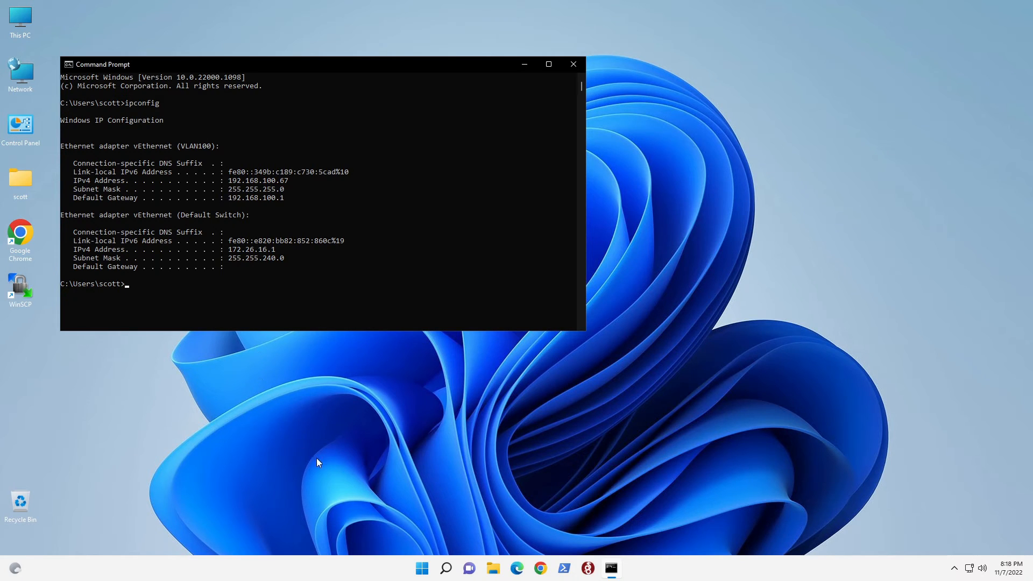
mouse_move(165, 431)
text(powershell)
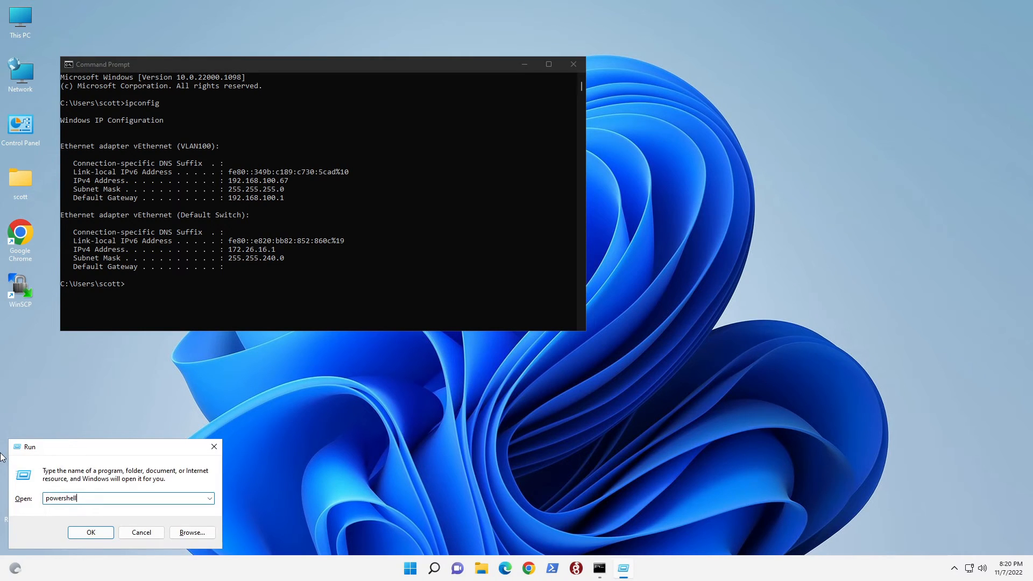
mouse_move(101, 450)
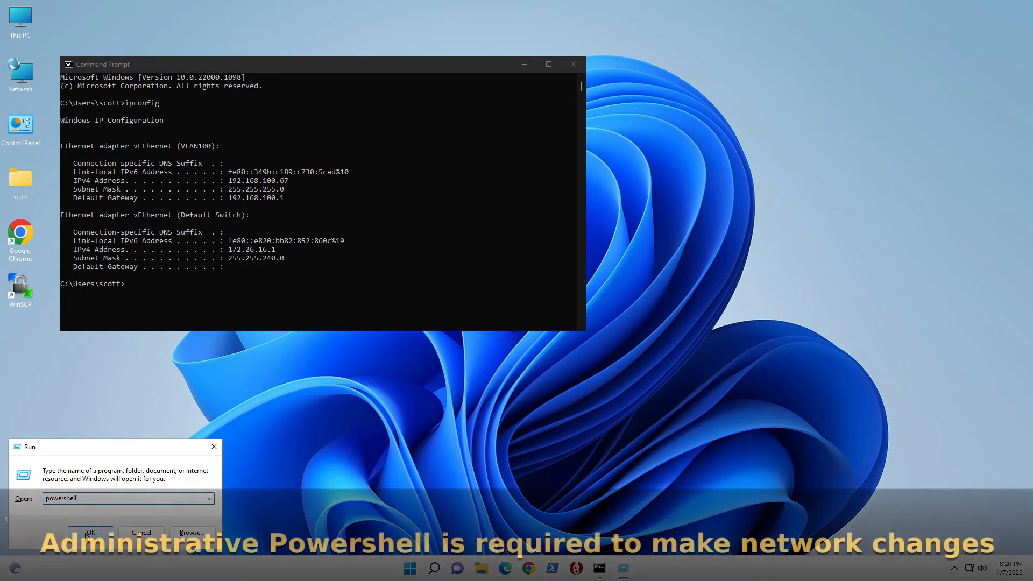
Step: Launch powershell elevated from the Run dialog, bringing up the administrator permission prompt
click(90, 532)
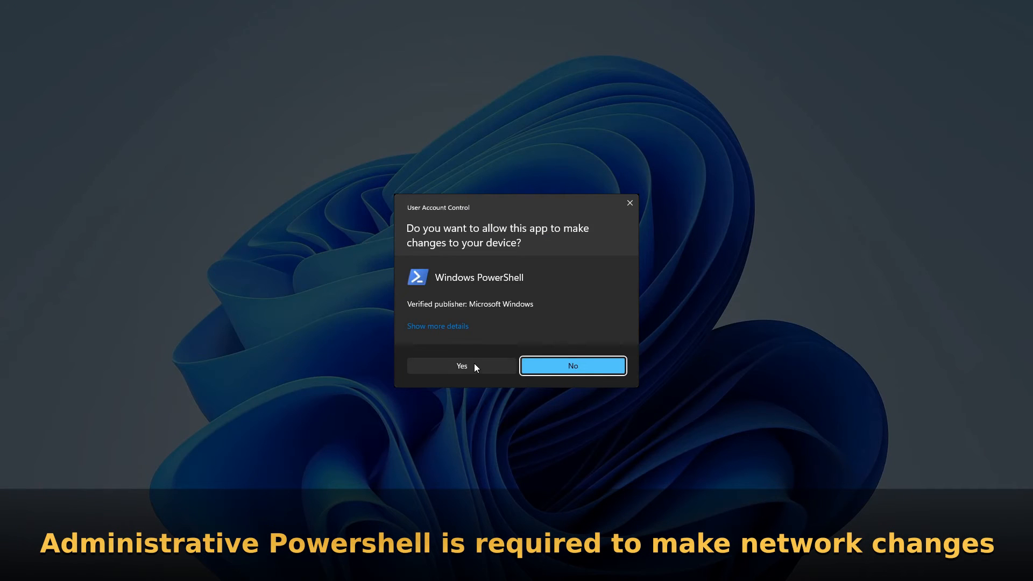
Step: Approve elevation and add host adapter VLAN30 on VLAN-vSwitch with access VLAN ID 30
click(461, 366)
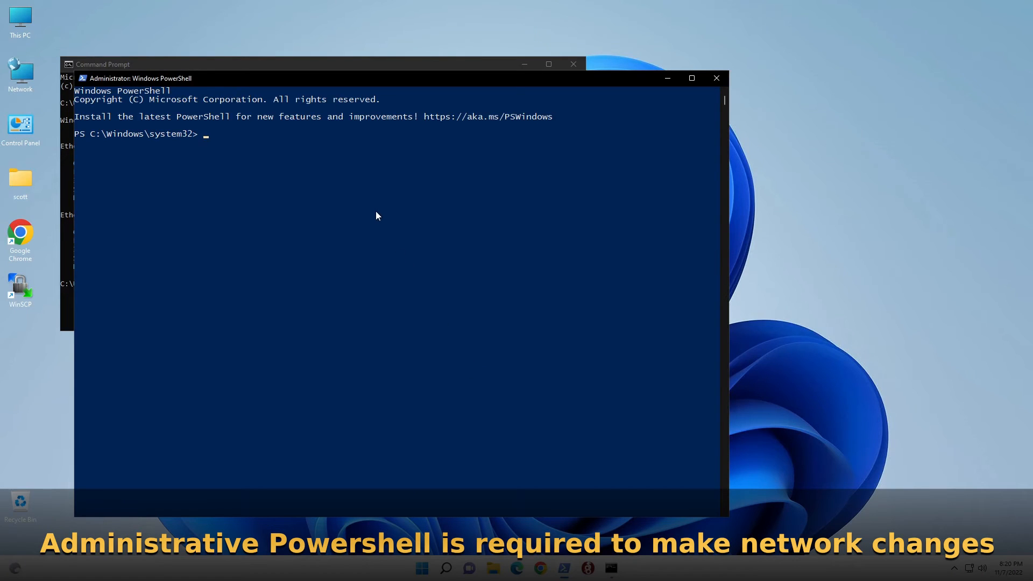
mouse_move(227, 141)
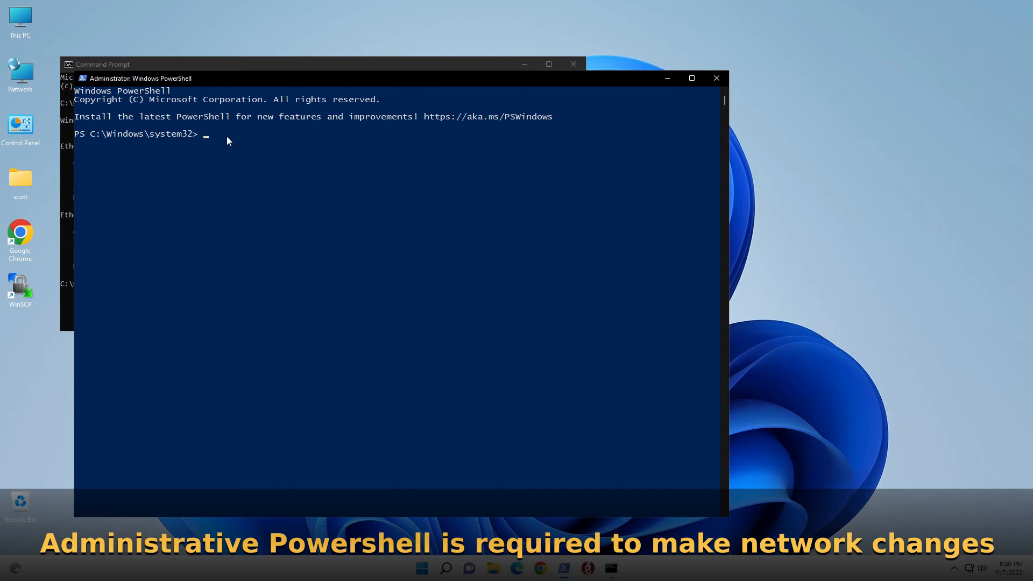
mouse_move(727, 248)
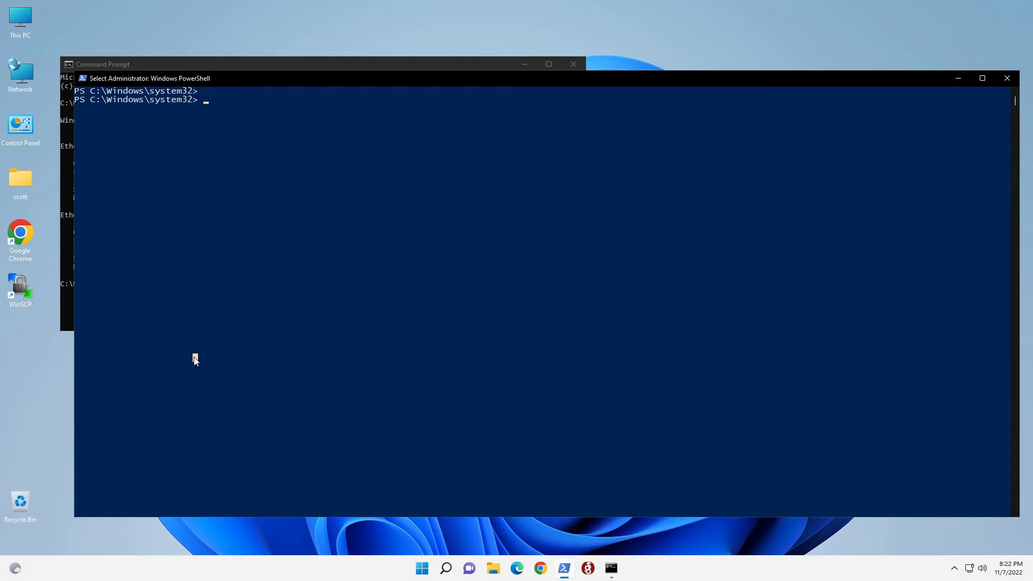
text(Add-VMNetworkAdapter -ManagementOS -Name "VLAN30" -SwitchName "VLAN-vSwitch" -Passthru | Set-VMNetworkAdapterVlan -Access -VlanId 30)
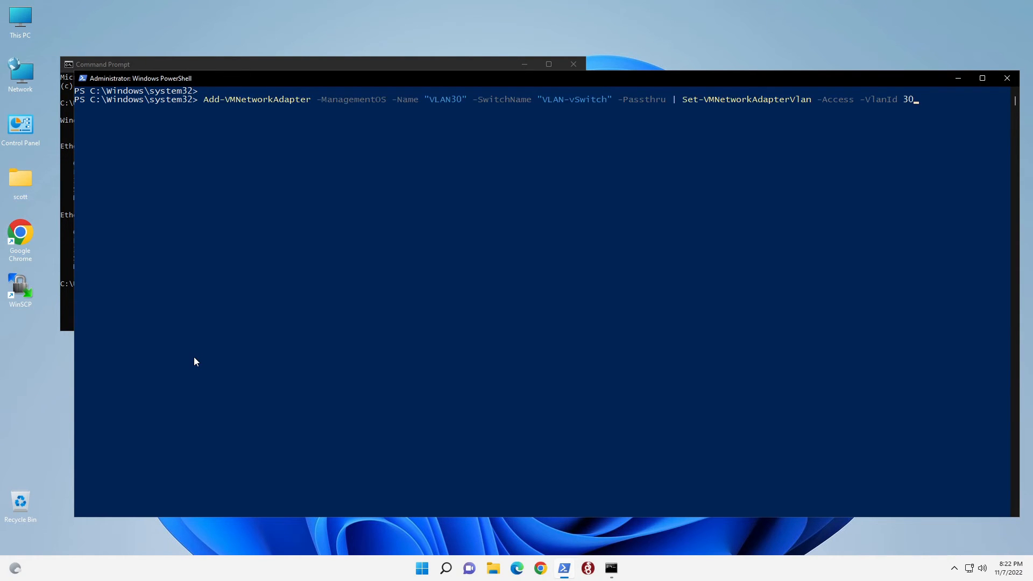
mouse_move(268, 192)
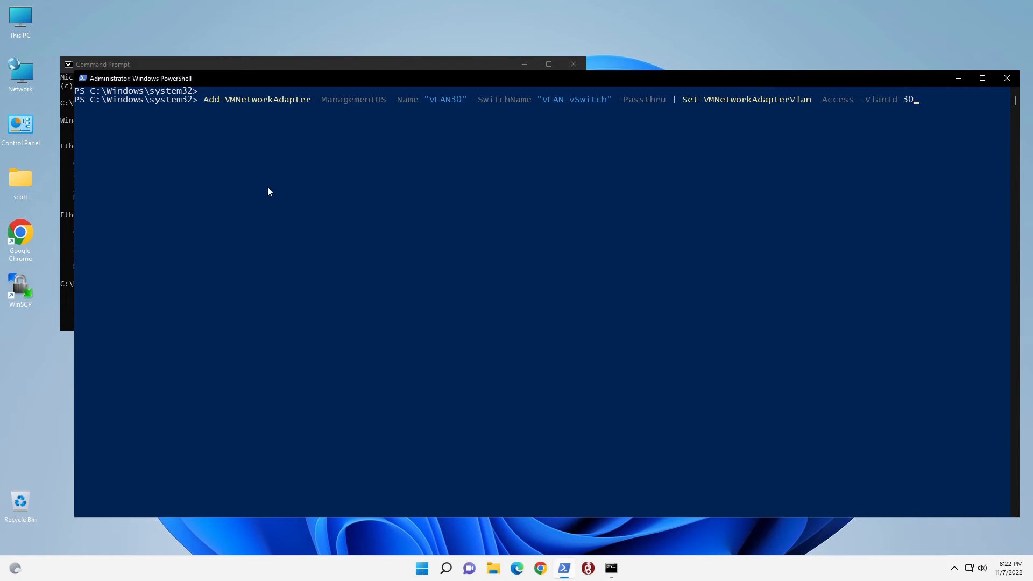
mouse_move(244, 110)
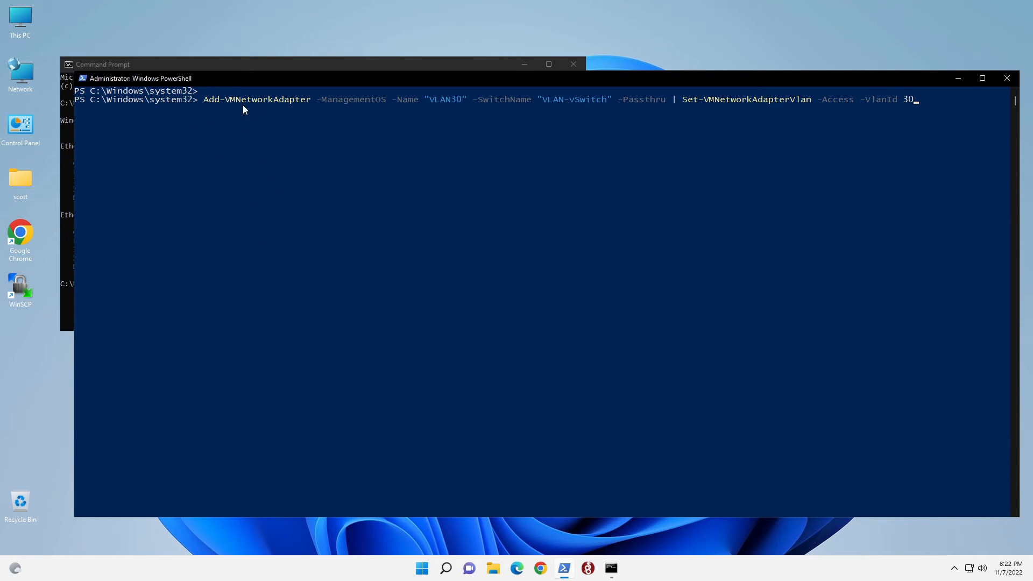
mouse_move(359, 107)
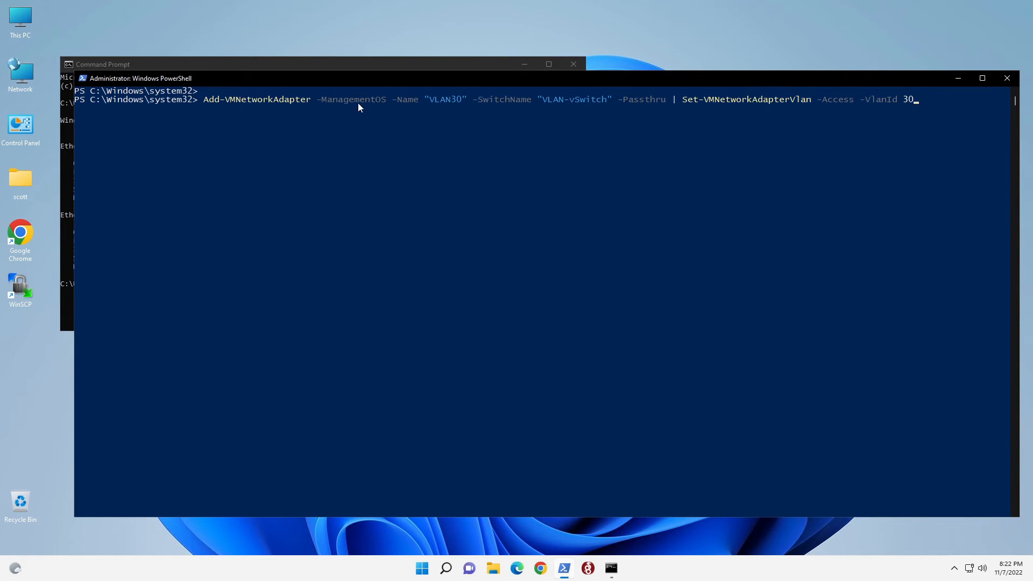
mouse_move(446, 110)
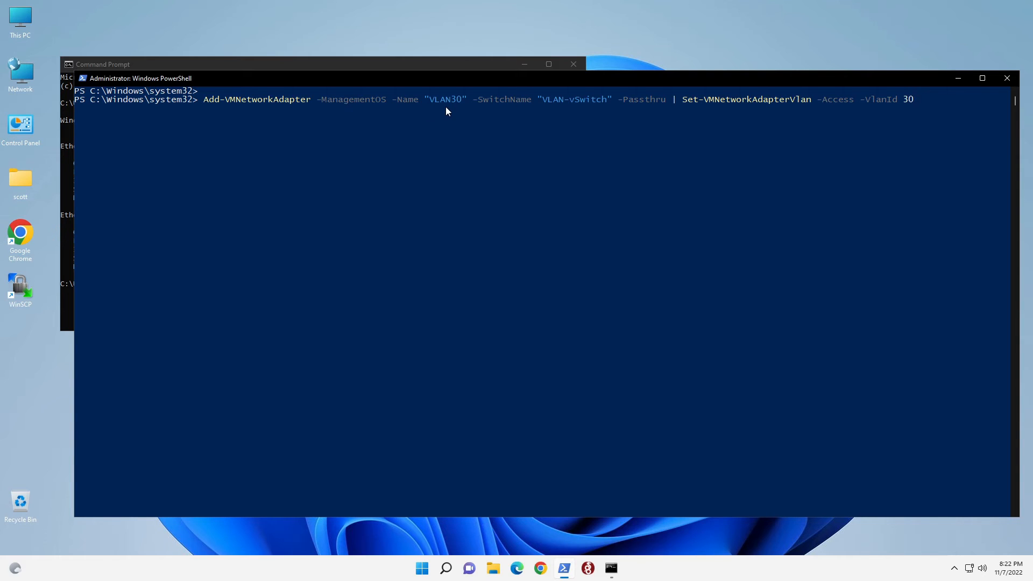
mouse_move(547, 109)
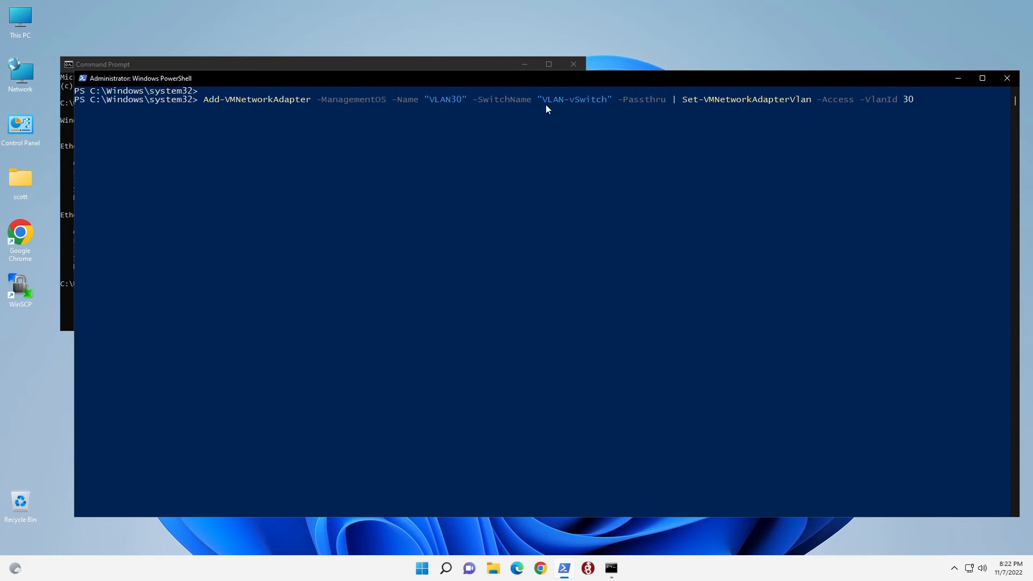
mouse_move(570, 112)
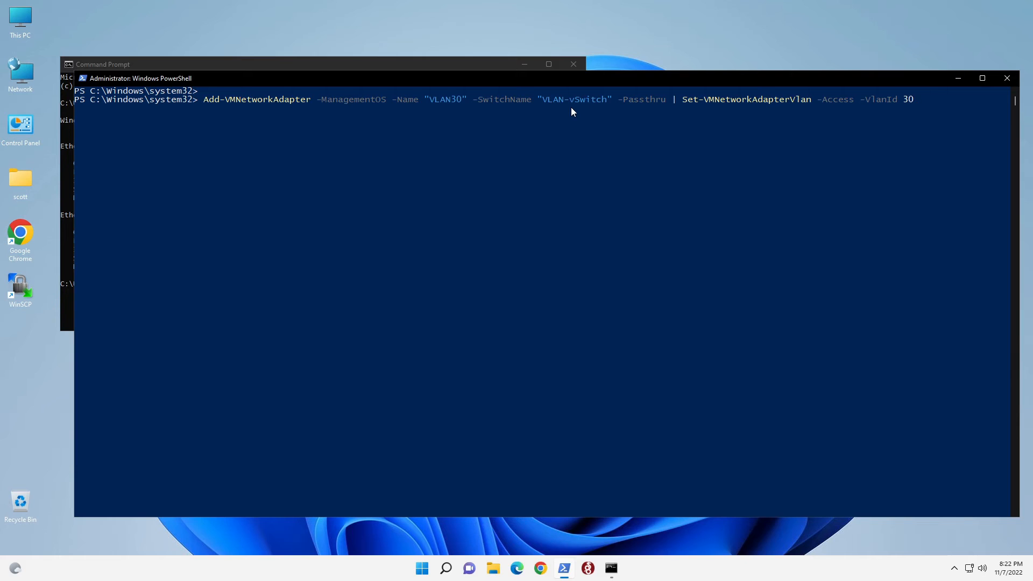
mouse_move(652, 110)
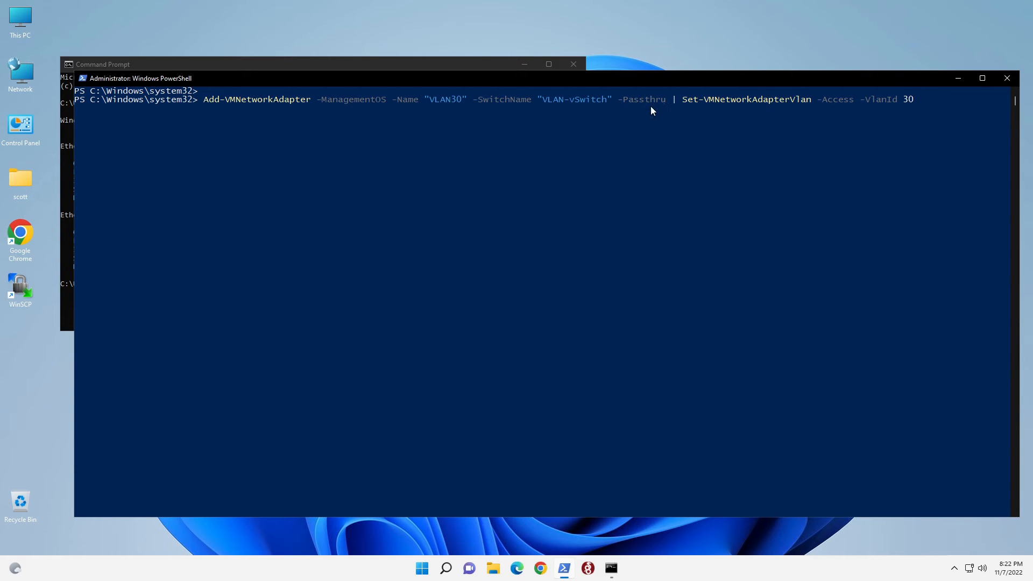
mouse_move(906, 114)
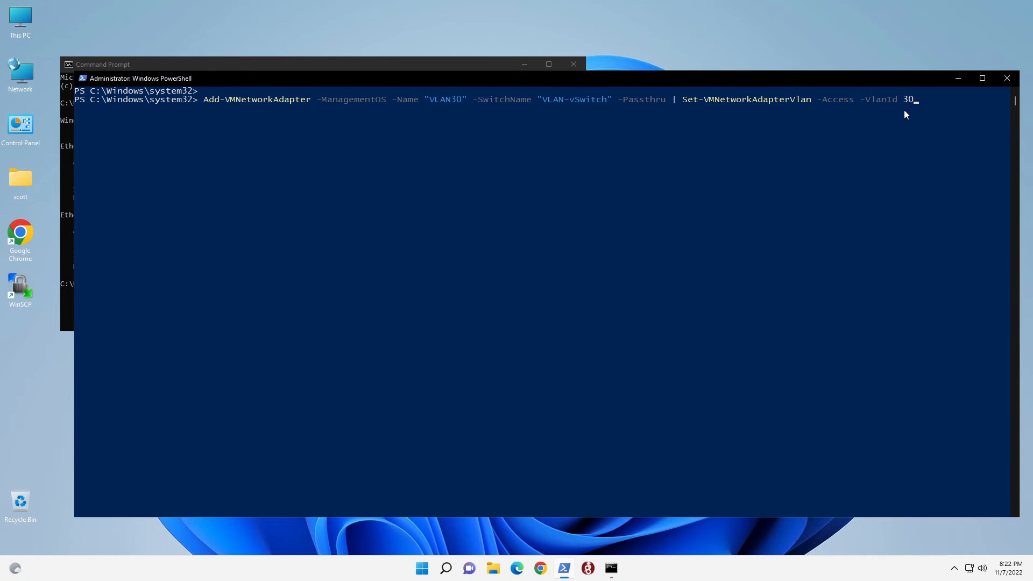
mouse_move(933, 129)
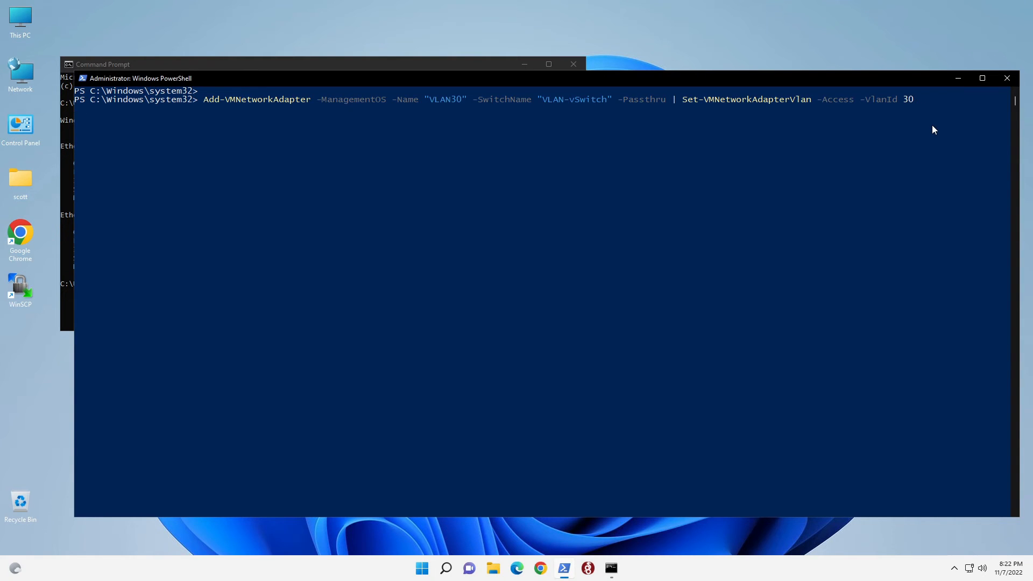
key(Return)
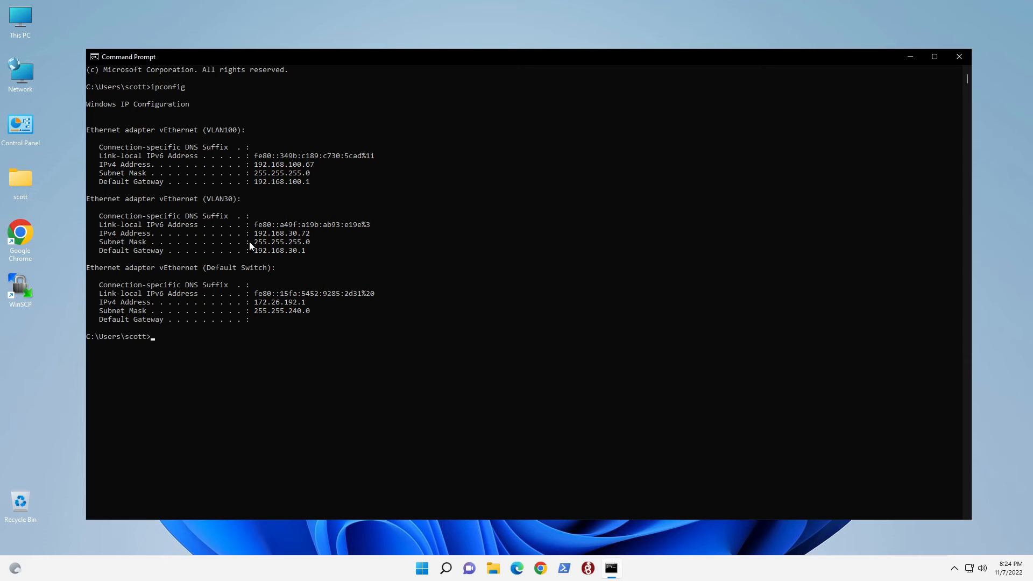
mouse_move(258, 239)
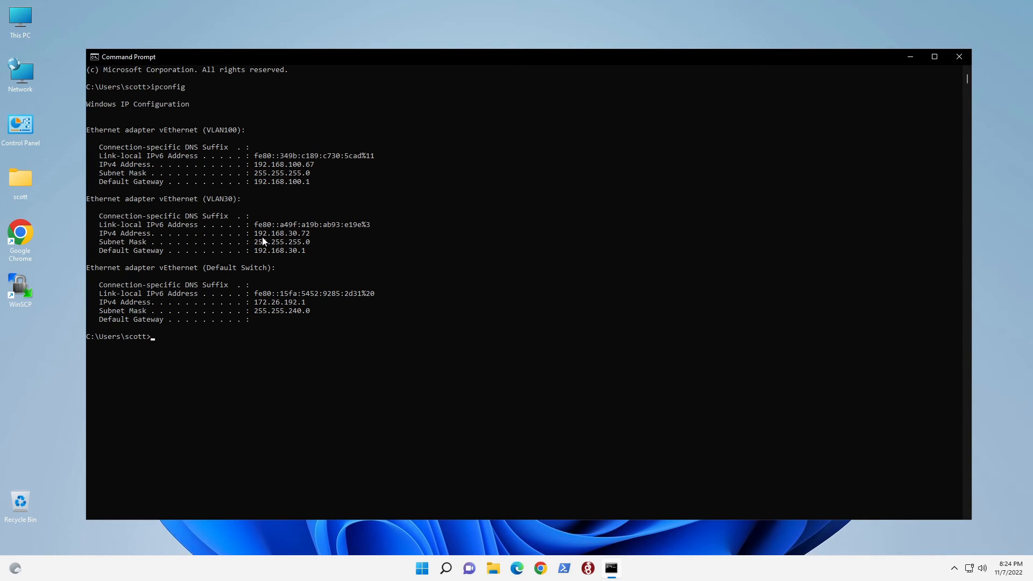
mouse_move(292, 241)
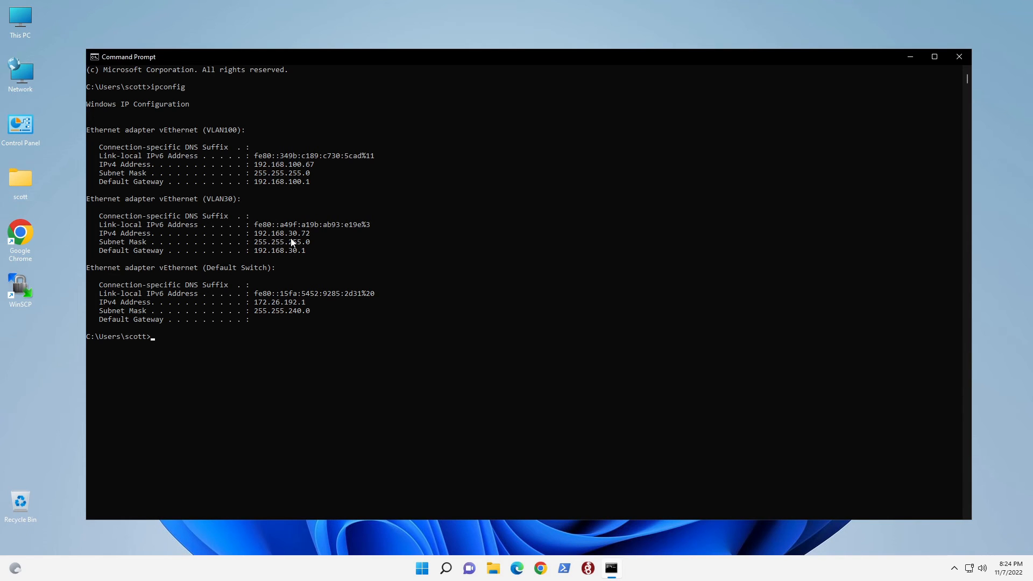
mouse_move(317, 243)
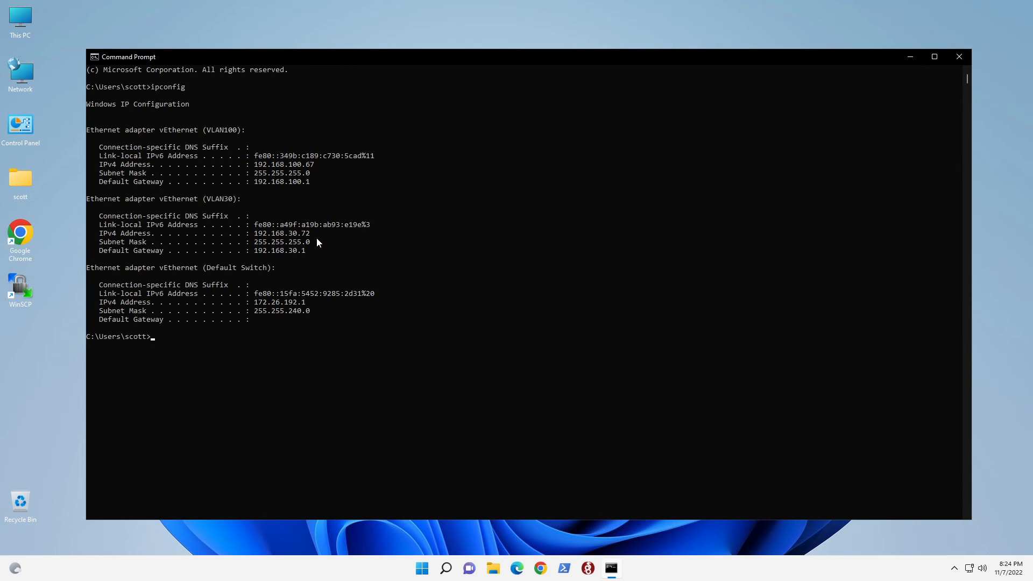
mouse_move(128, 170)
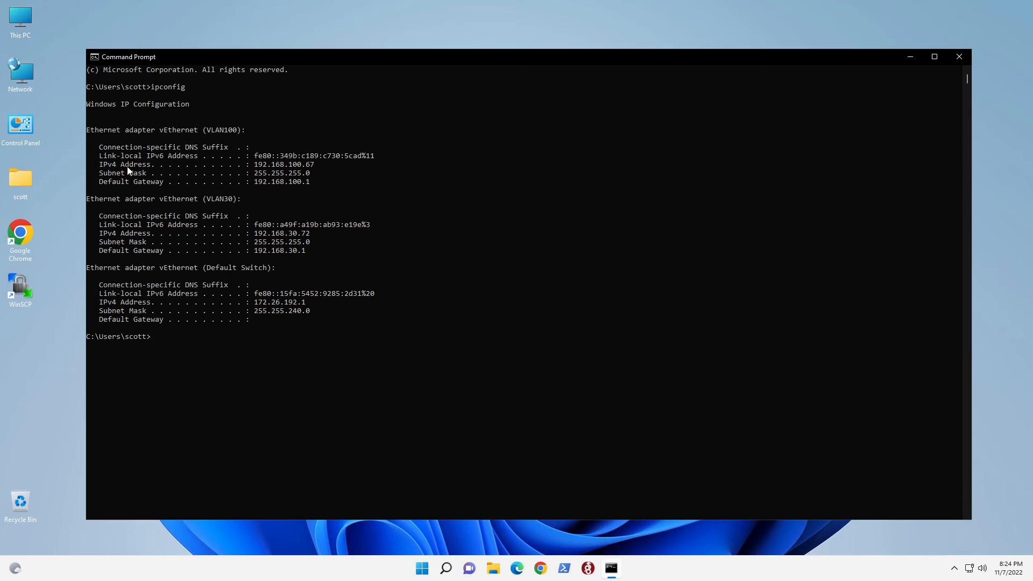
mouse_move(268, 174)
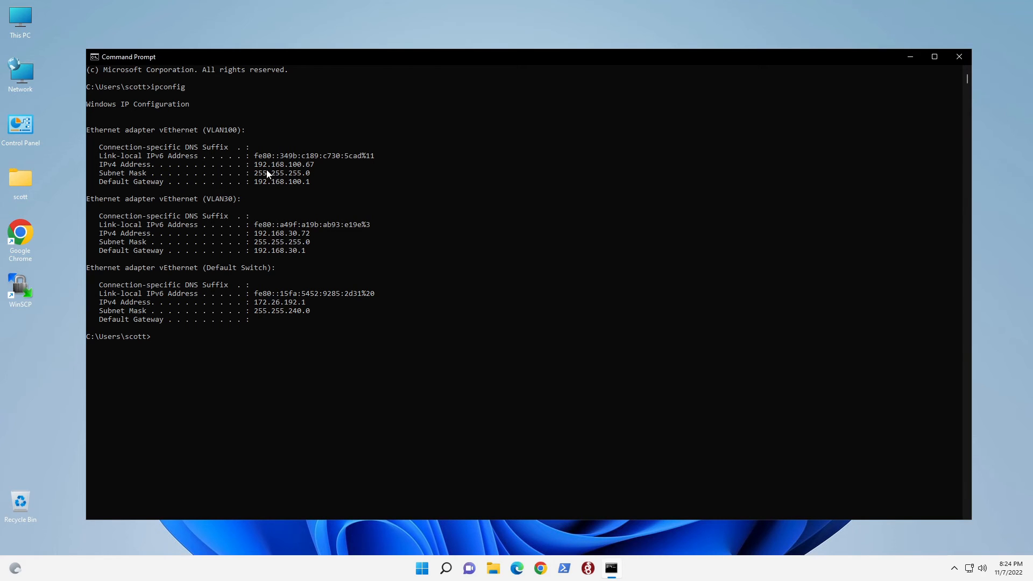
mouse_move(313, 172)
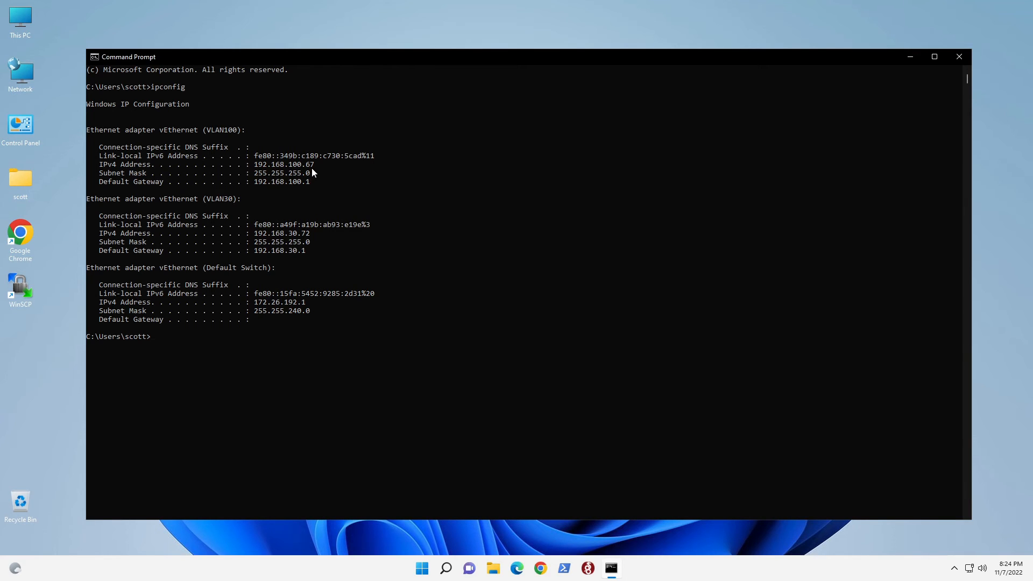
mouse_move(217, 136)
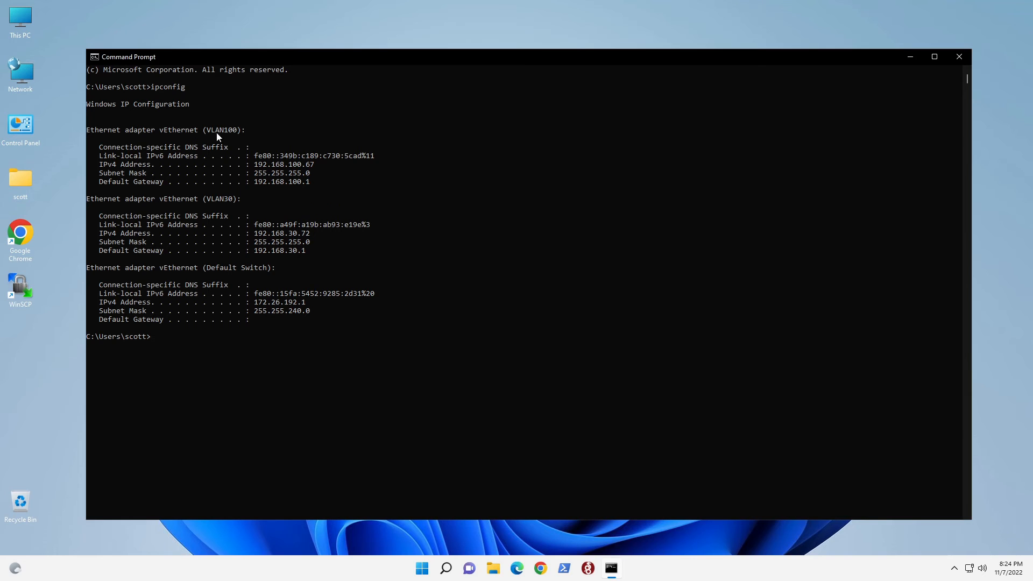
mouse_move(182, 269)
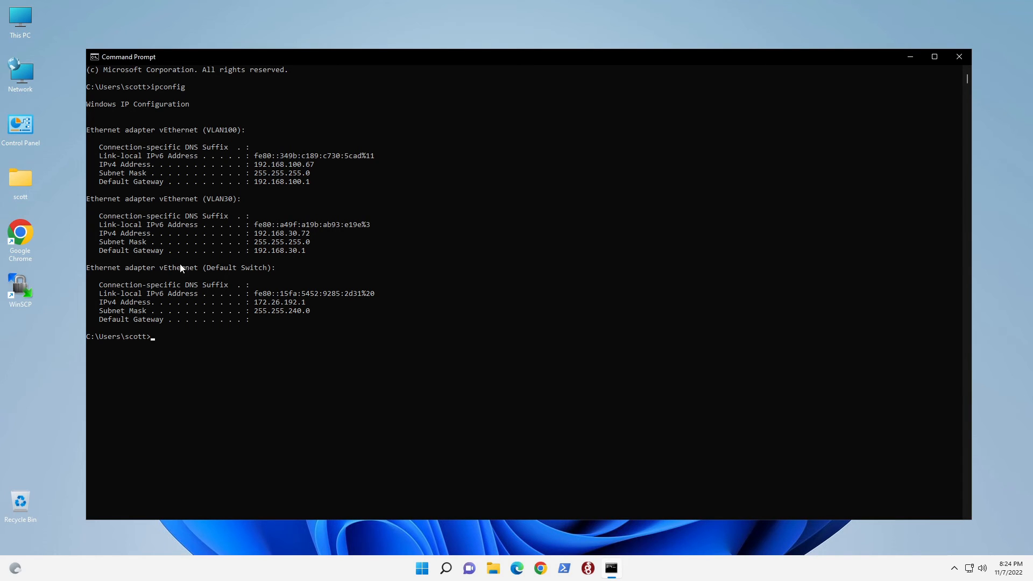
mouse_move(261, 303)
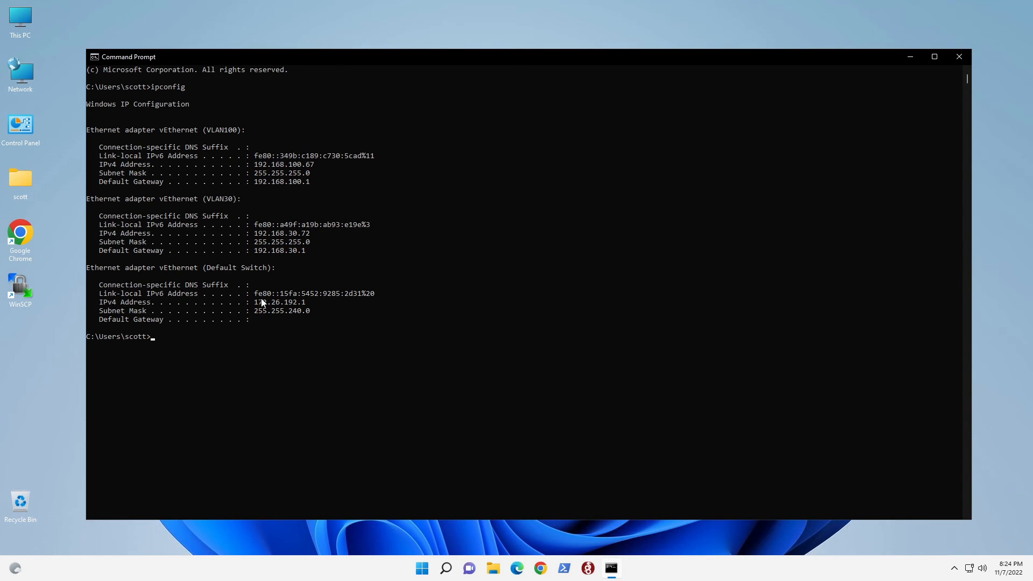
mouse_move(328, 319)
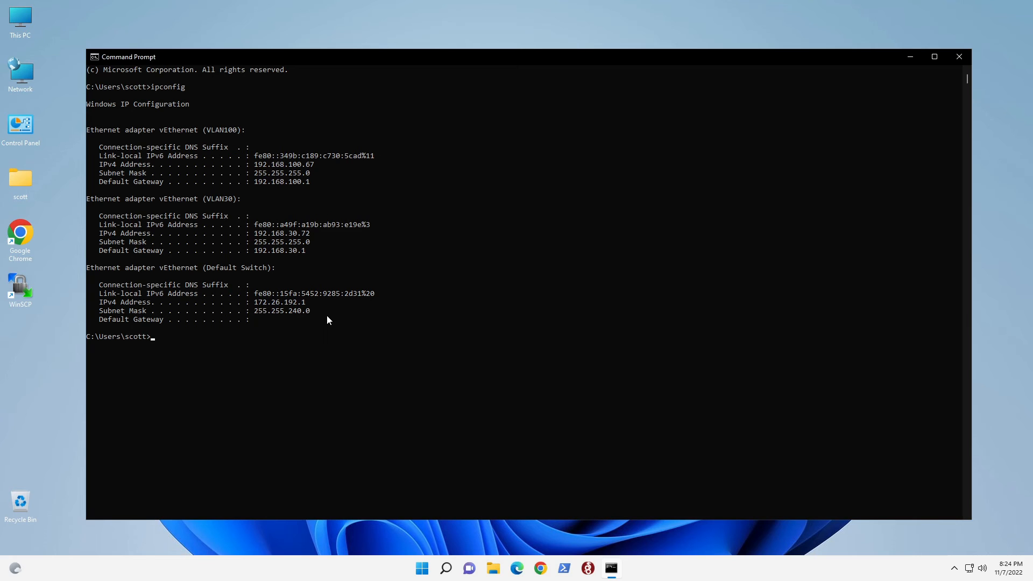
mouse_move(294, 332)
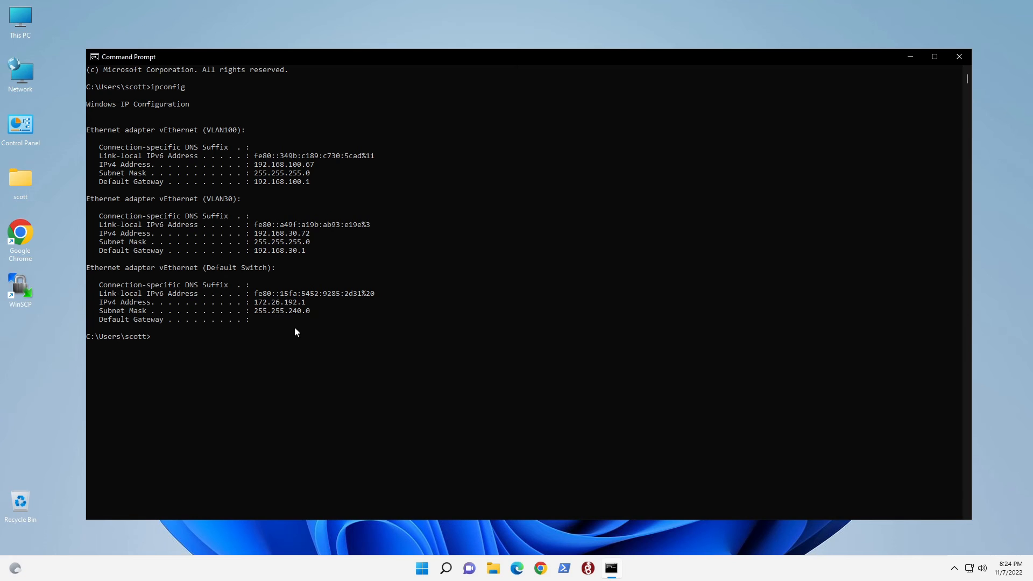
mouse_move(305, 338)
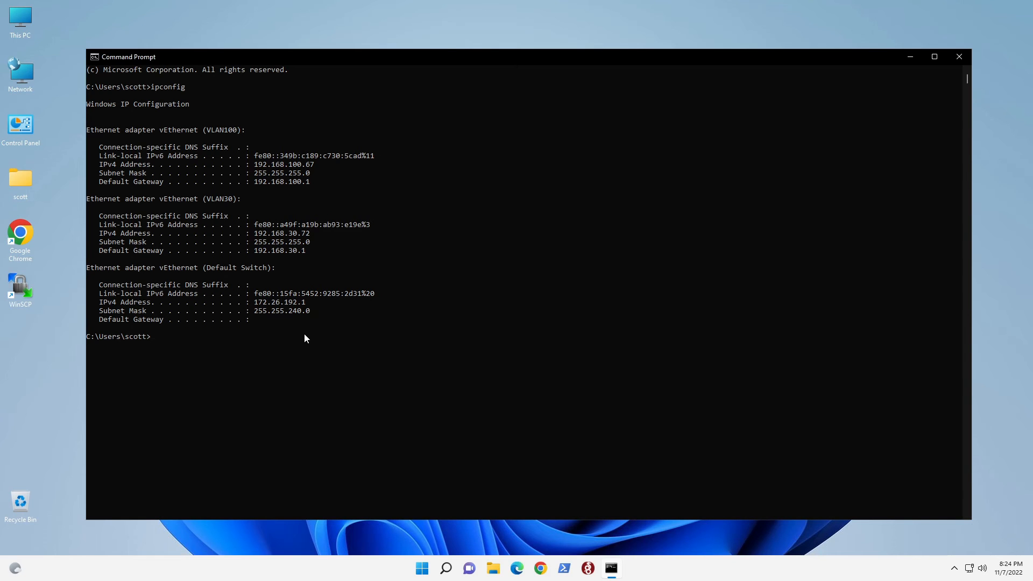
mouse_move(207, 221)
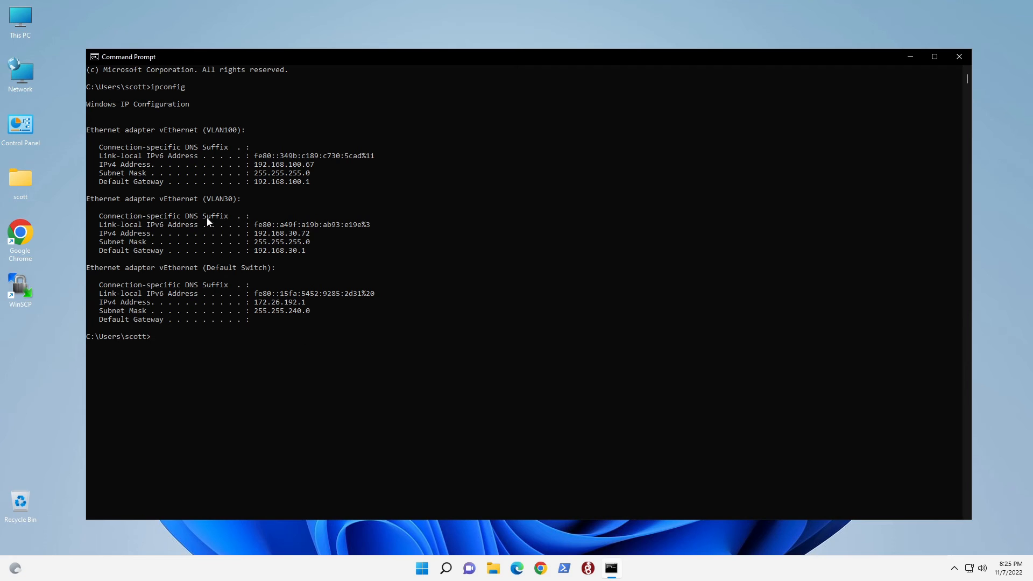
mouse_move(150, 178)
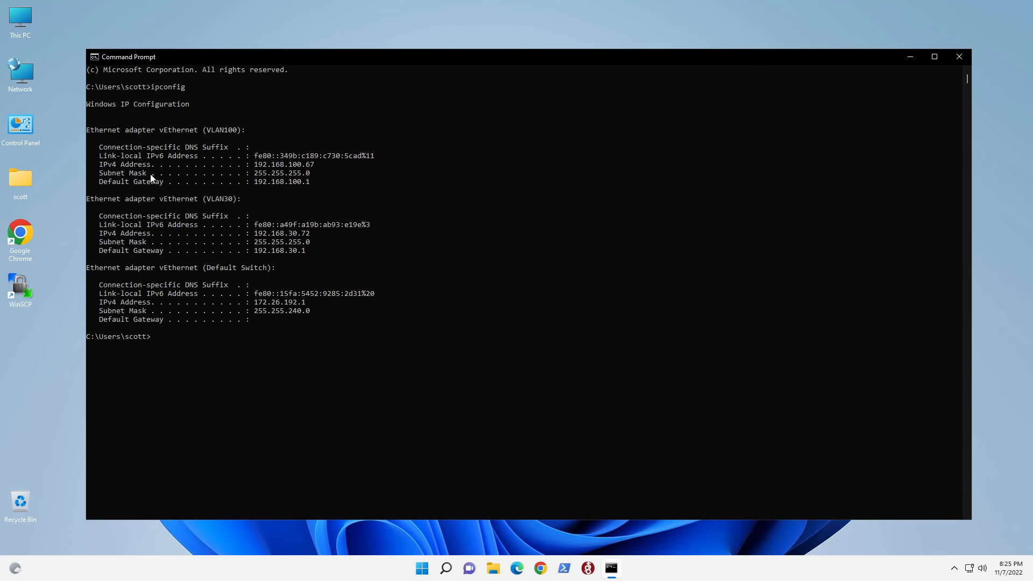
mouse_move(190, 140)
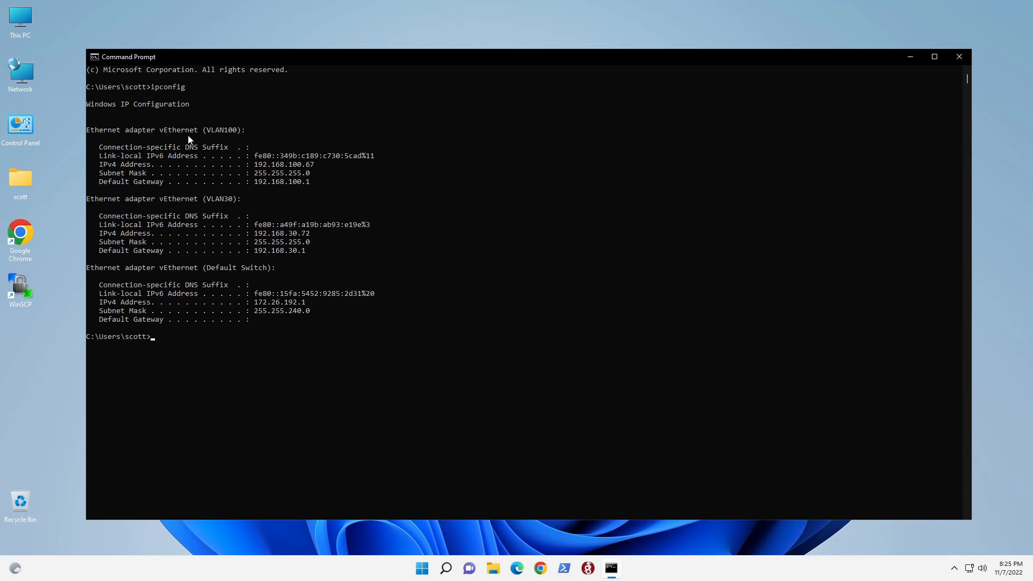
mouse_move(205, 217)
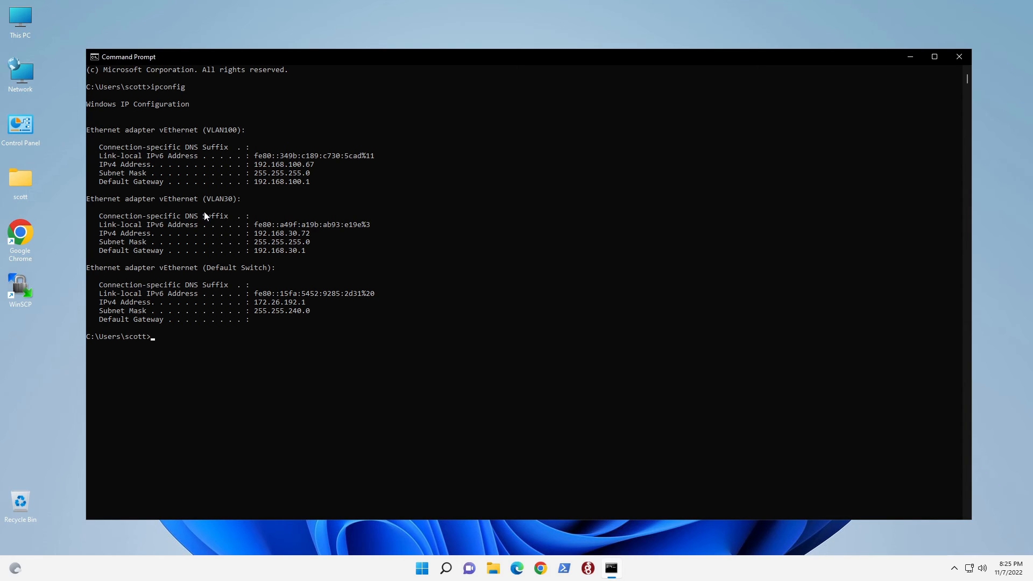
mouse_move(2, 387)
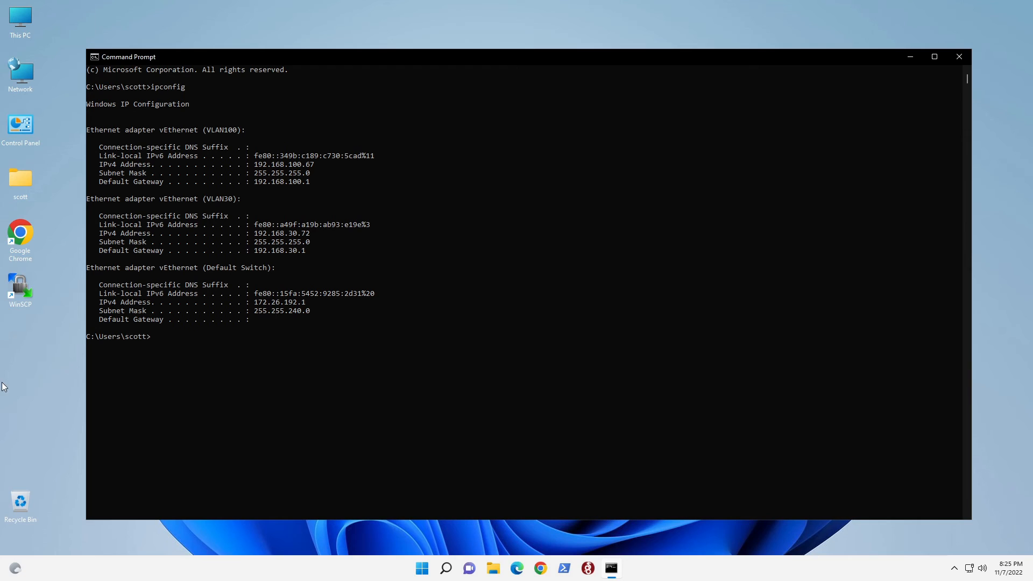
mouse_move(223, 436)
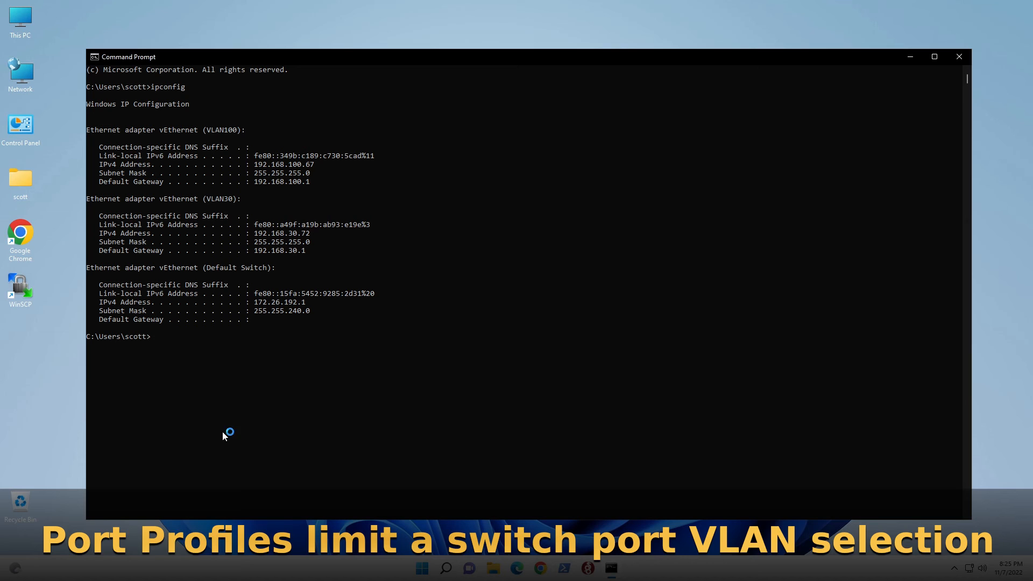
mouse_move(224, 436)
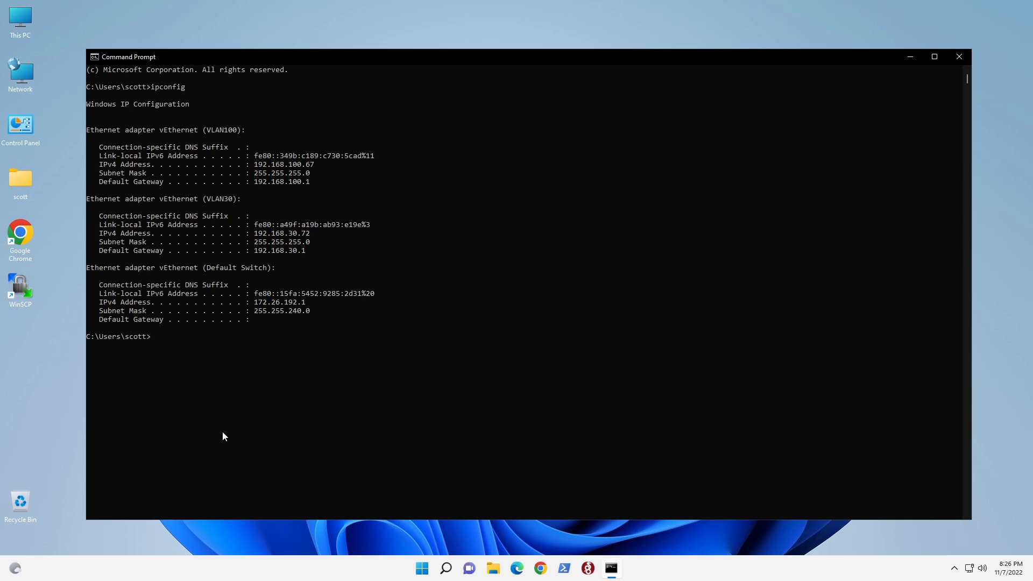
mouse_move(133, 168)
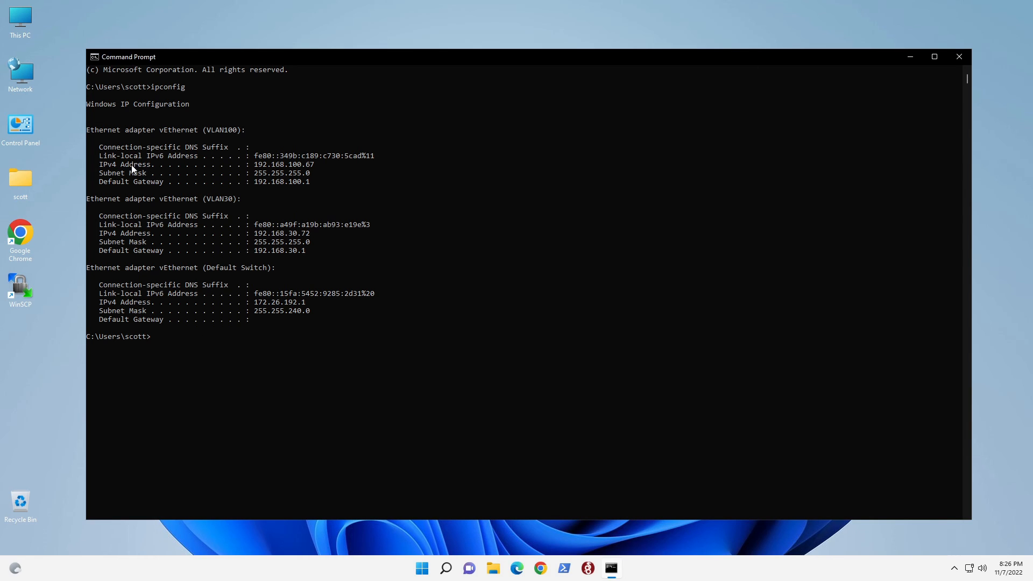
mouse_move(239, 194)
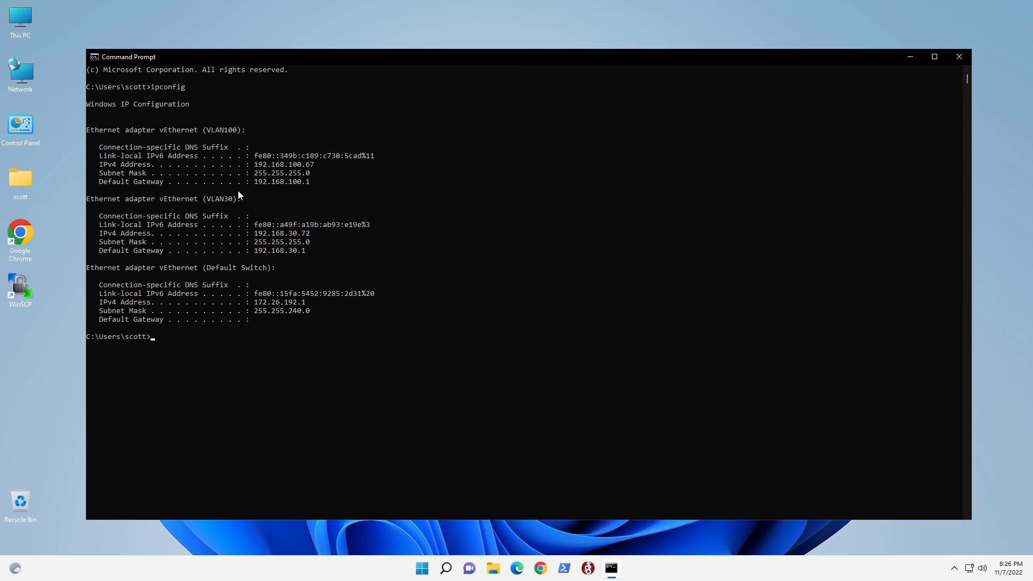
mouse_move(342, 199)
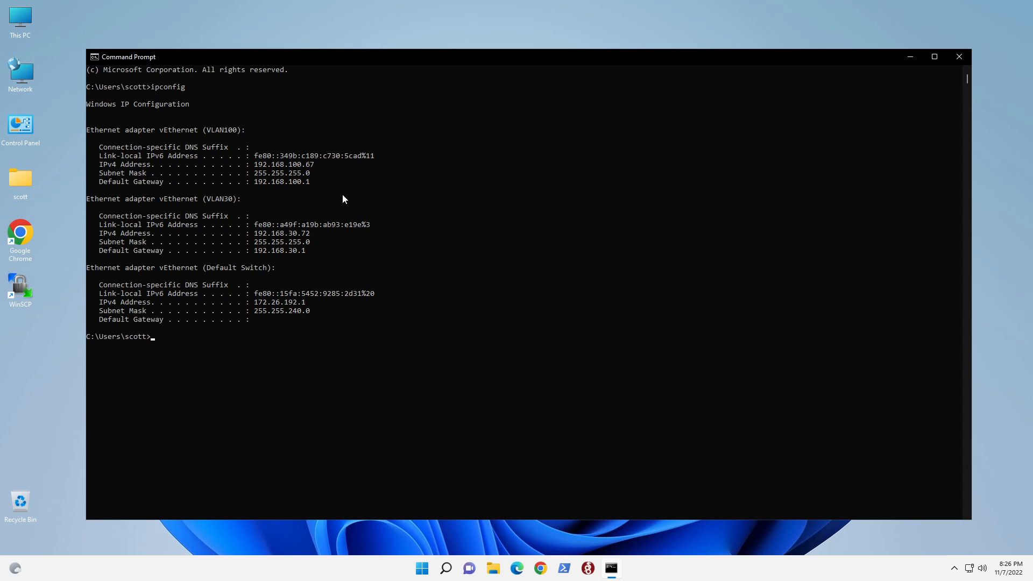
mouse_move(323, 192)
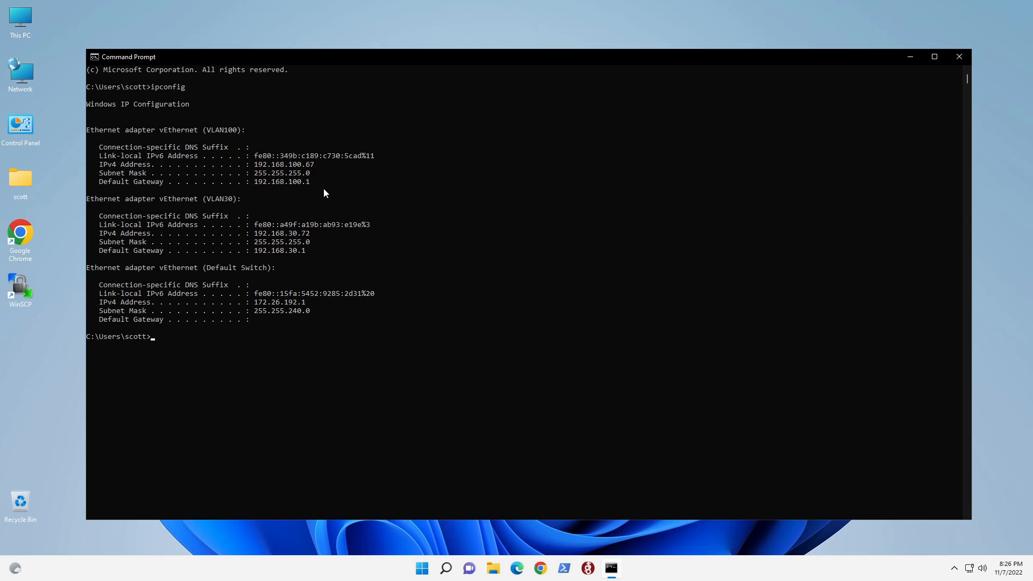
mouse_move(317, 202)
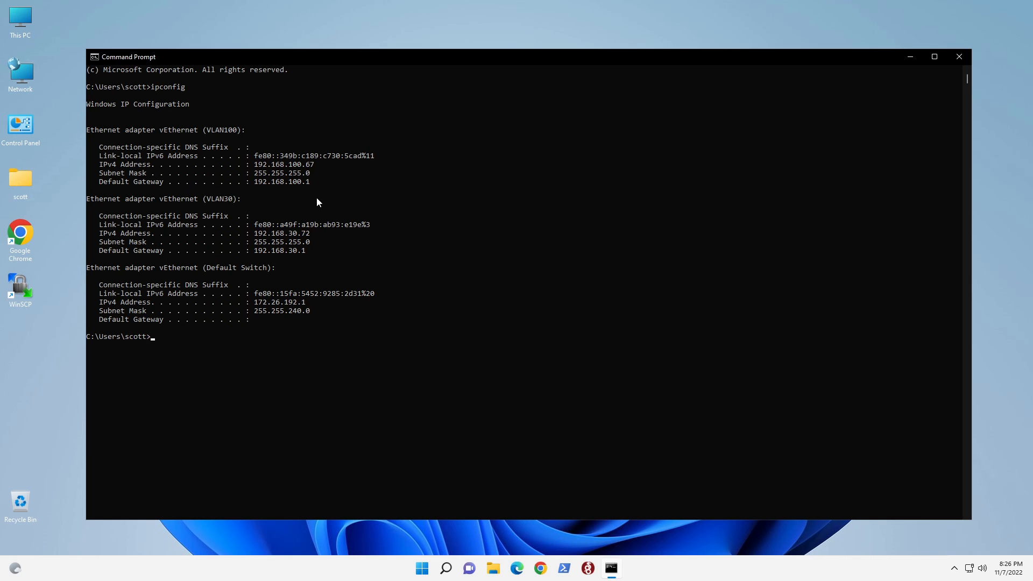
mouse_move(230, 144)
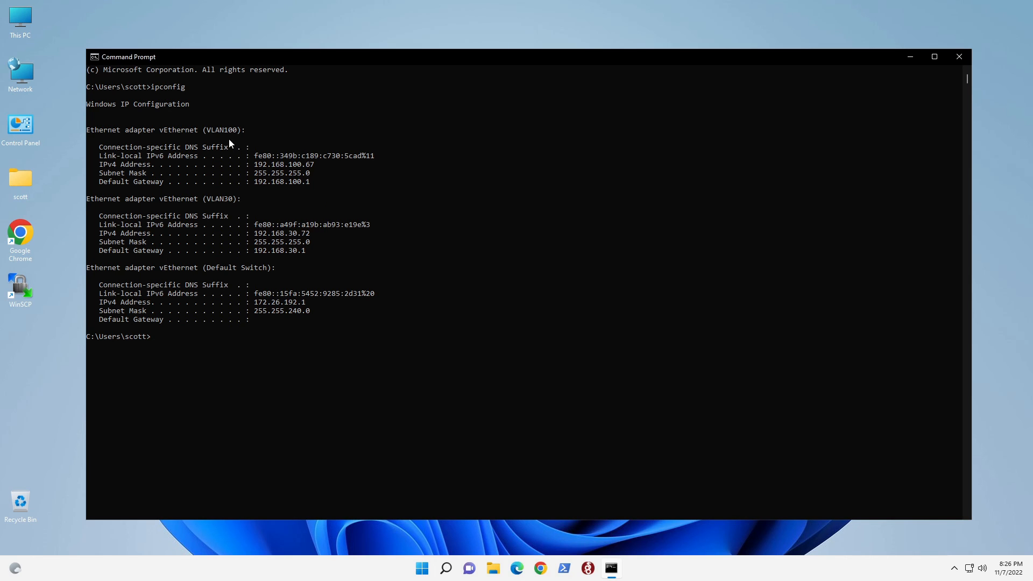
mouse_move(284, 351)
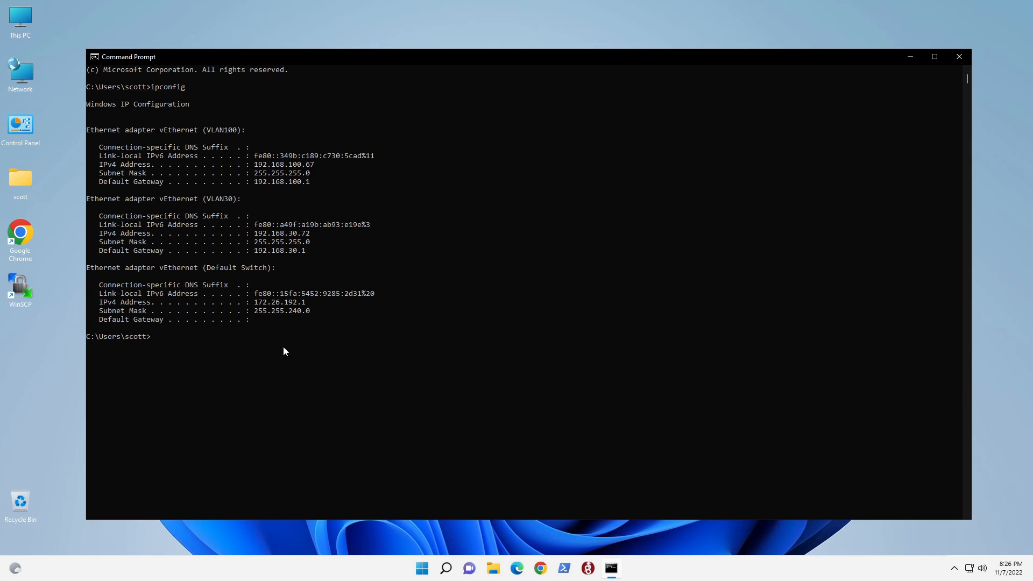